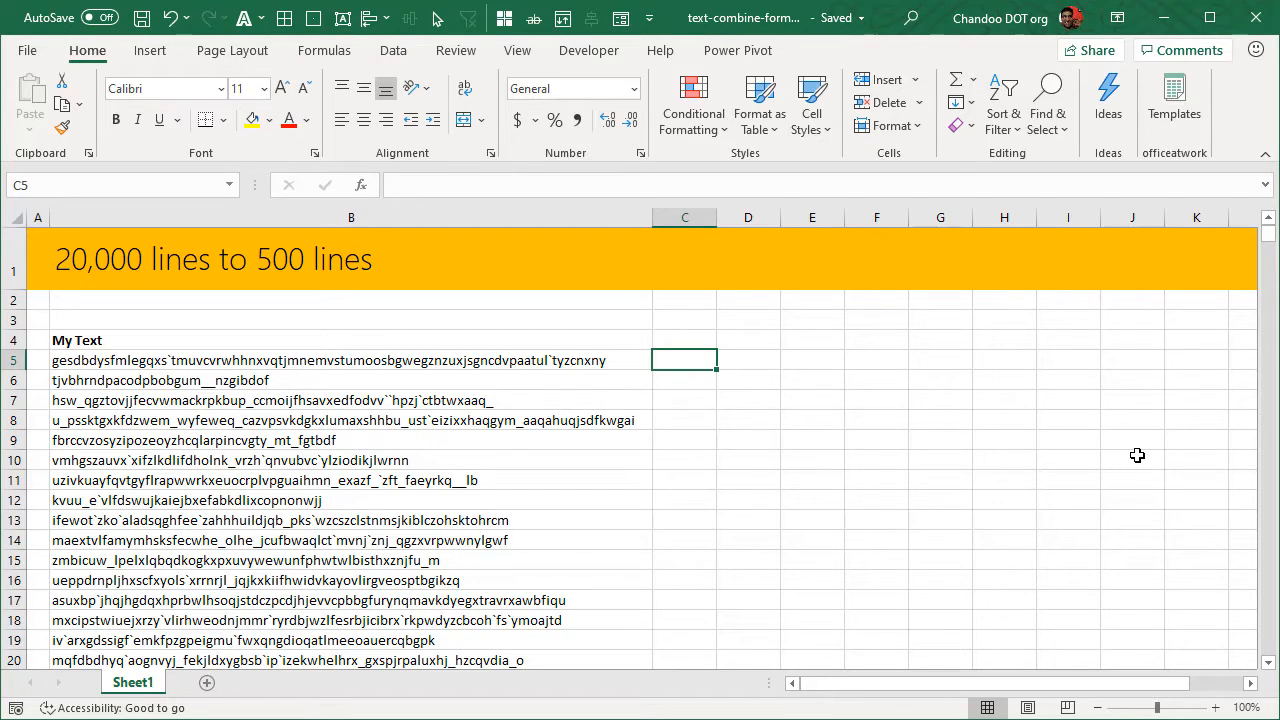
mouse_move(507, 455)
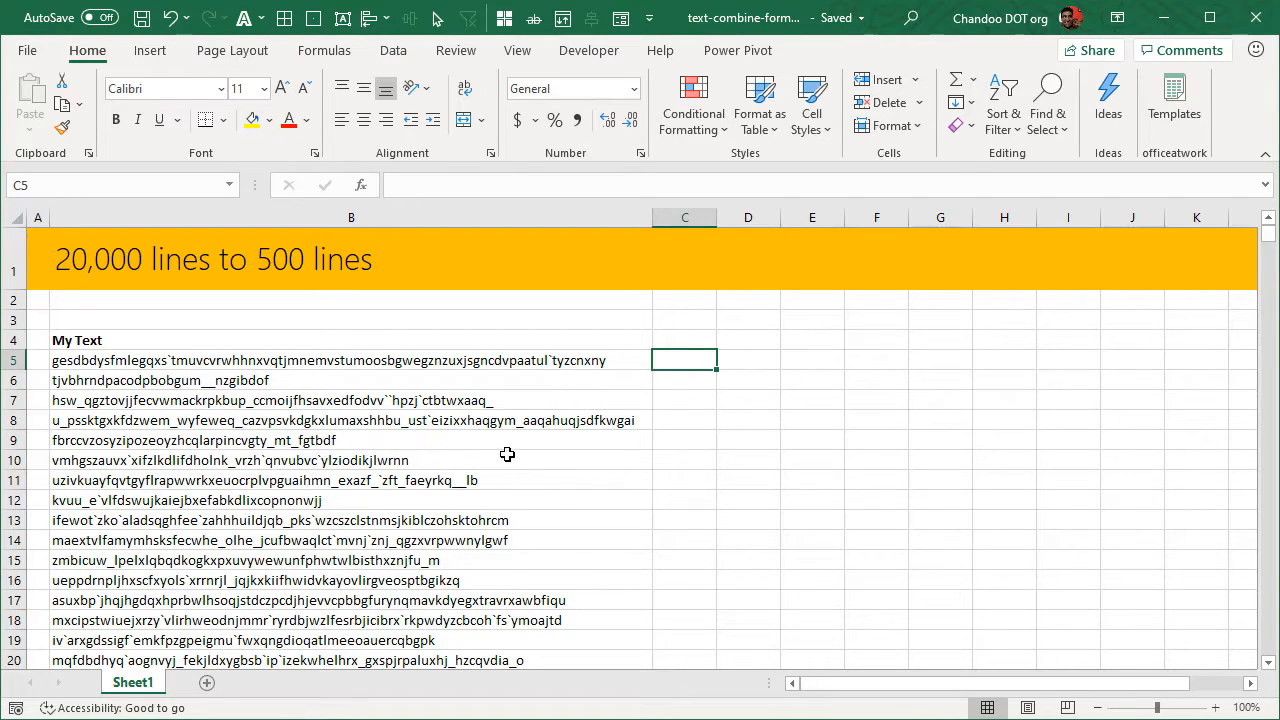
mouse_move(581, 588)
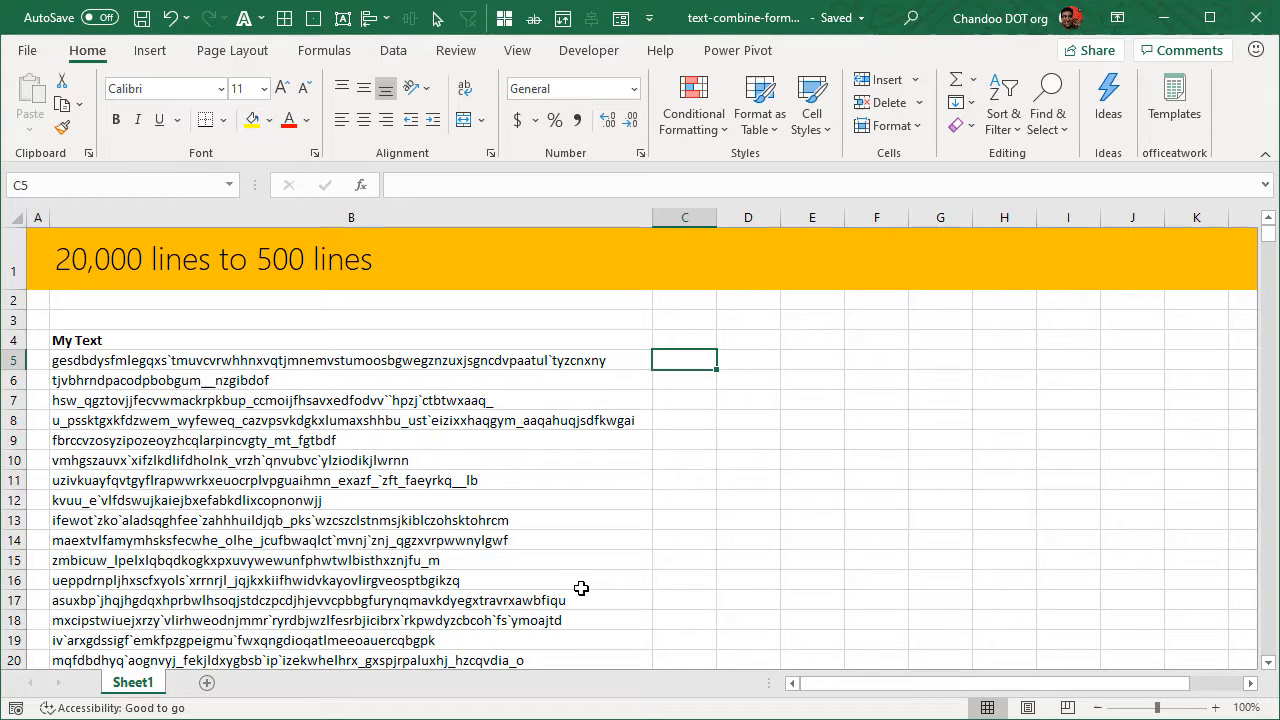
mouse_move(198, 340)
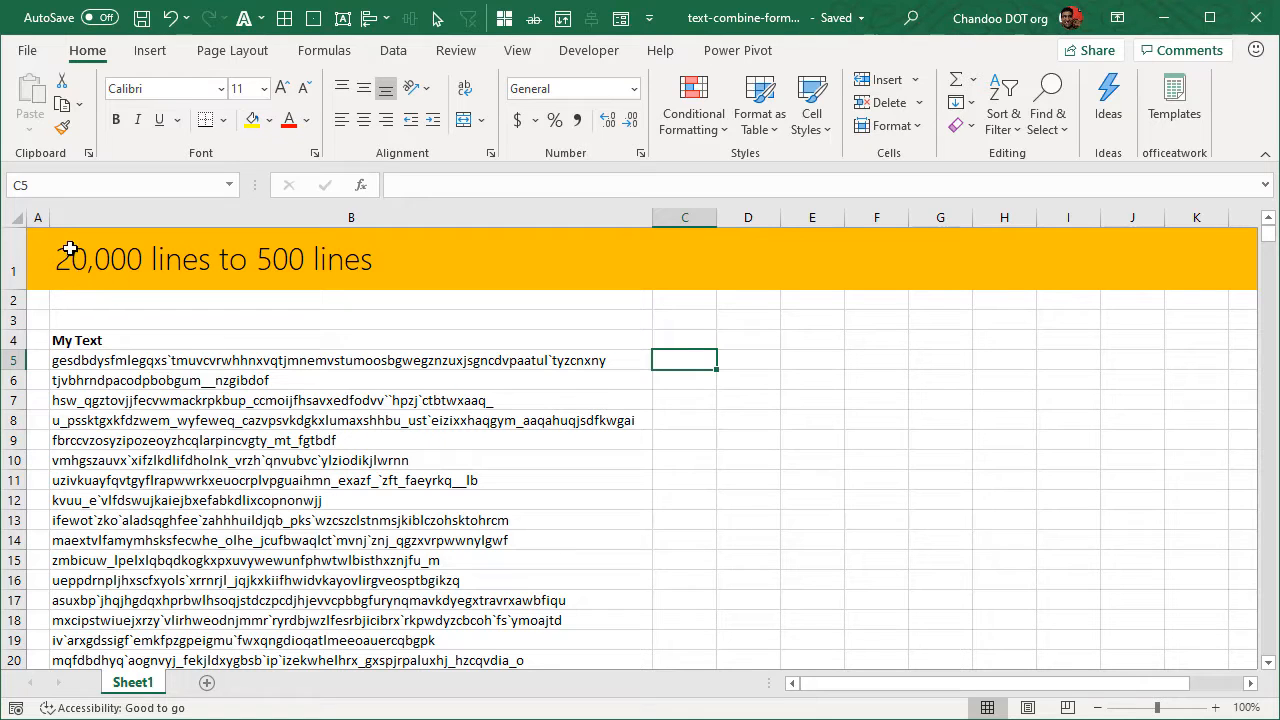
mouse_move(158, 315)
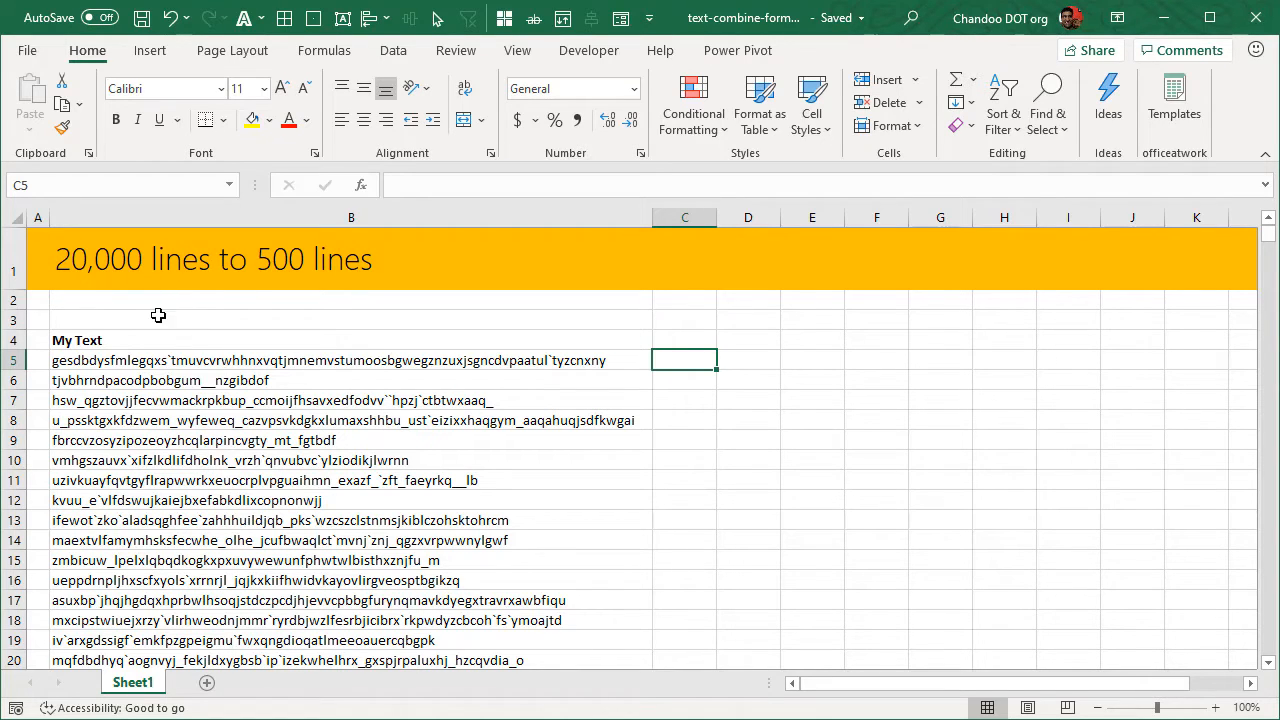
mouse_move(1085, 529)
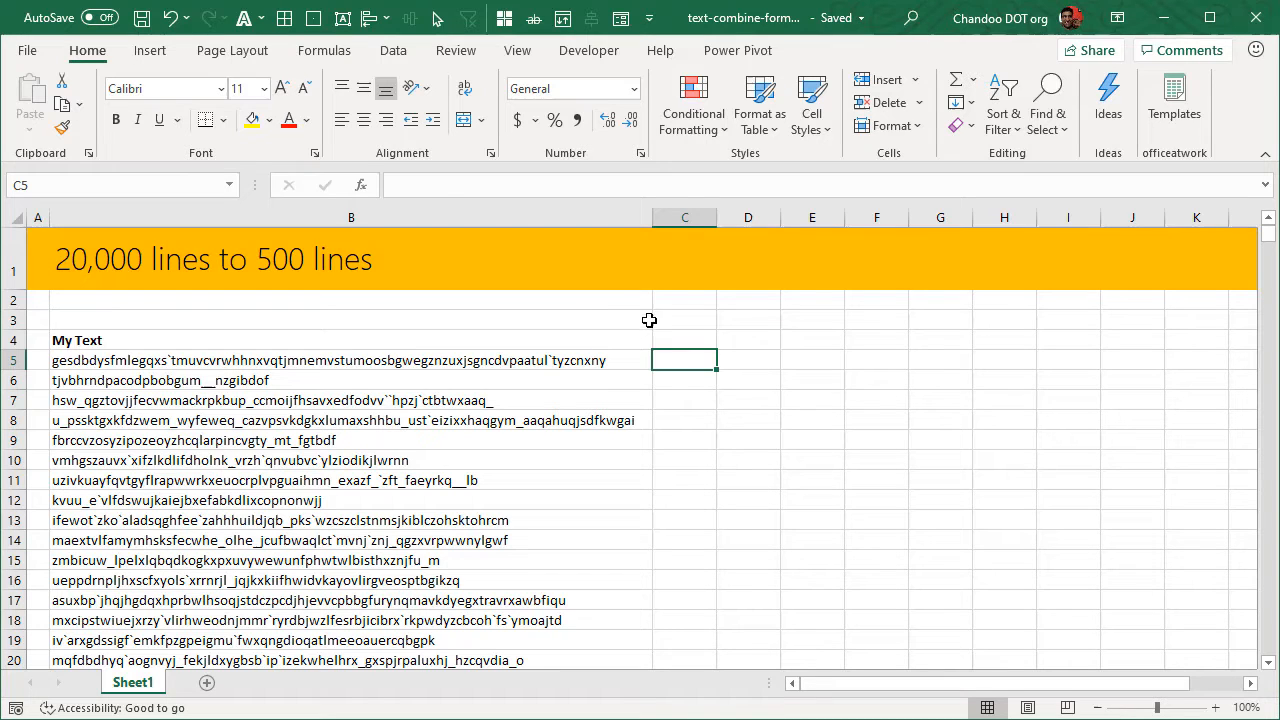
mouse_move(275, 286)
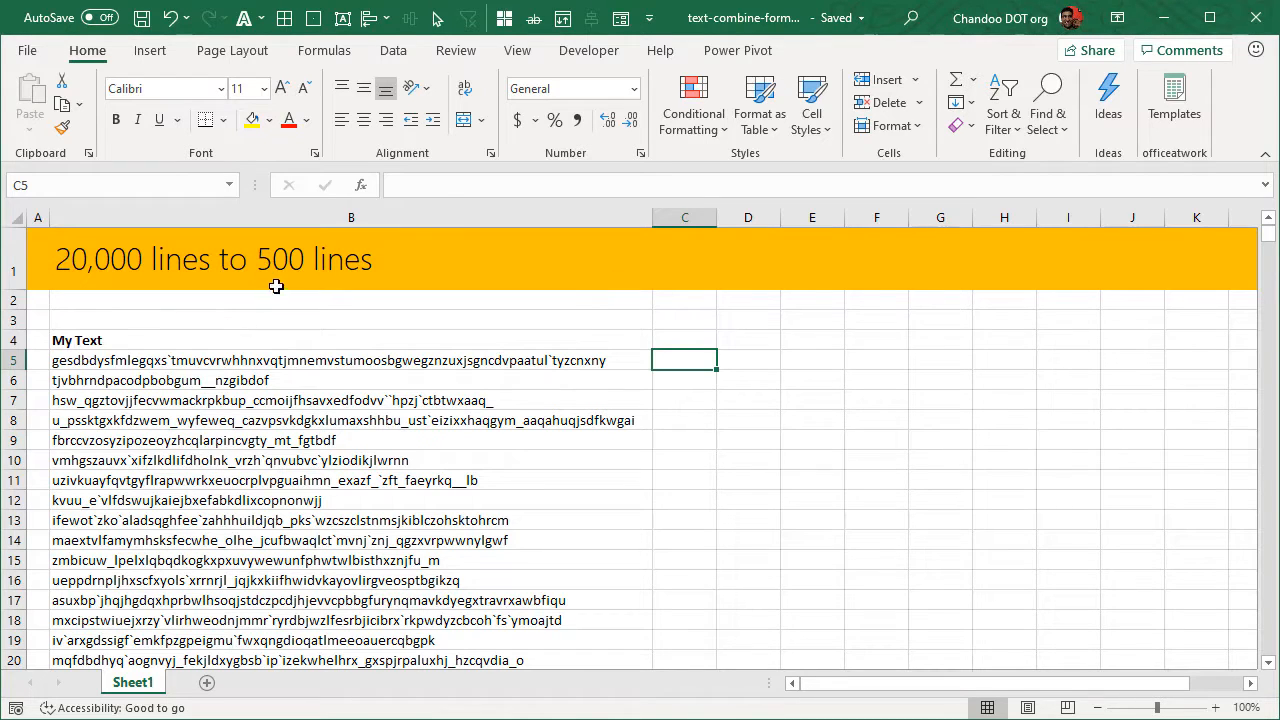
mouse_move(805, 338)
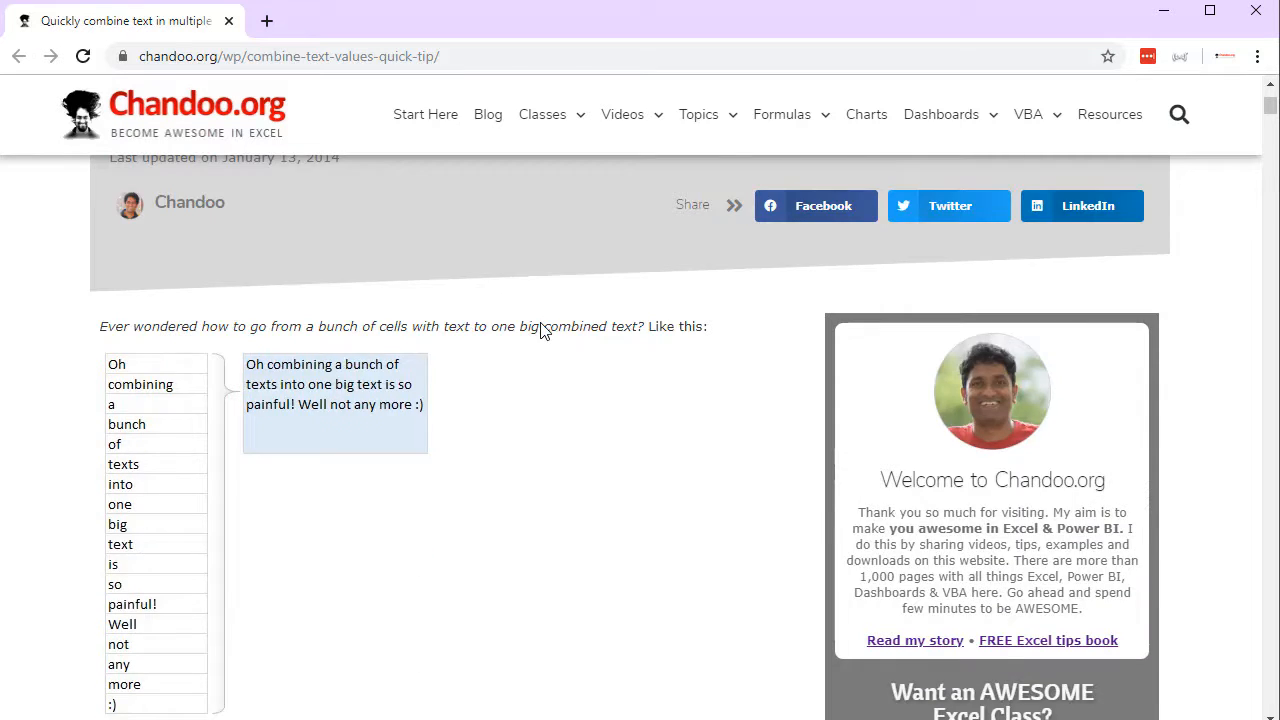
Scroll through the Chandoo combine-text article in Chrome down to the reader comments and reply form
scroll(up, 3)
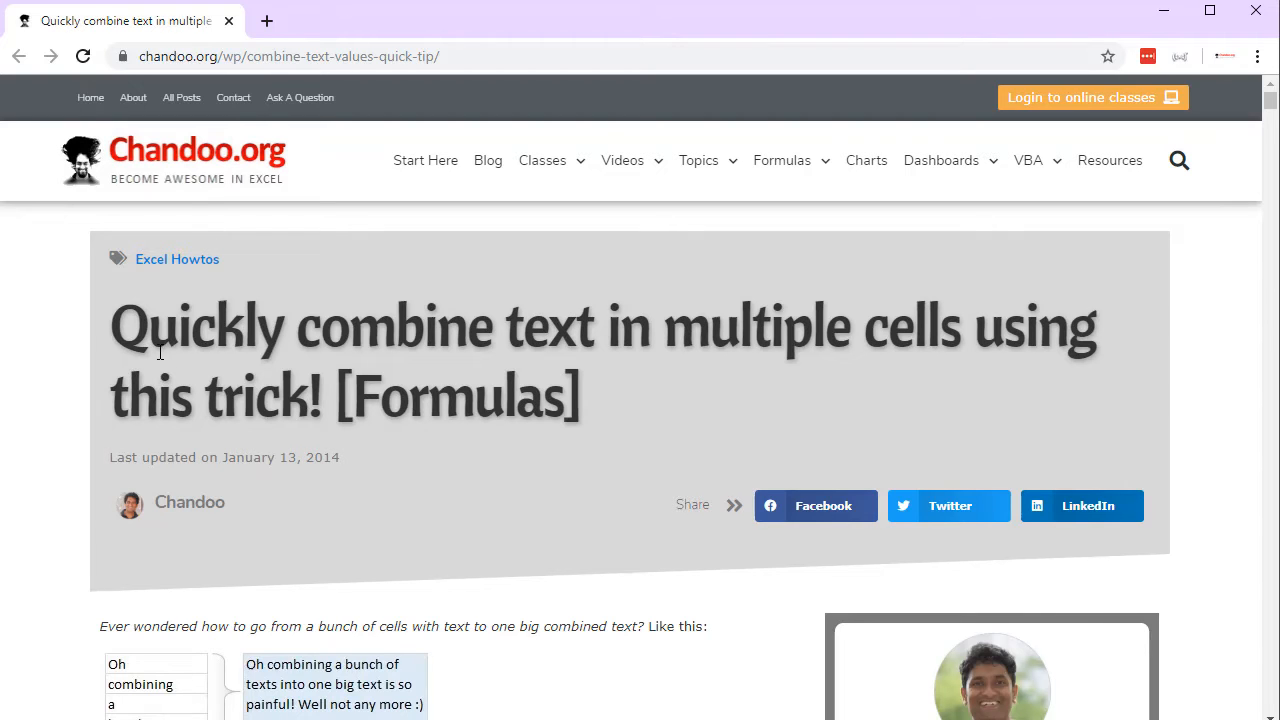
scroll(down, 3)
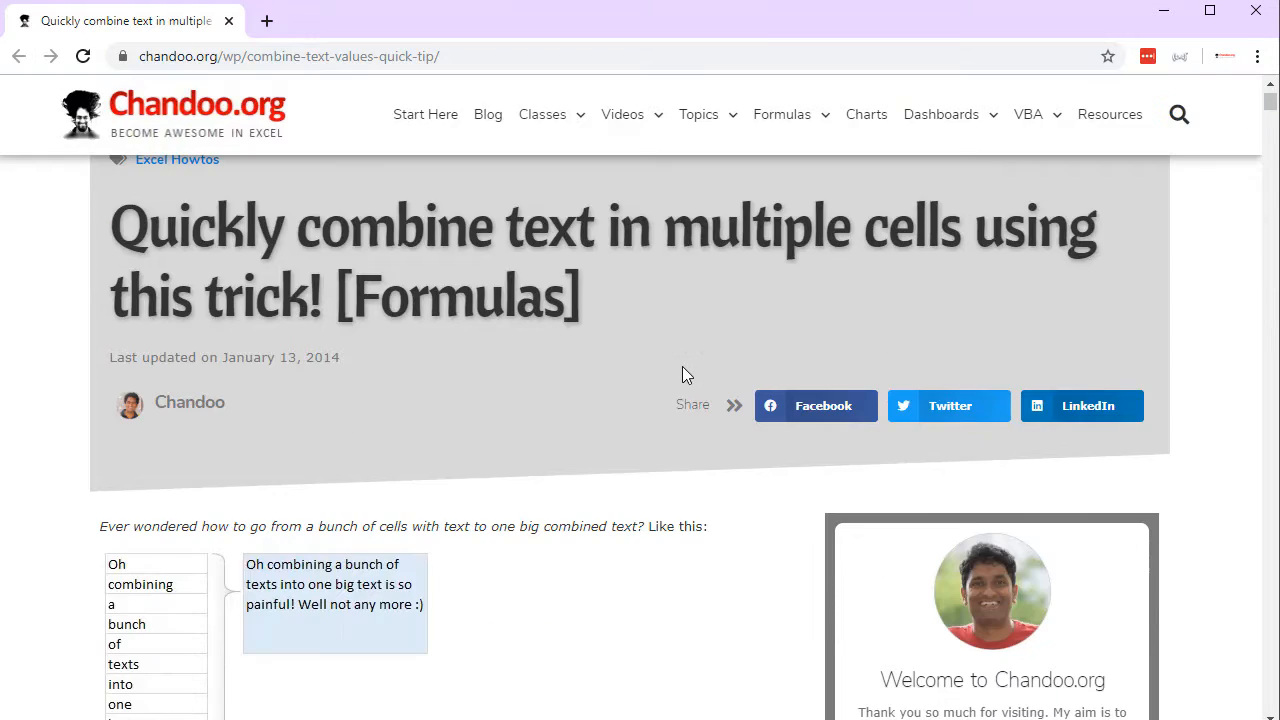
scroll(up, 3)
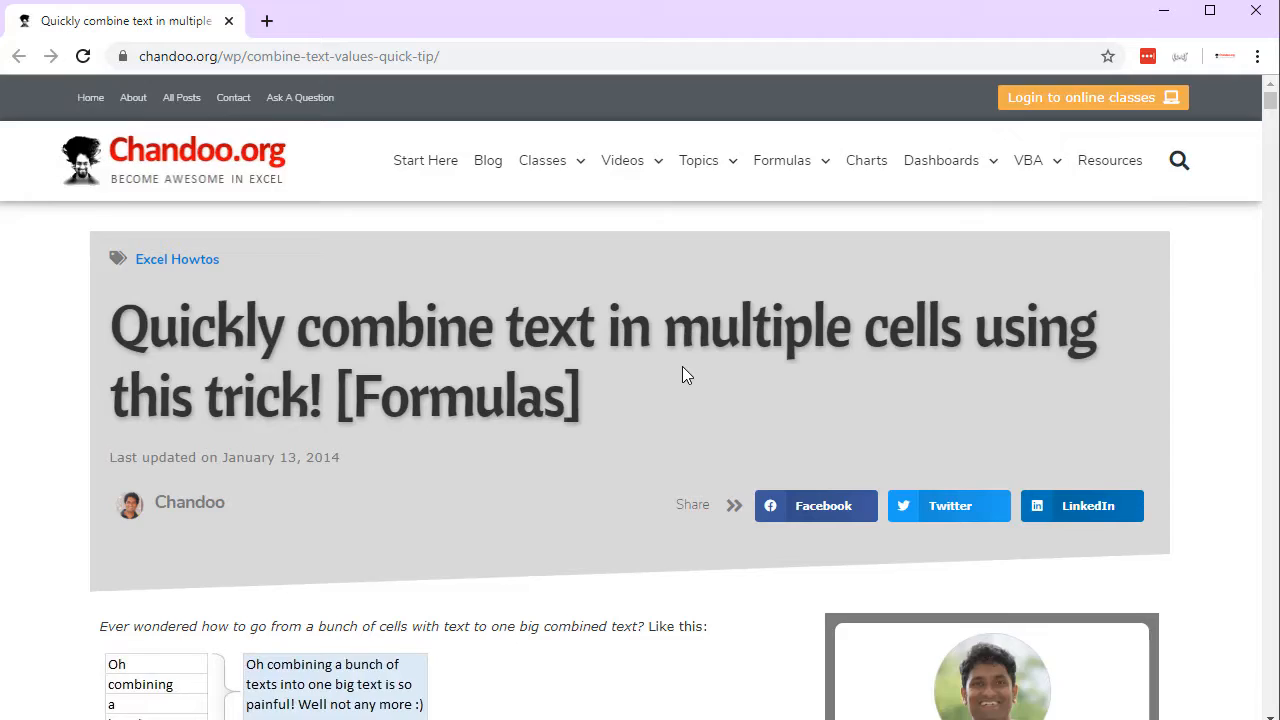
scroll(down, 3)
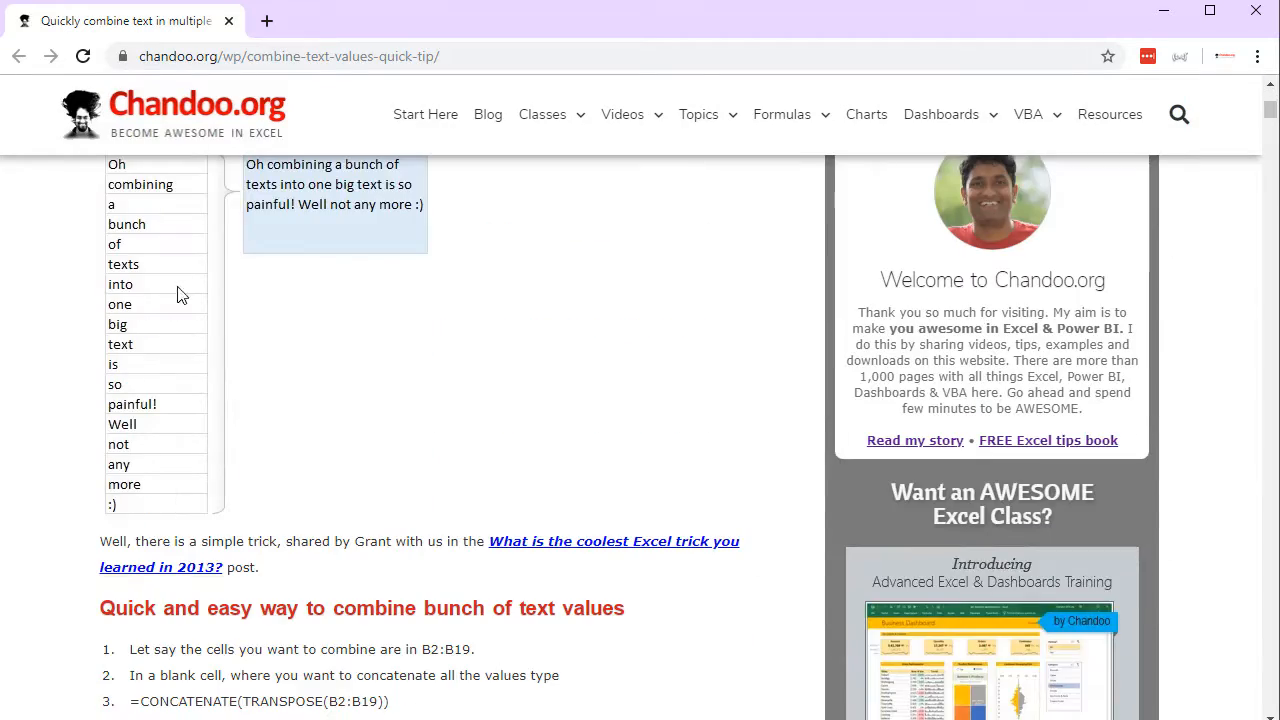
scroll(down, 3)
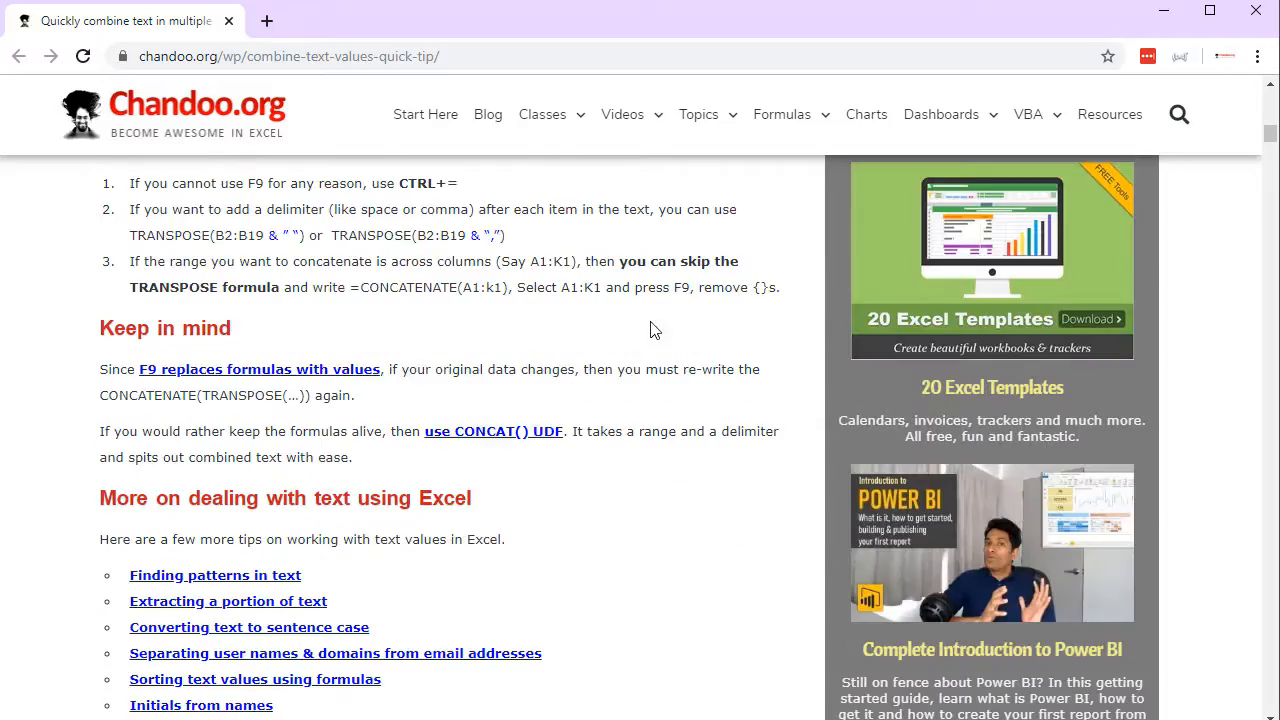
scroll(up, 3)
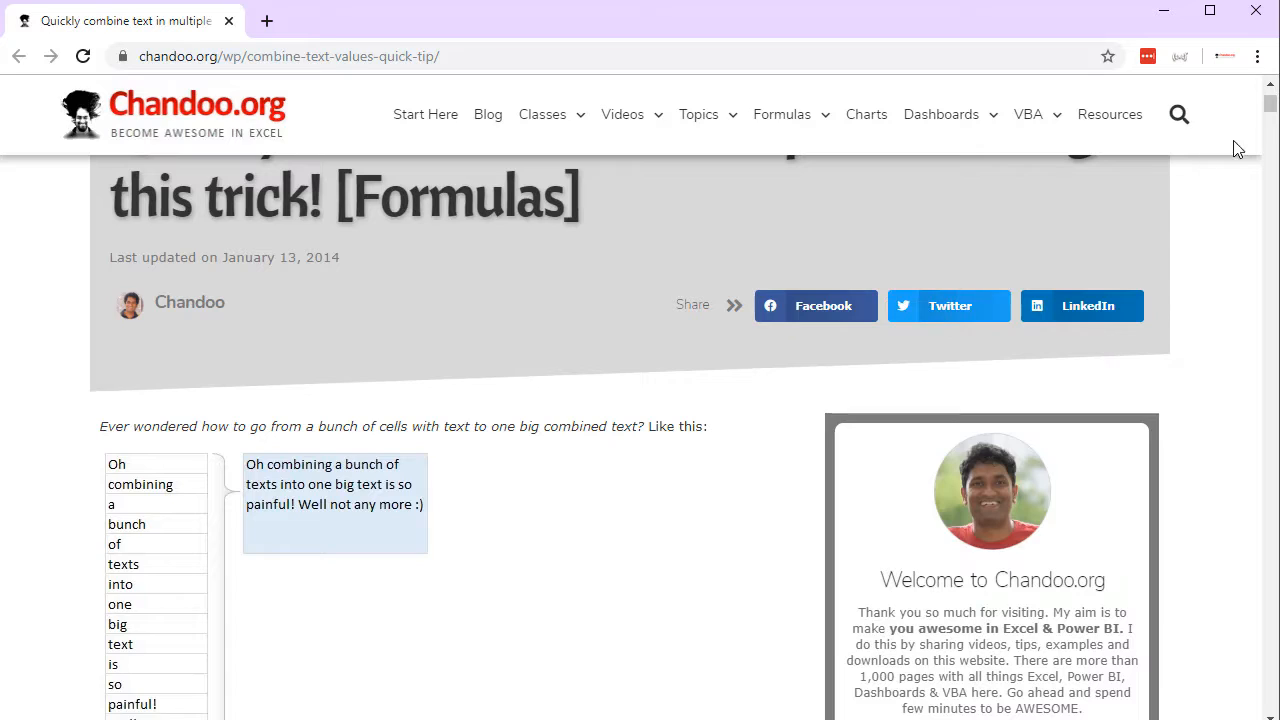
mouse_move(343, 277)
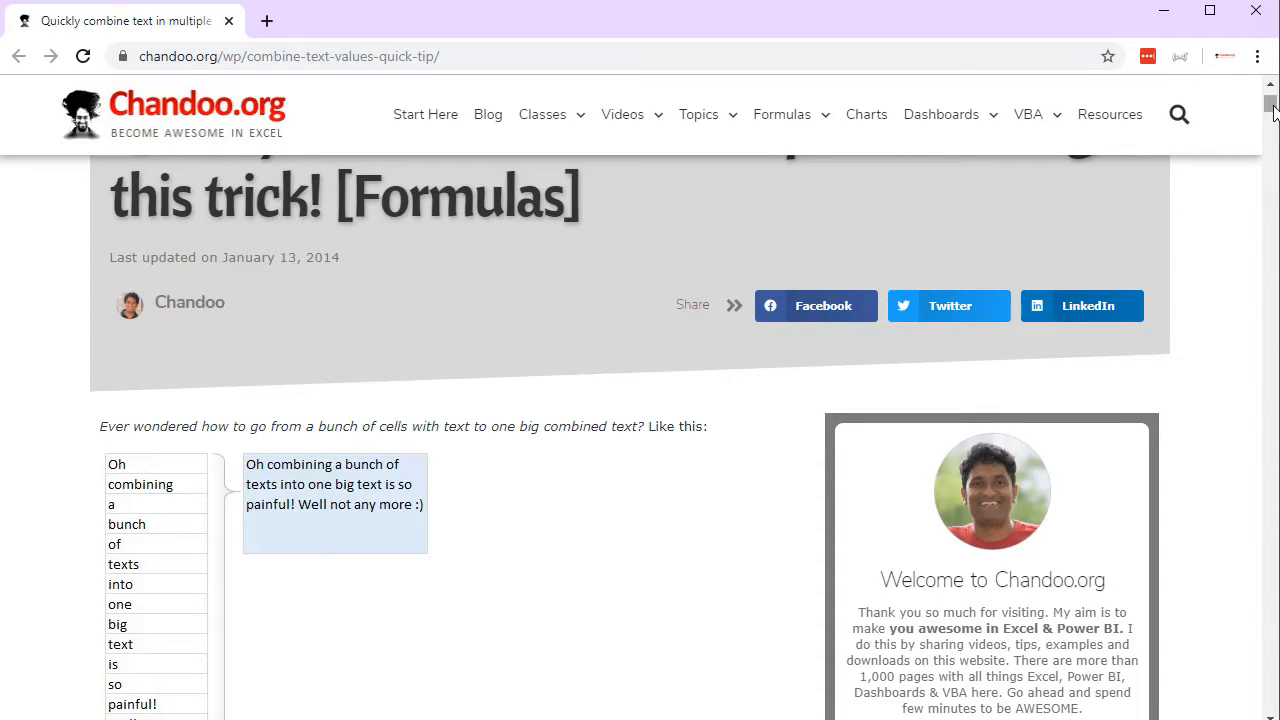
scroll(down, 3)
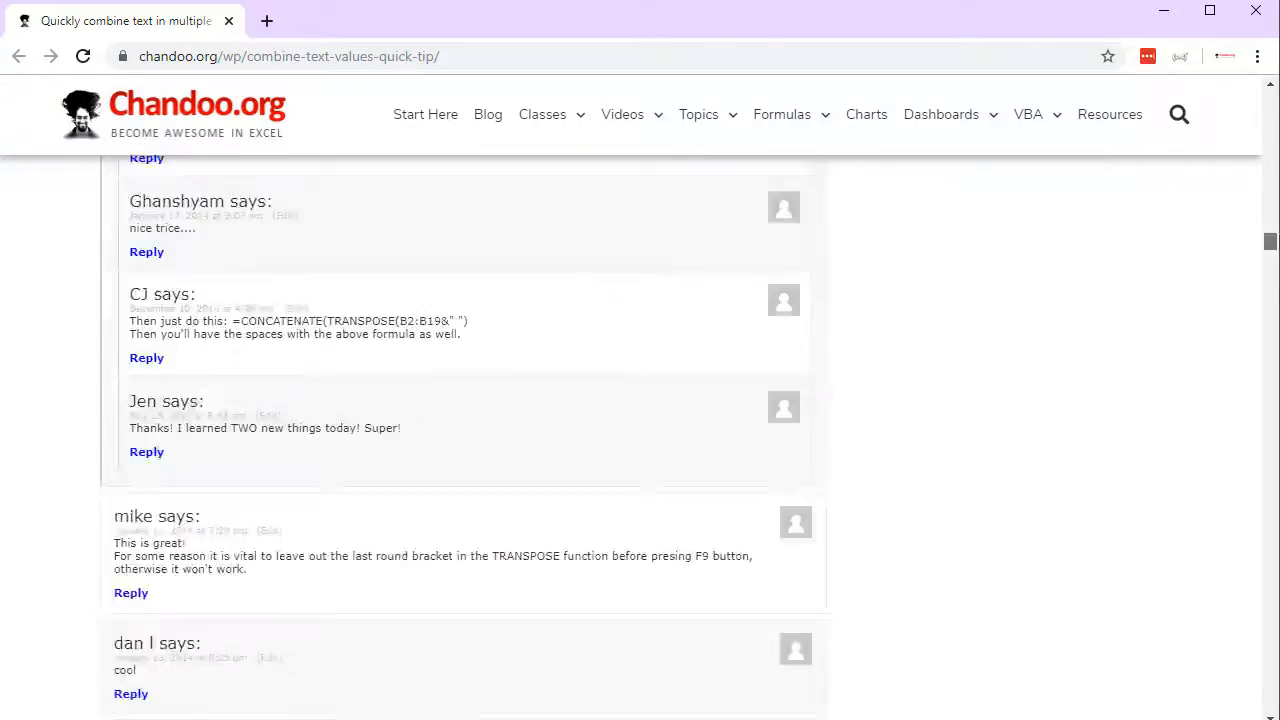
scroll(down, 3)
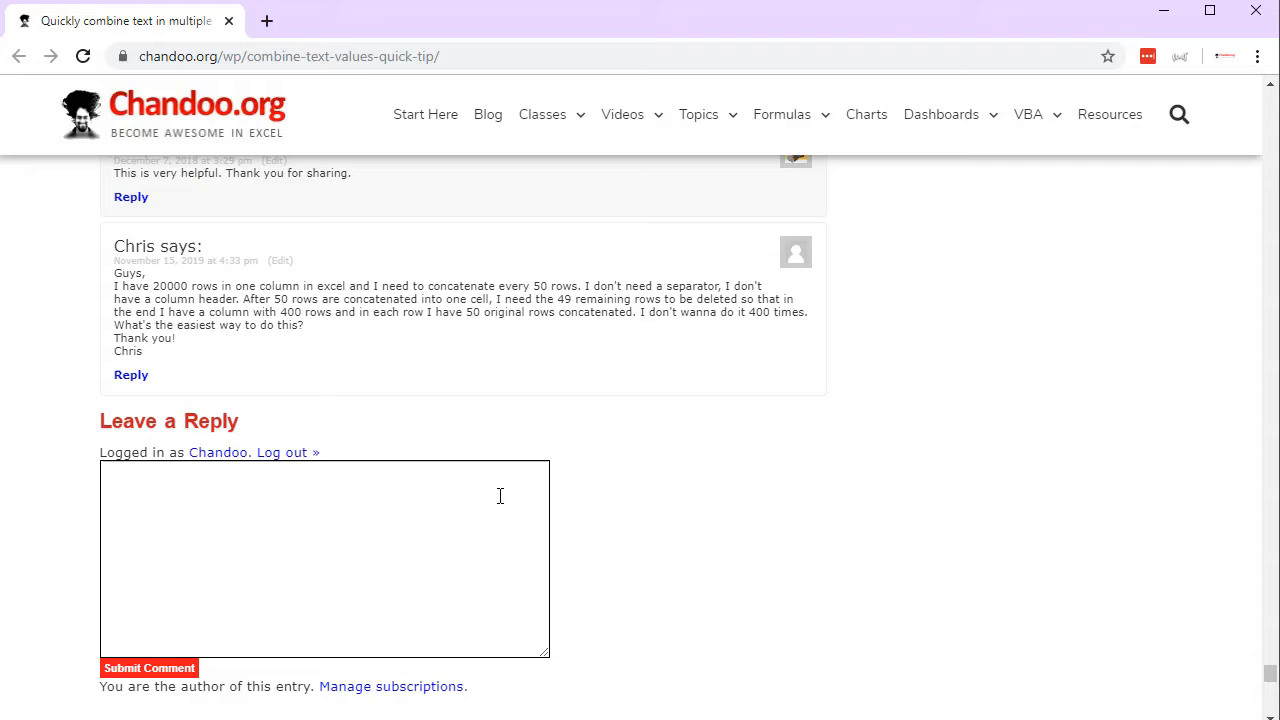
mouse_move(117, 290)
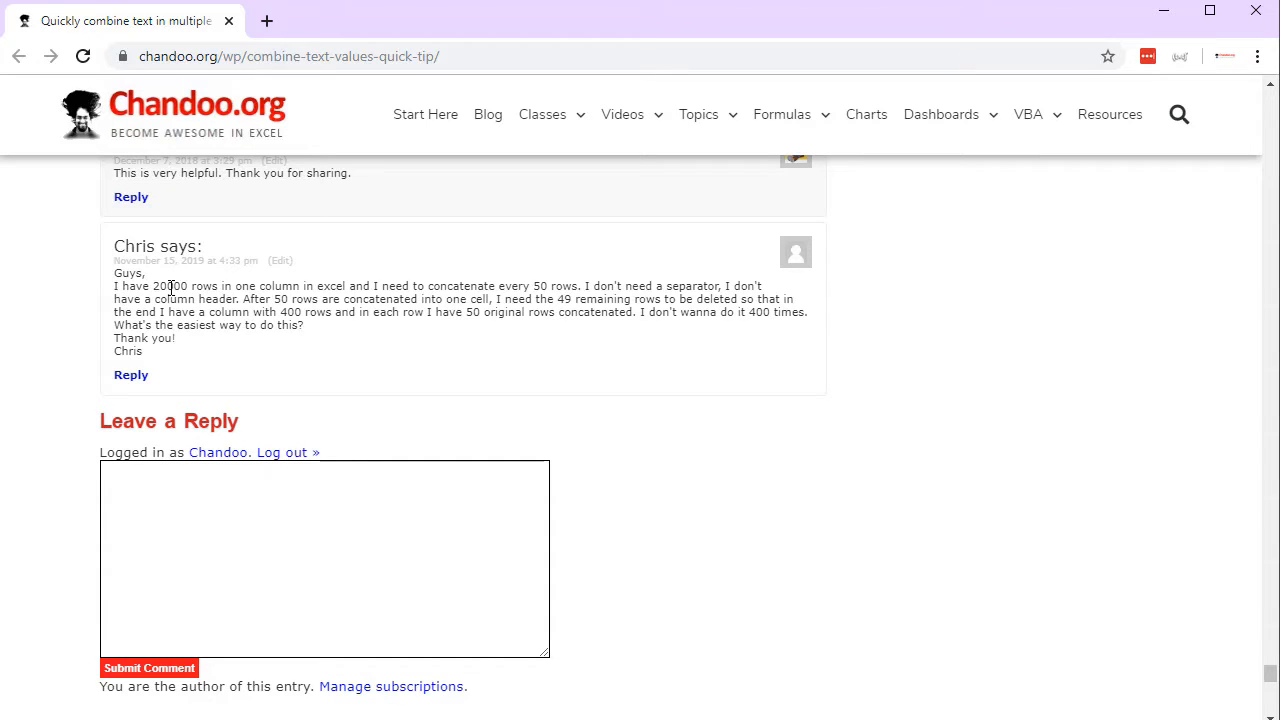
key(ctrl+plus)
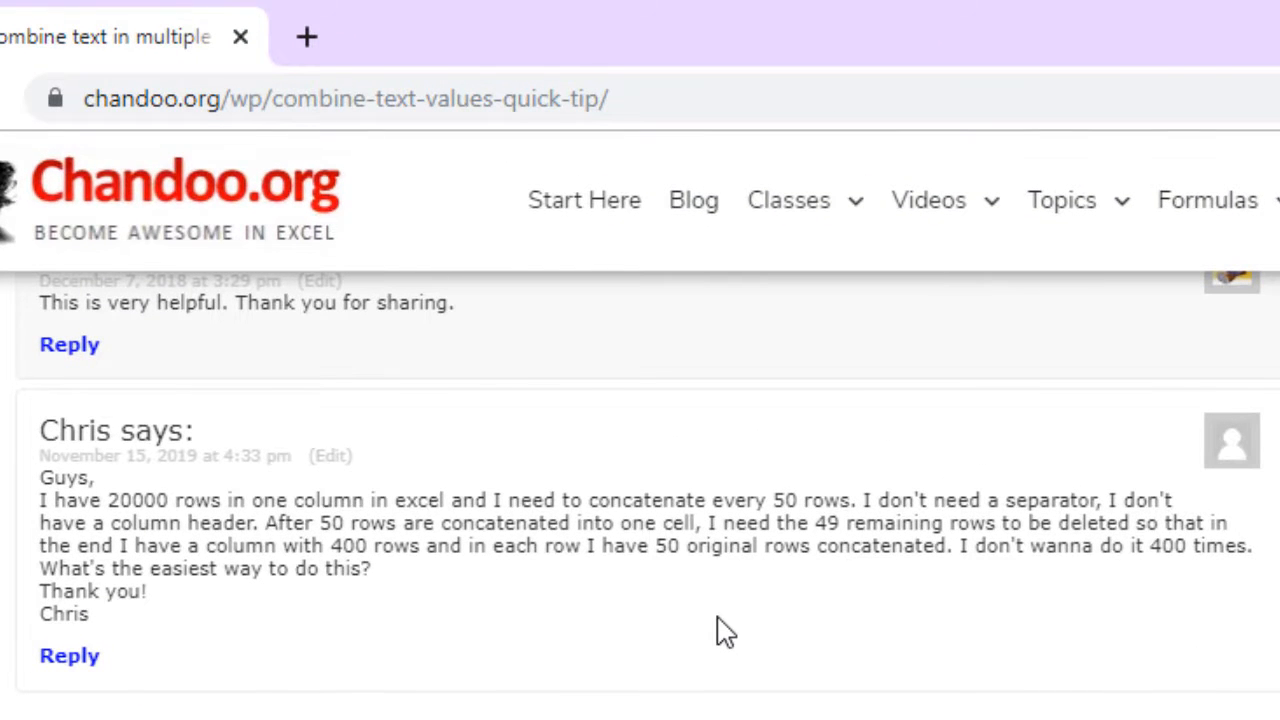
mouse_move(800, 500)
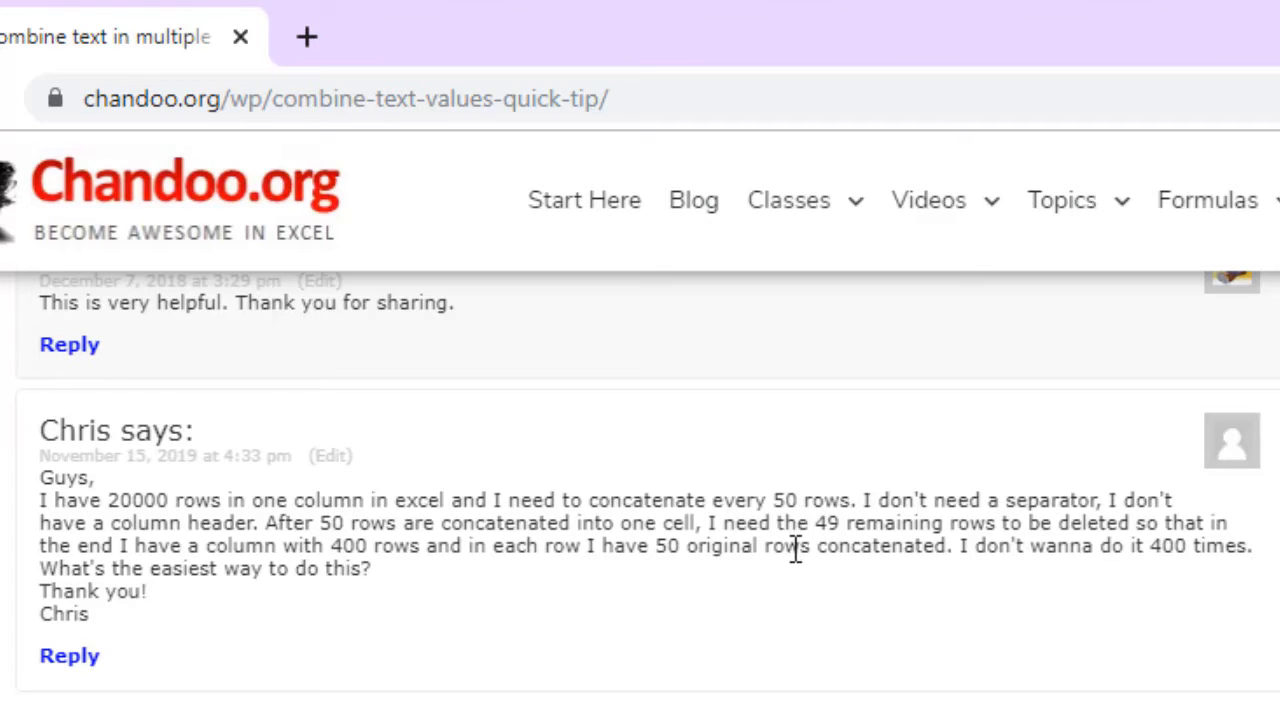
mouse_move(1140, 553)
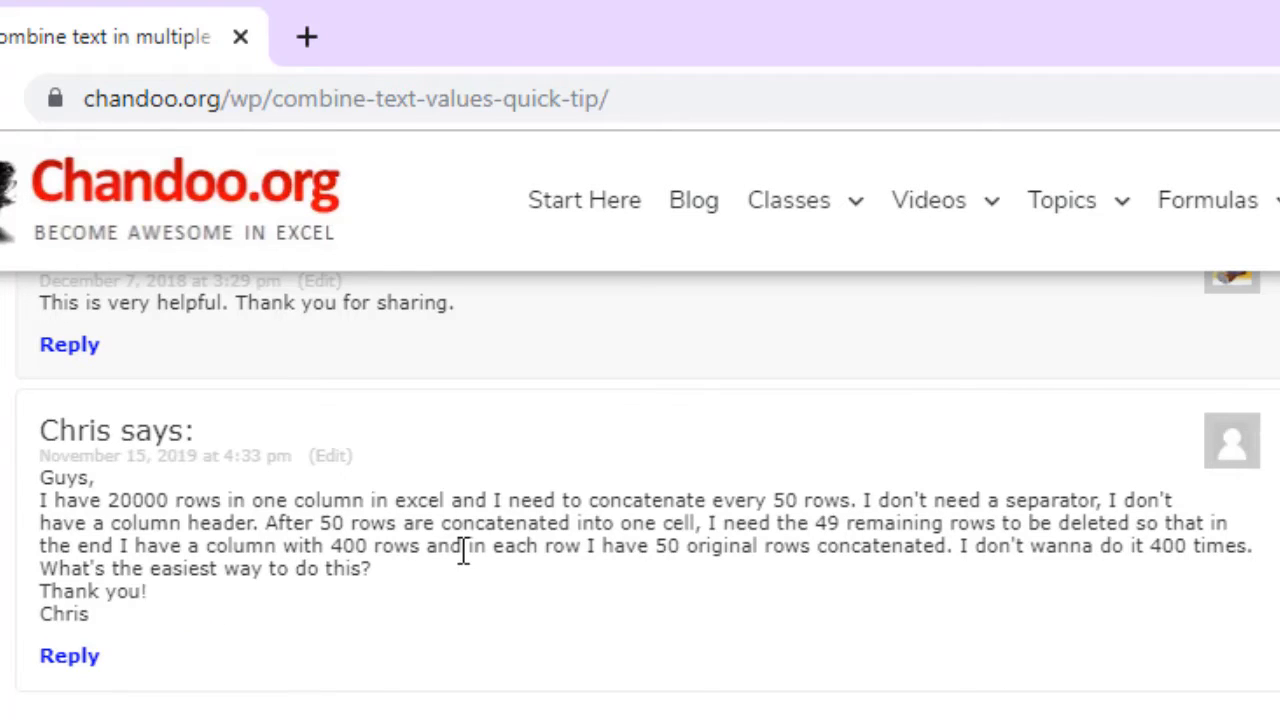
mouse_move(925, 658)
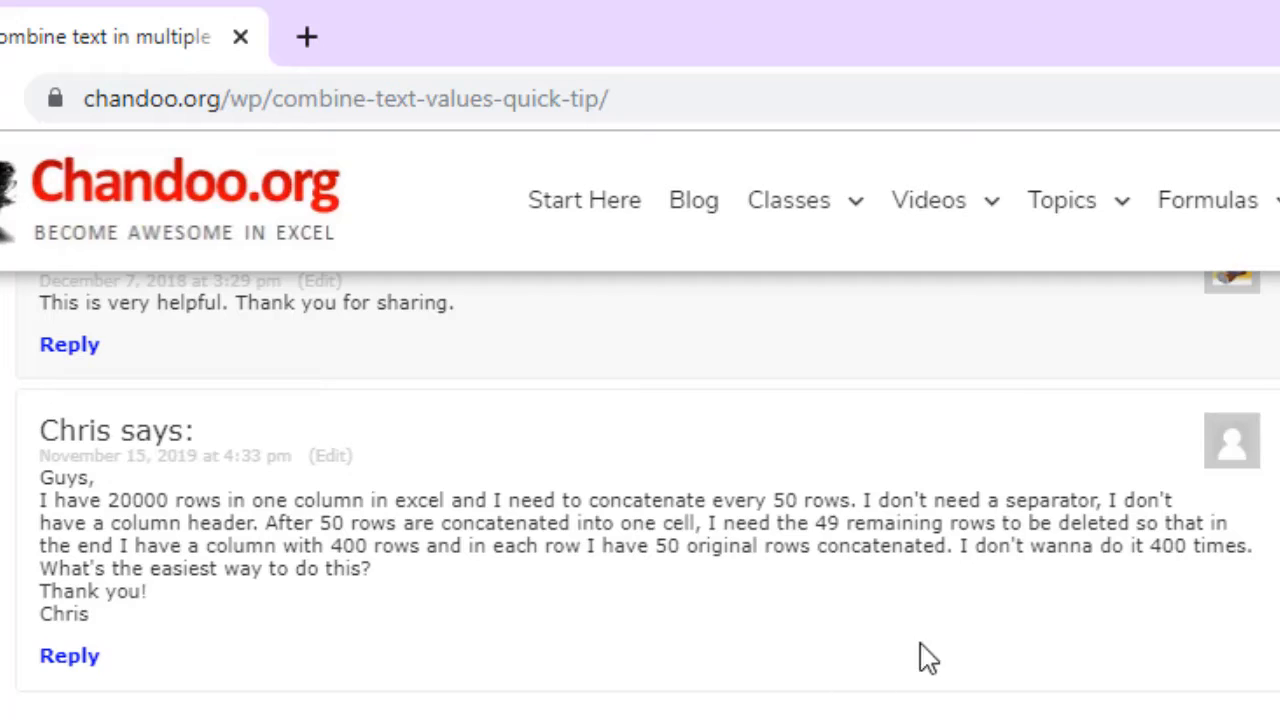
mouse_move(1127, 663)
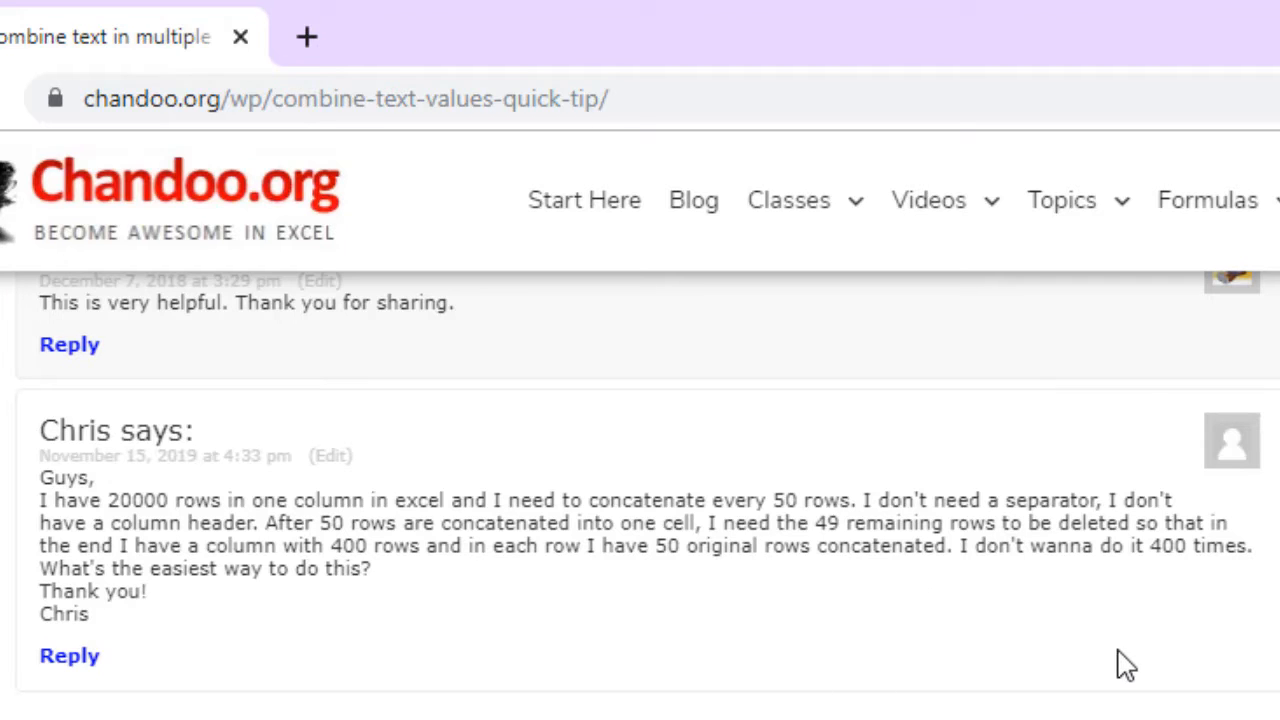
mouse_move(251, 607)
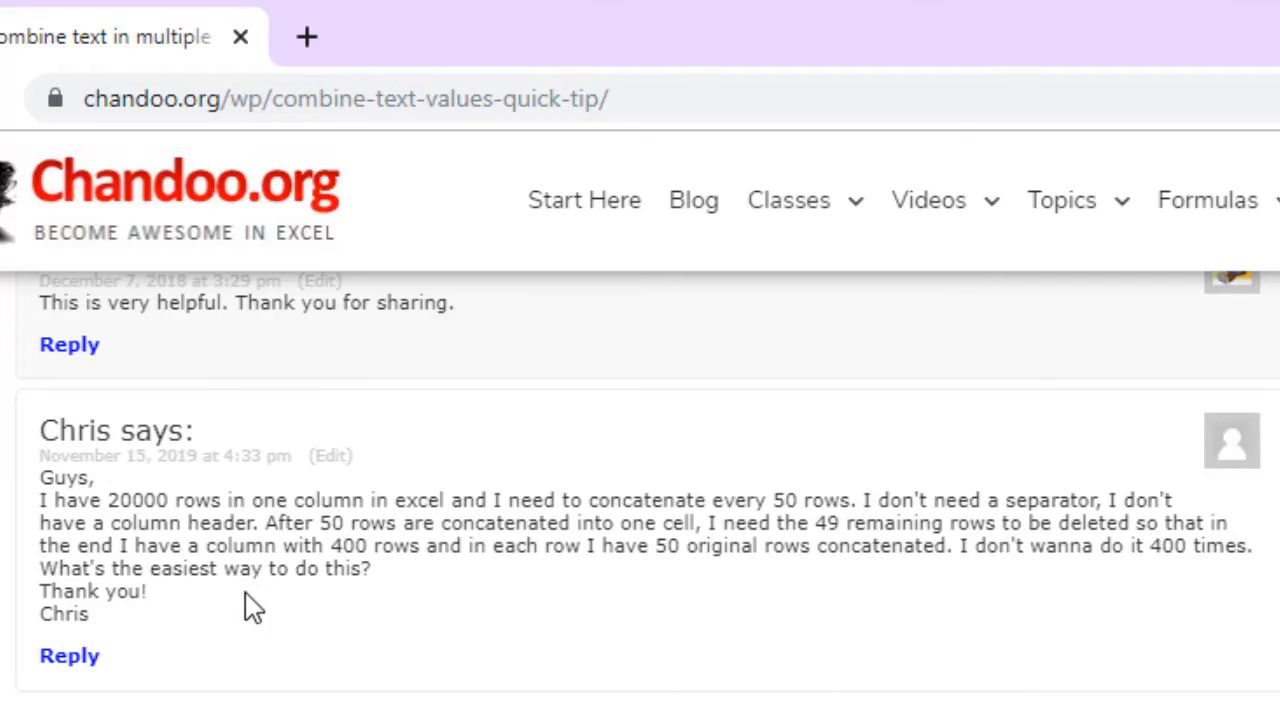
mouse_move(480, 583)
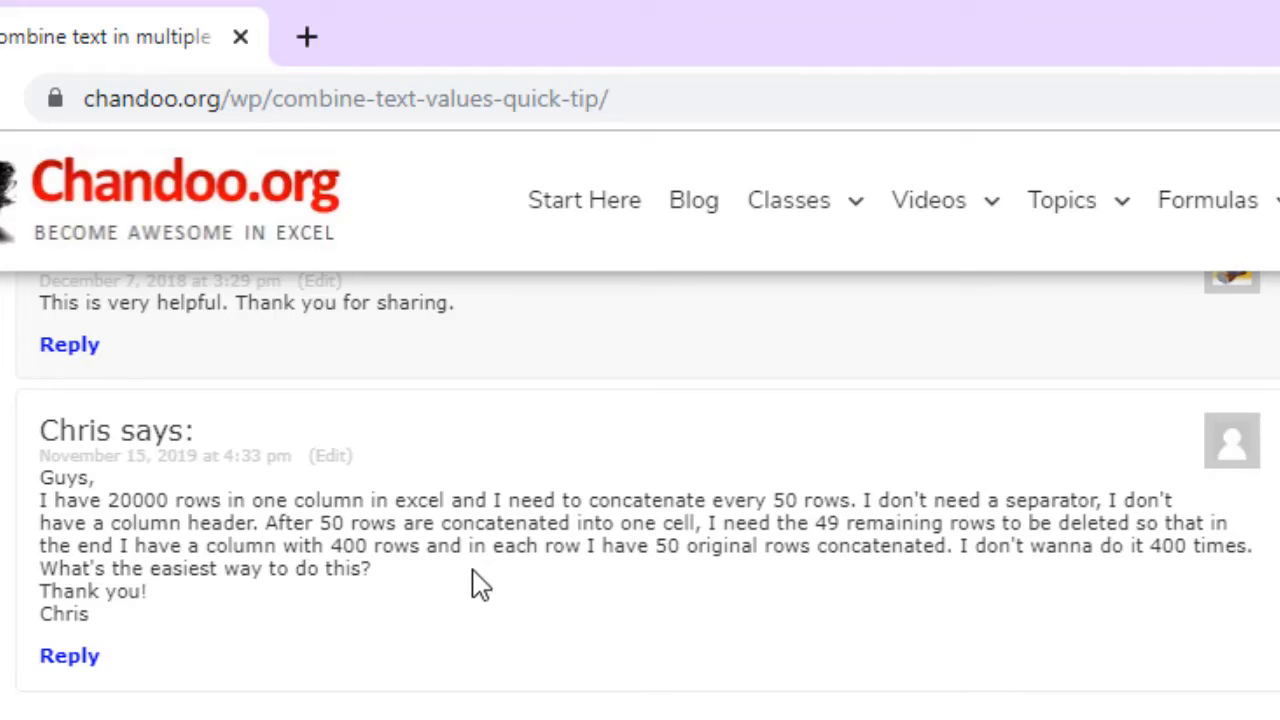
mouse_move(700, 582)
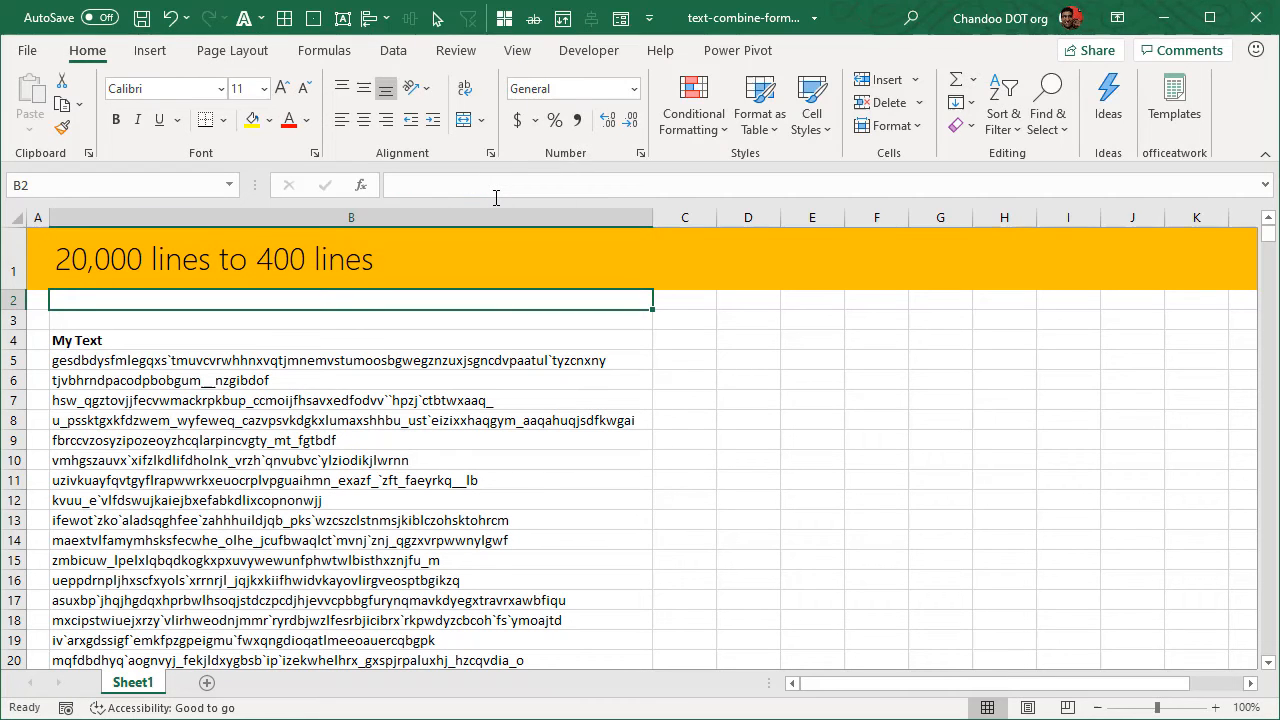
Select cell C5 beside the first text line and start typing =TEXTJOIN
click(684, 237)
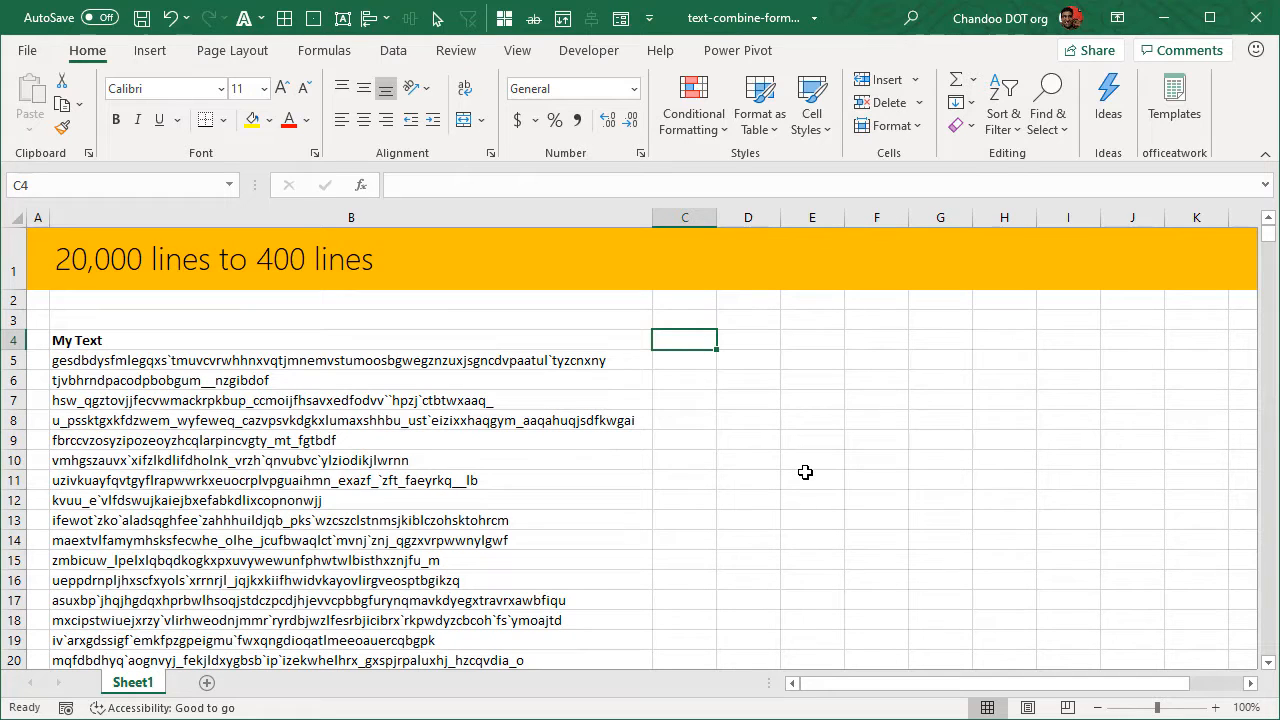
mouse_move(692, 425)
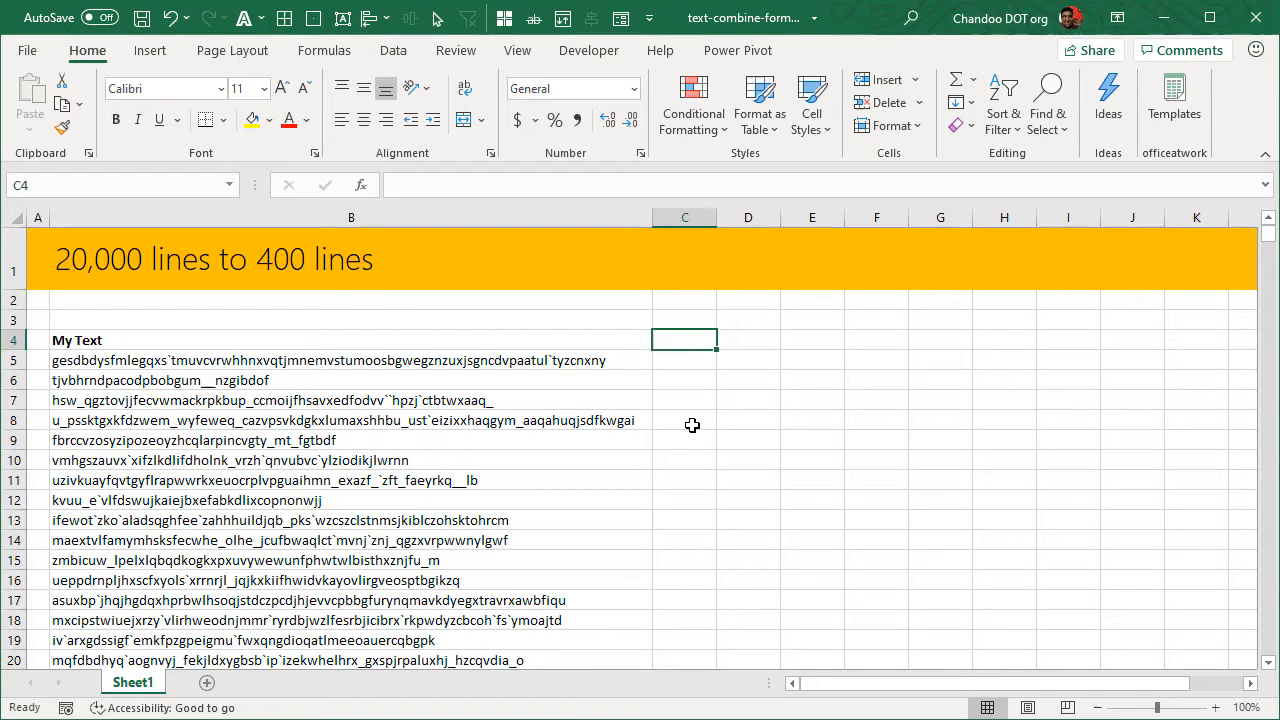
mouse_move(143, 239)
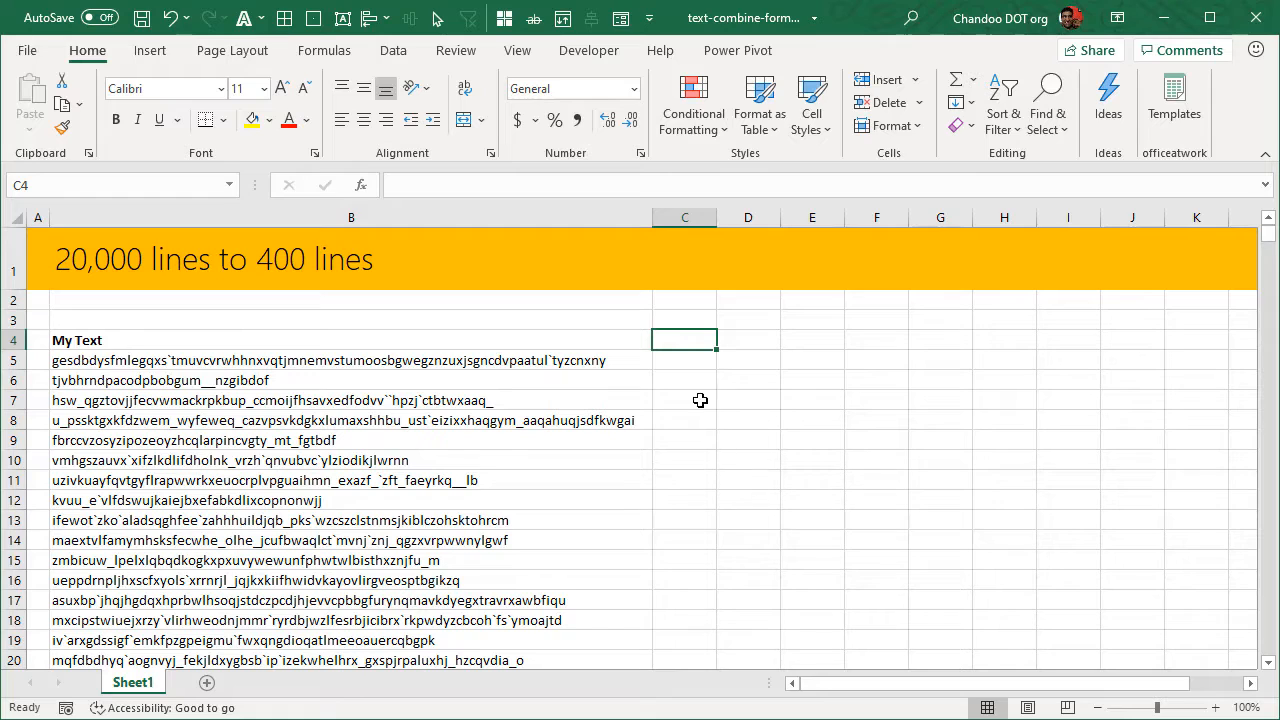
click(684, 360)
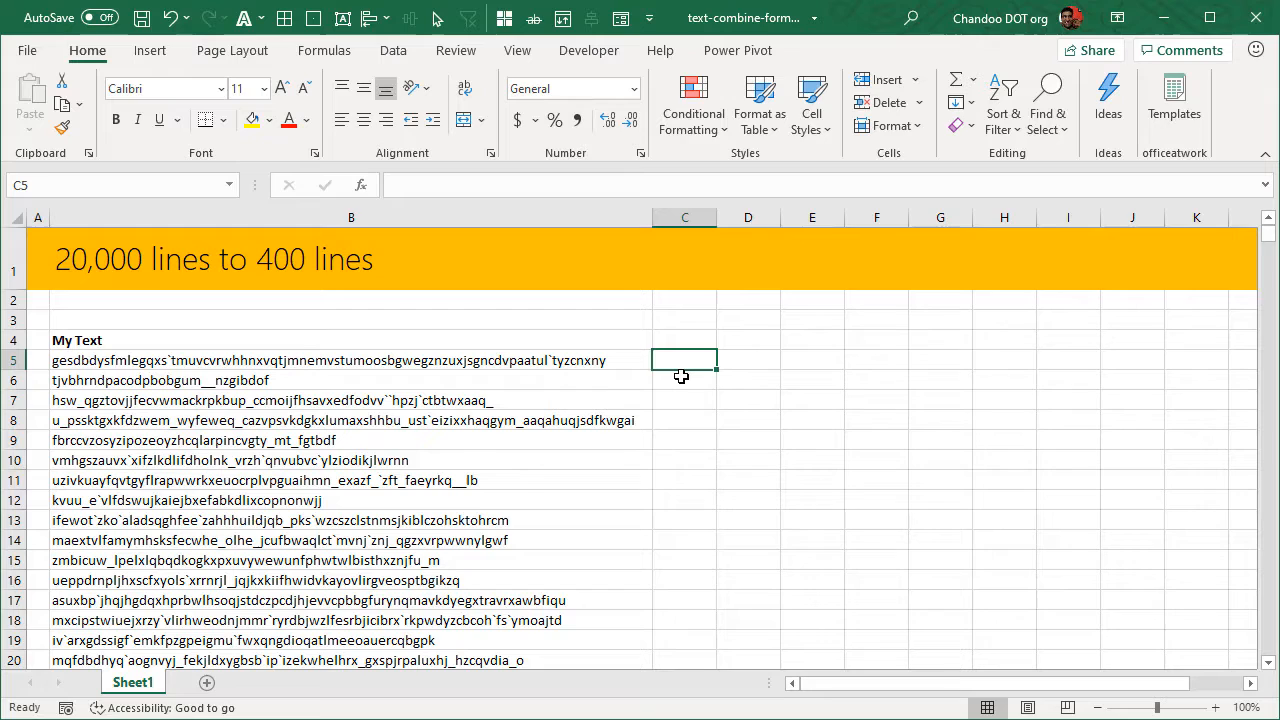
mouse_move(888, 125)
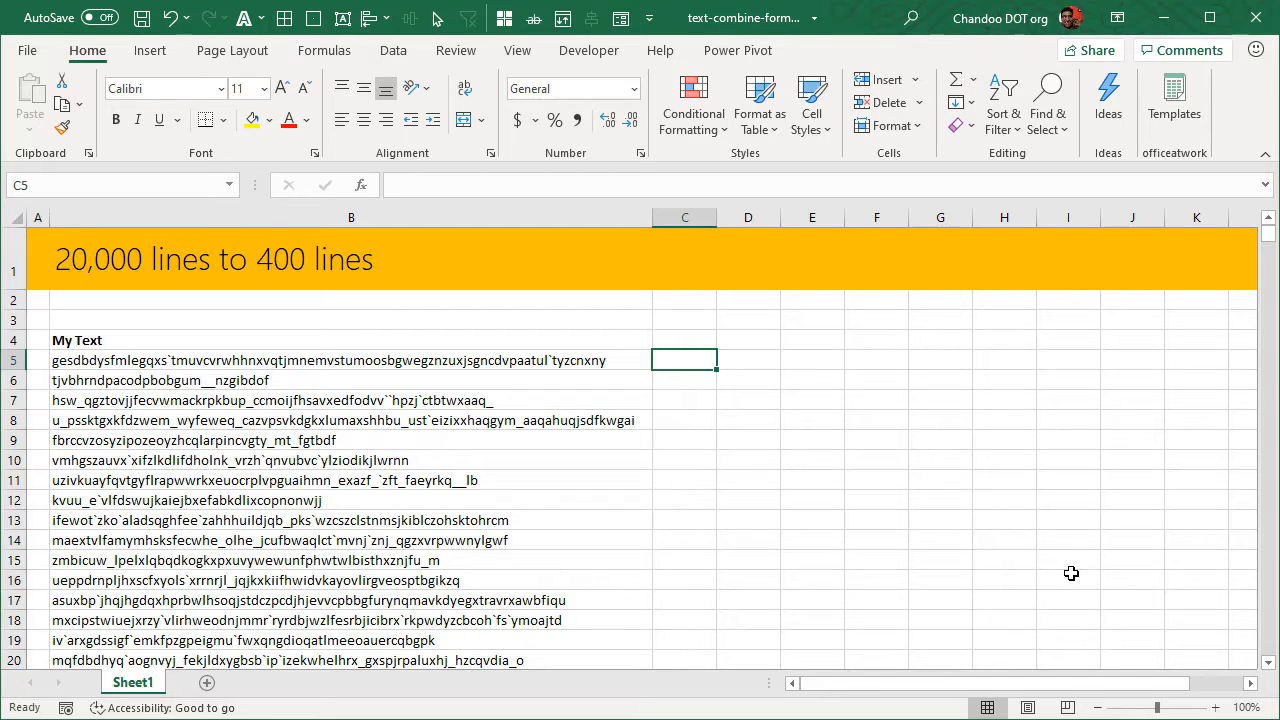
text(=t)
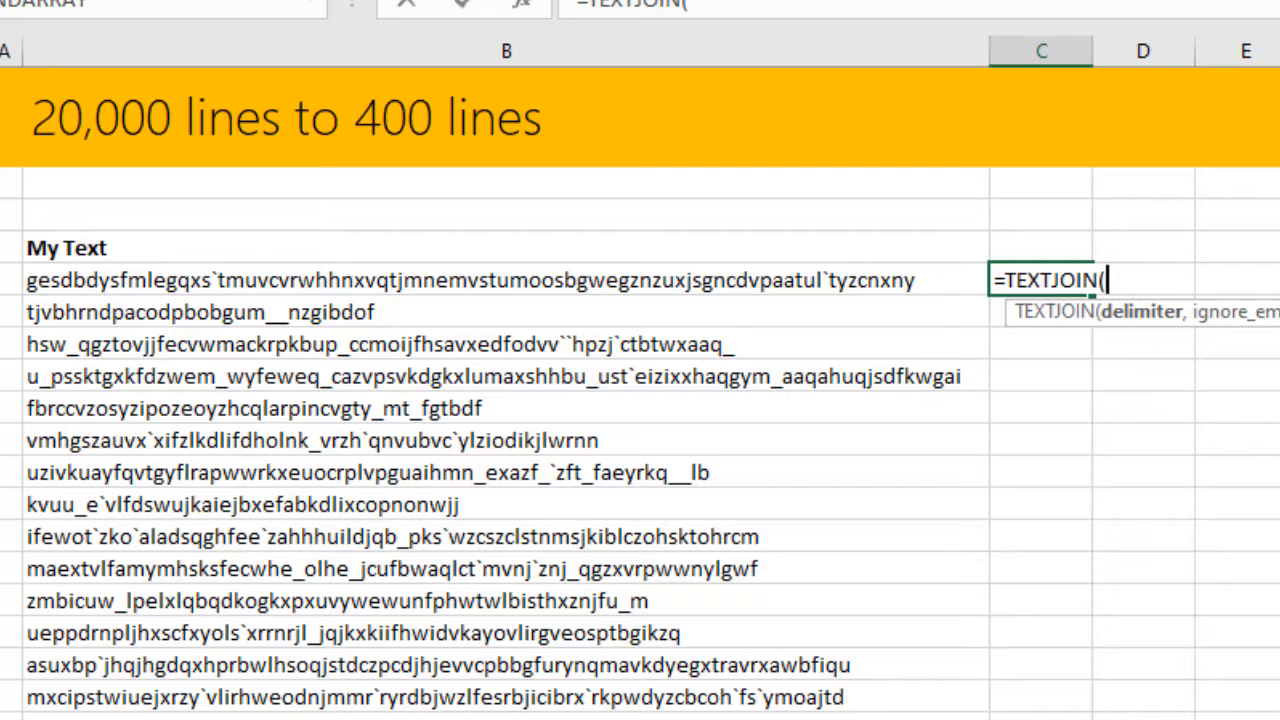
Complete =TEXTJOIN("",FALSE,B5:B54) in C5, joining the first 50 lines with no separator
text(")
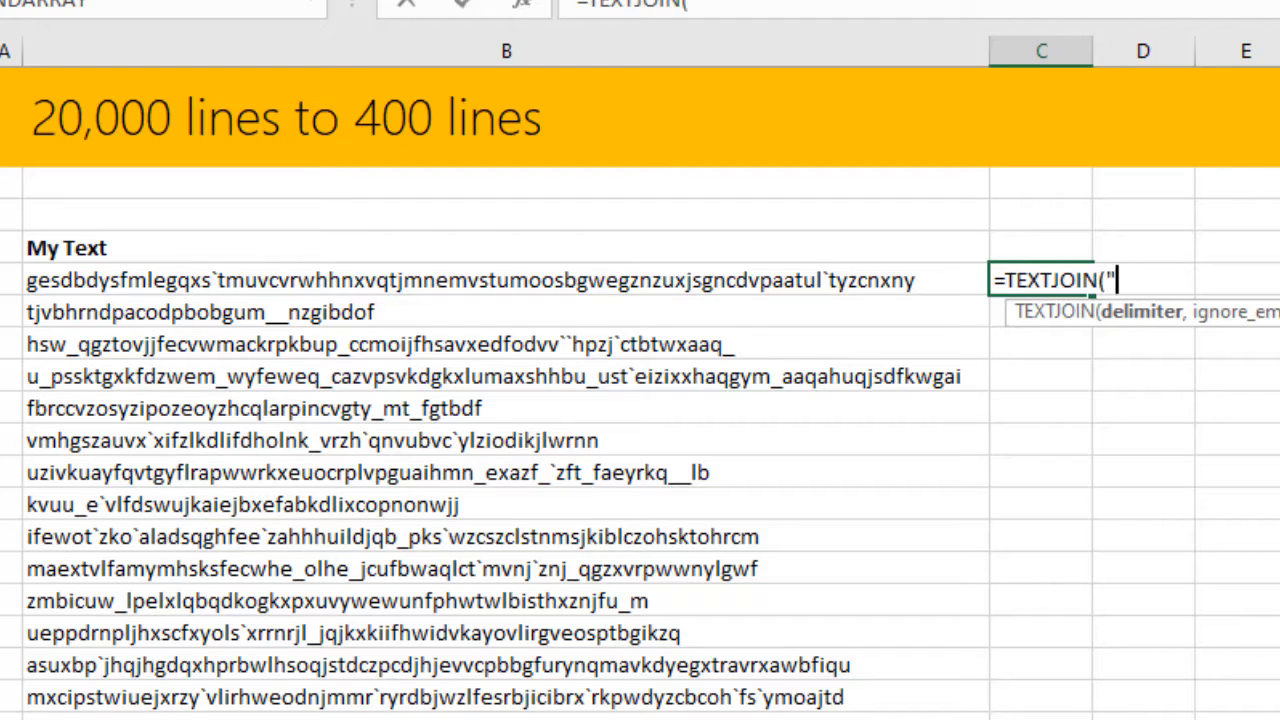
text(",FALSE)
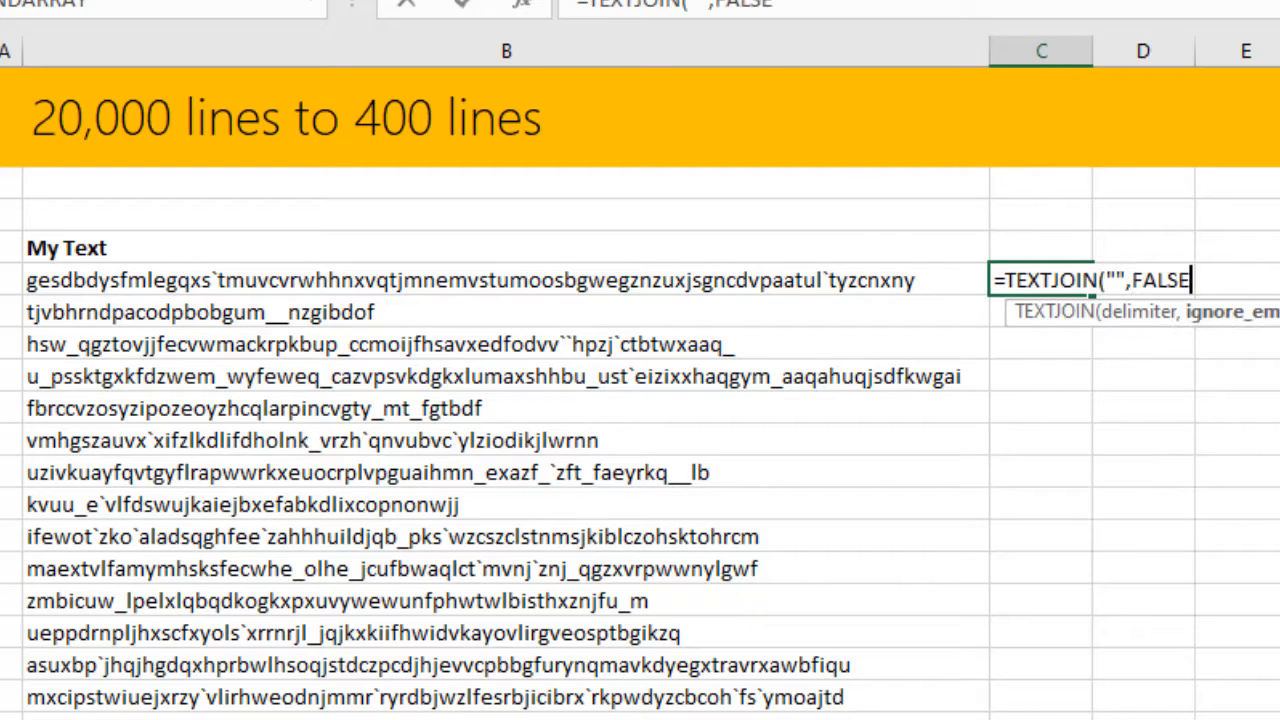
text(,B5)
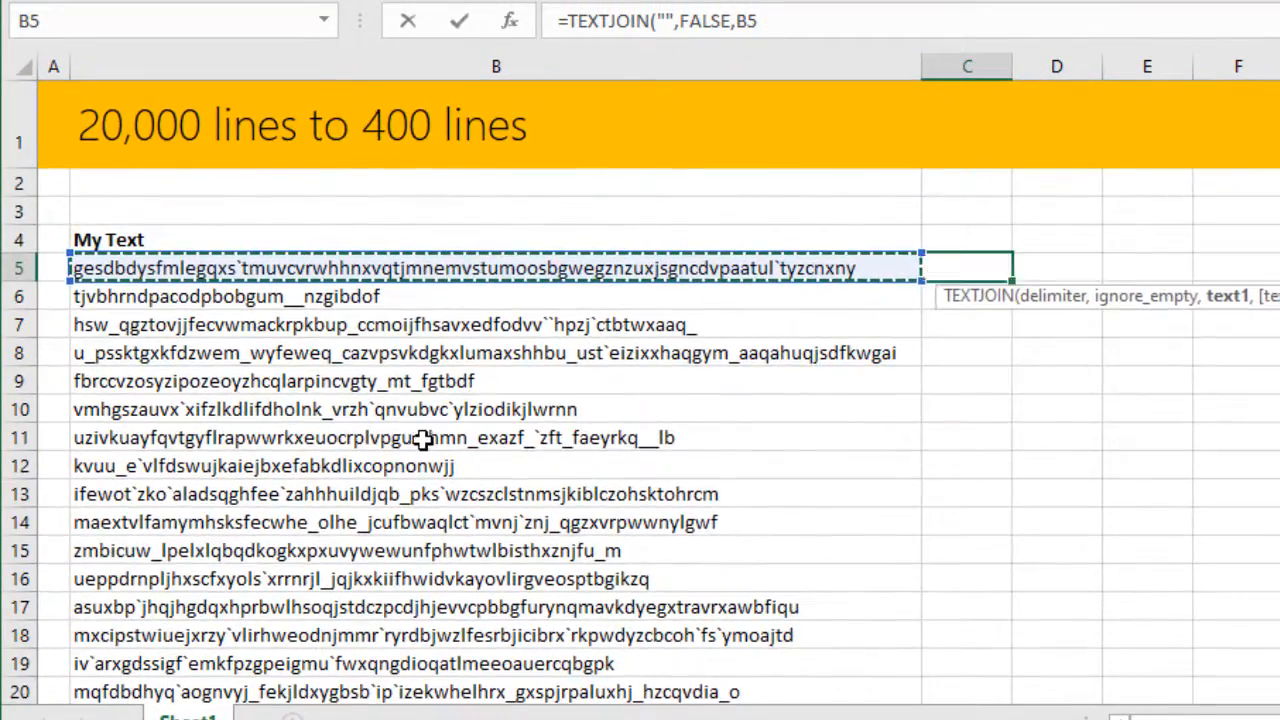
scroll(down, 3)
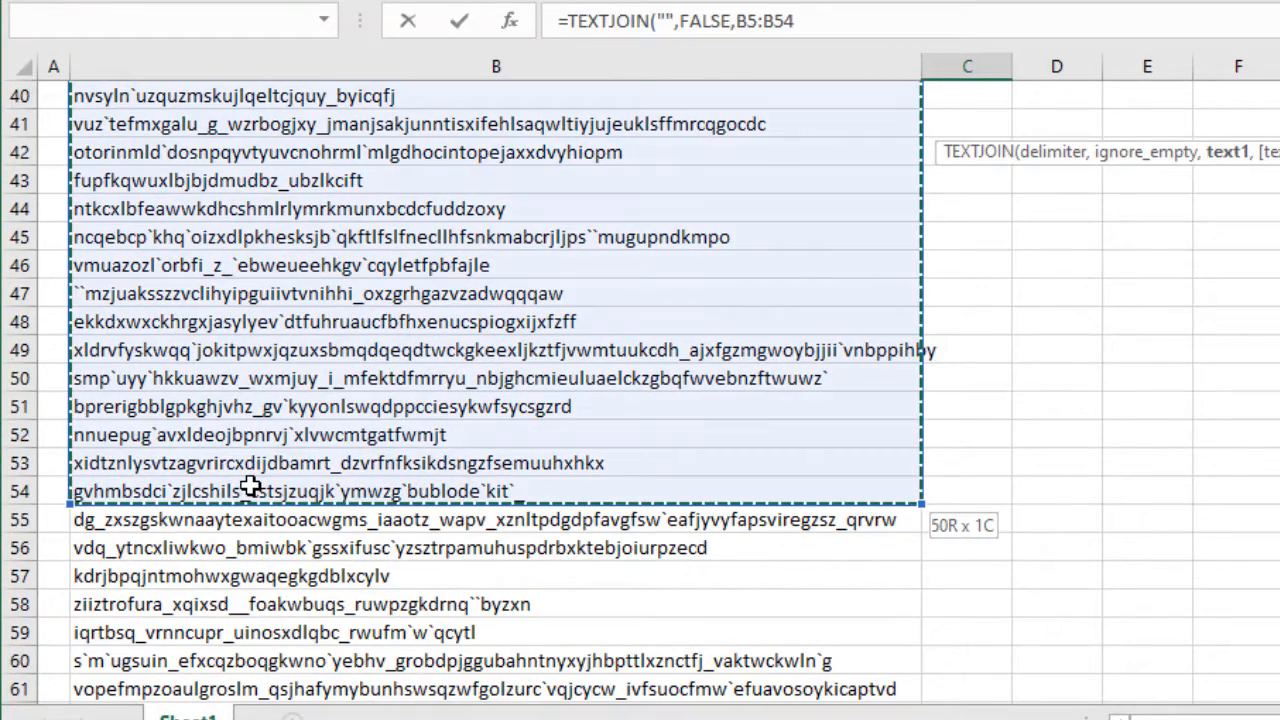
scroll(up, 3)
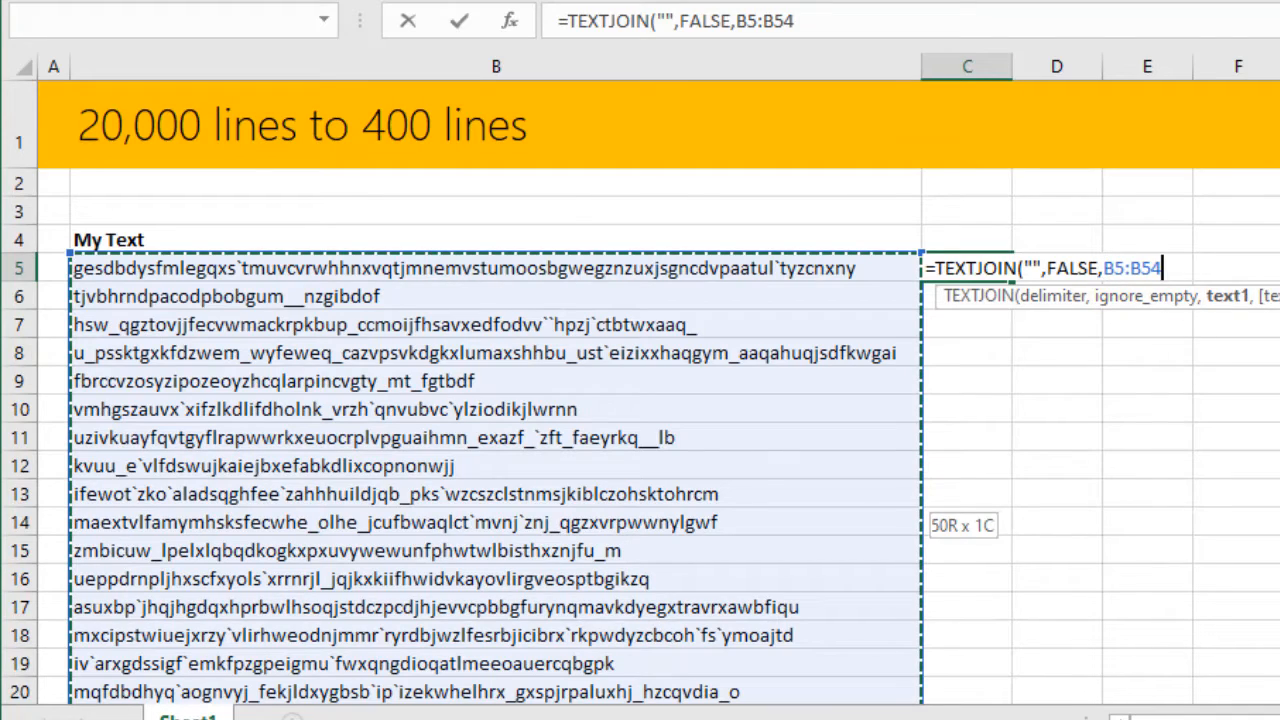
key(Return)
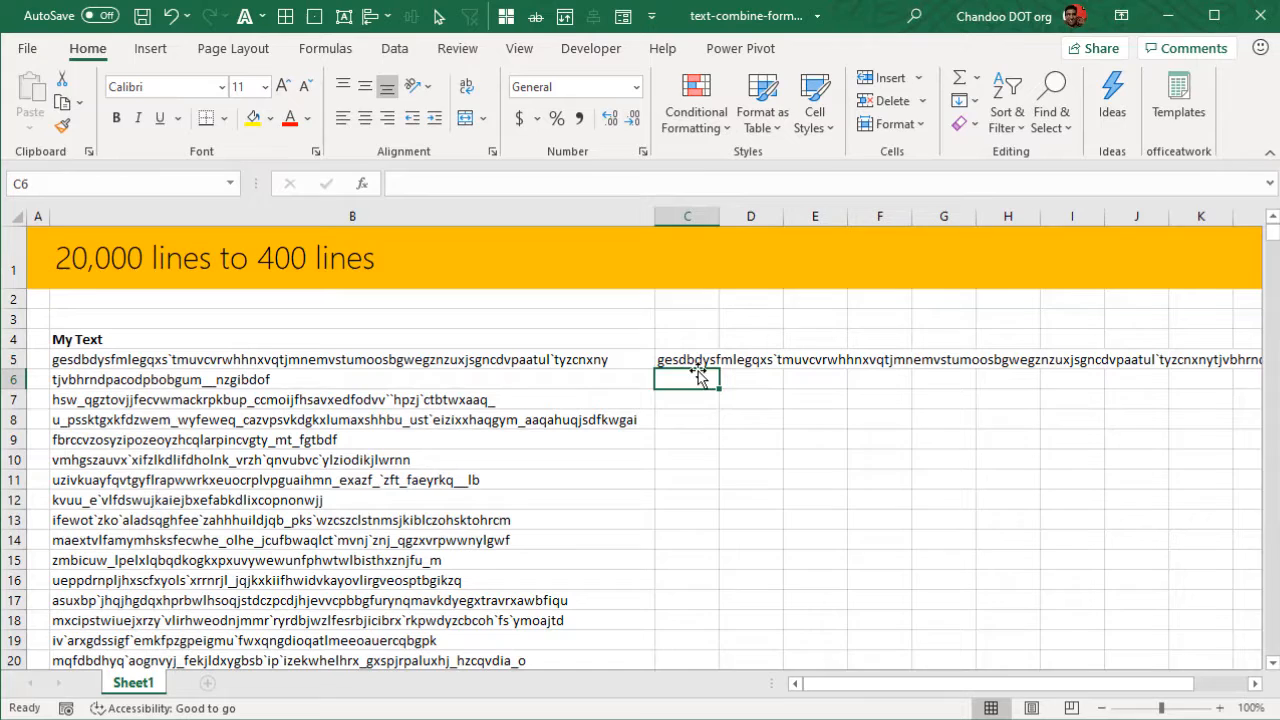
Copy C5's formula, fill B54 yellow, and paste the formula into C55
click(684, 360)
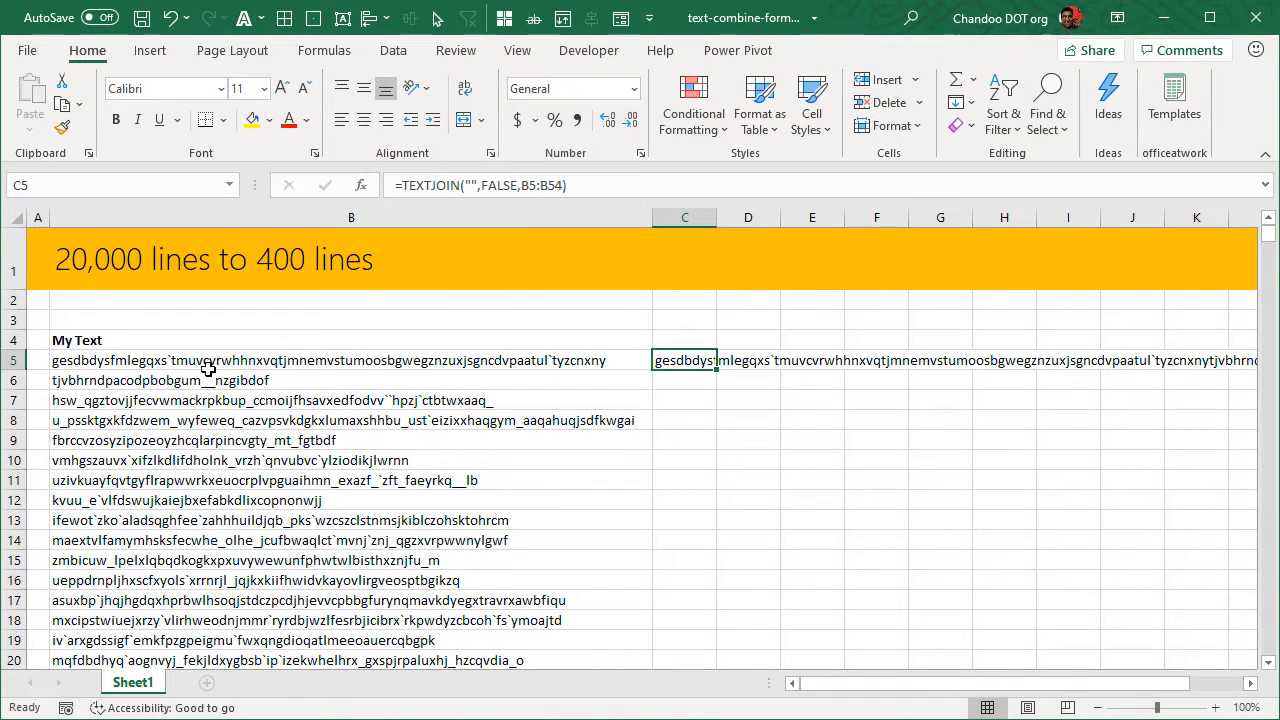
mouse_move(736, 501)
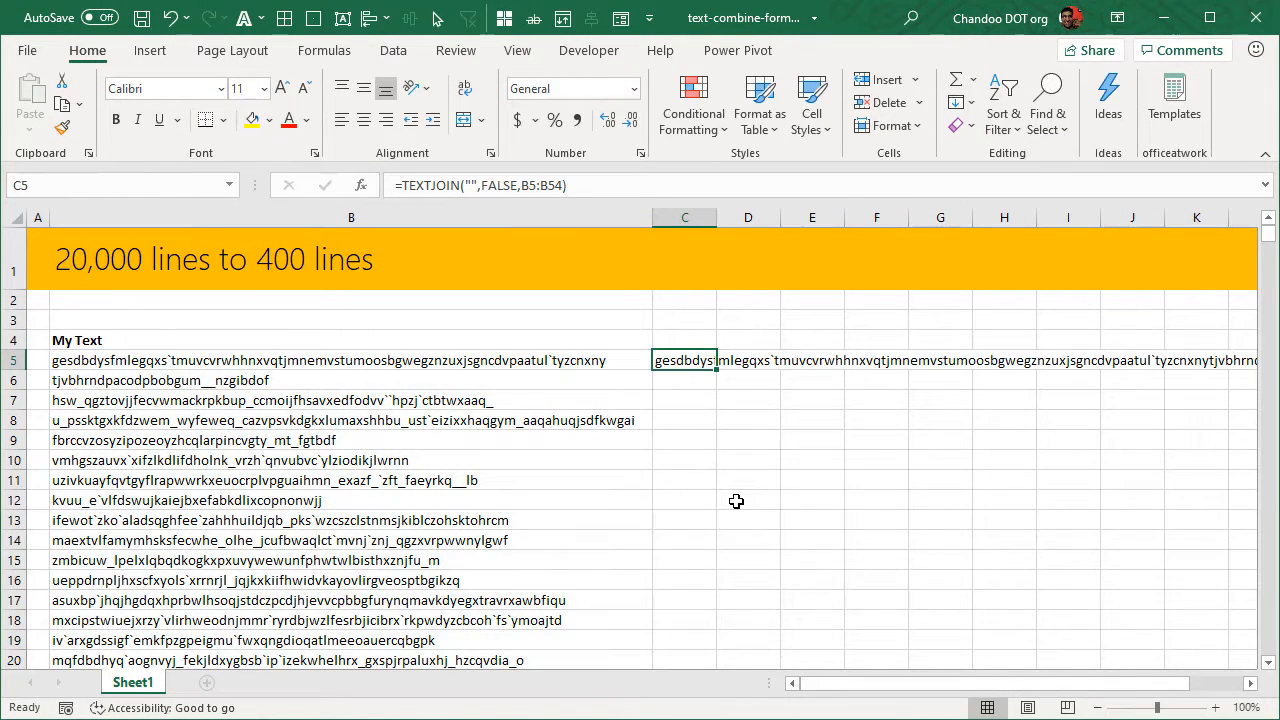
mouse_move(728, 465)
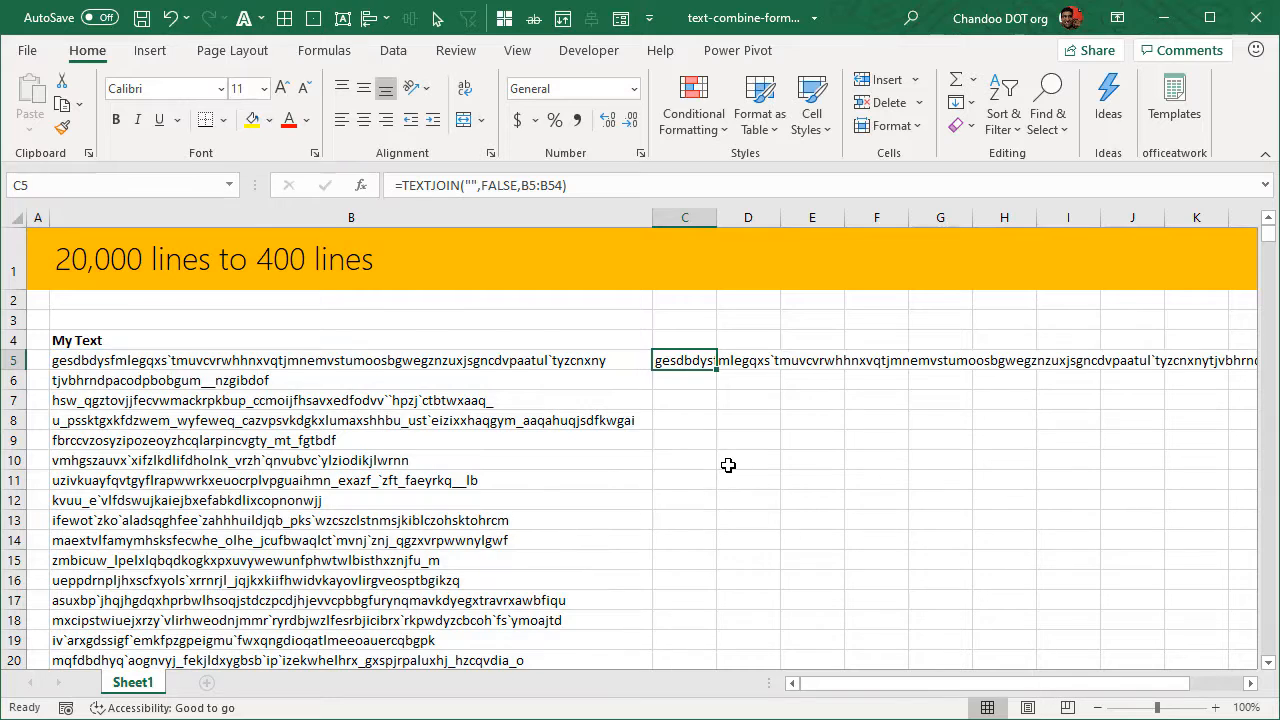
click(684, 378)
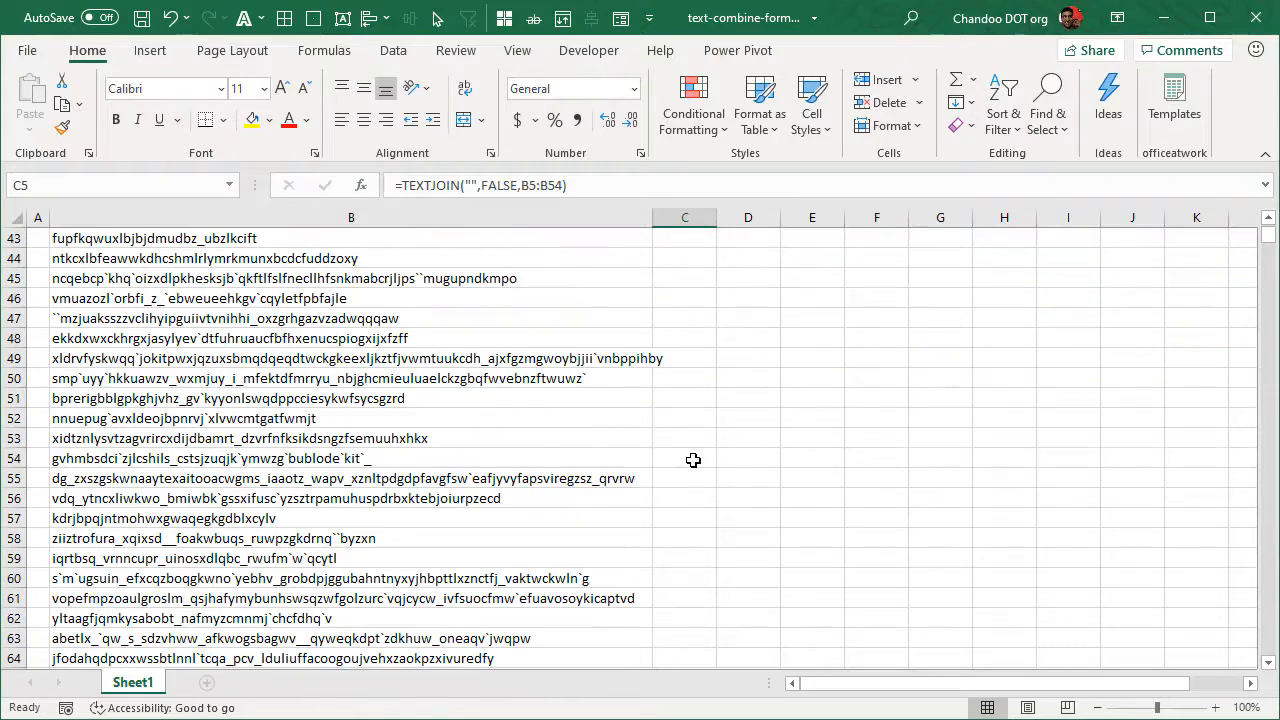
click(350, 458)
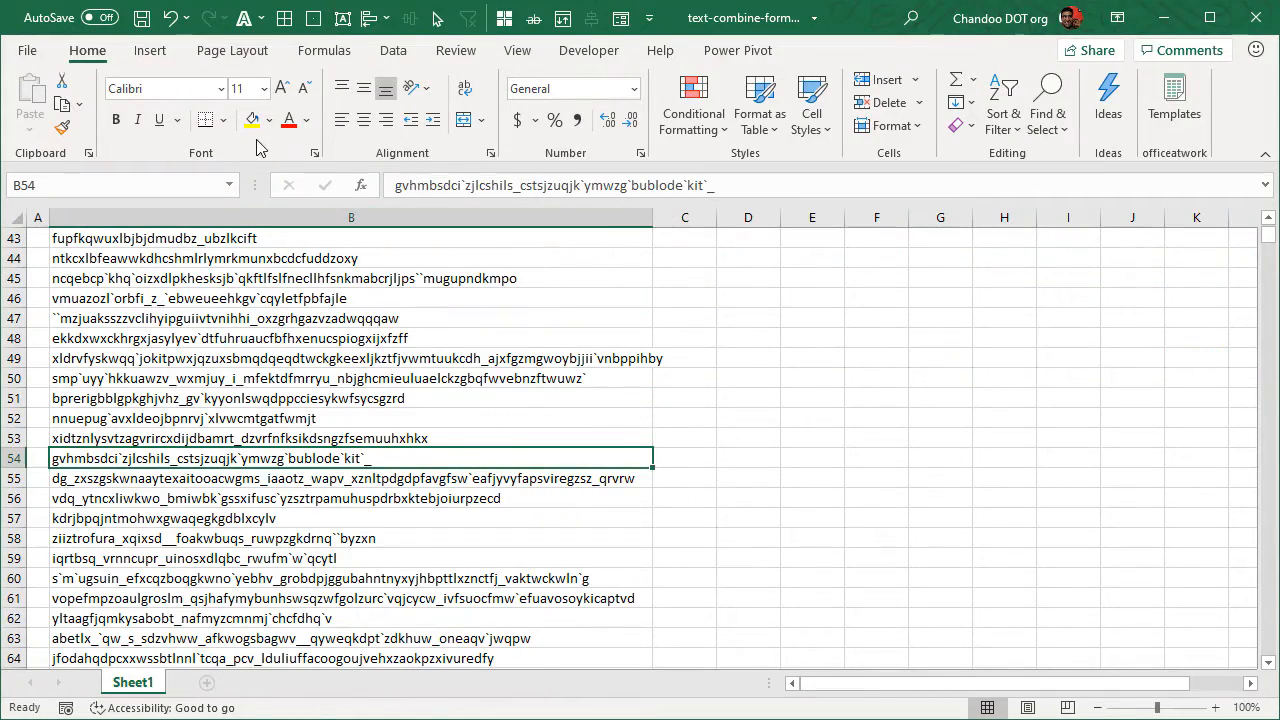
click(351, 478)
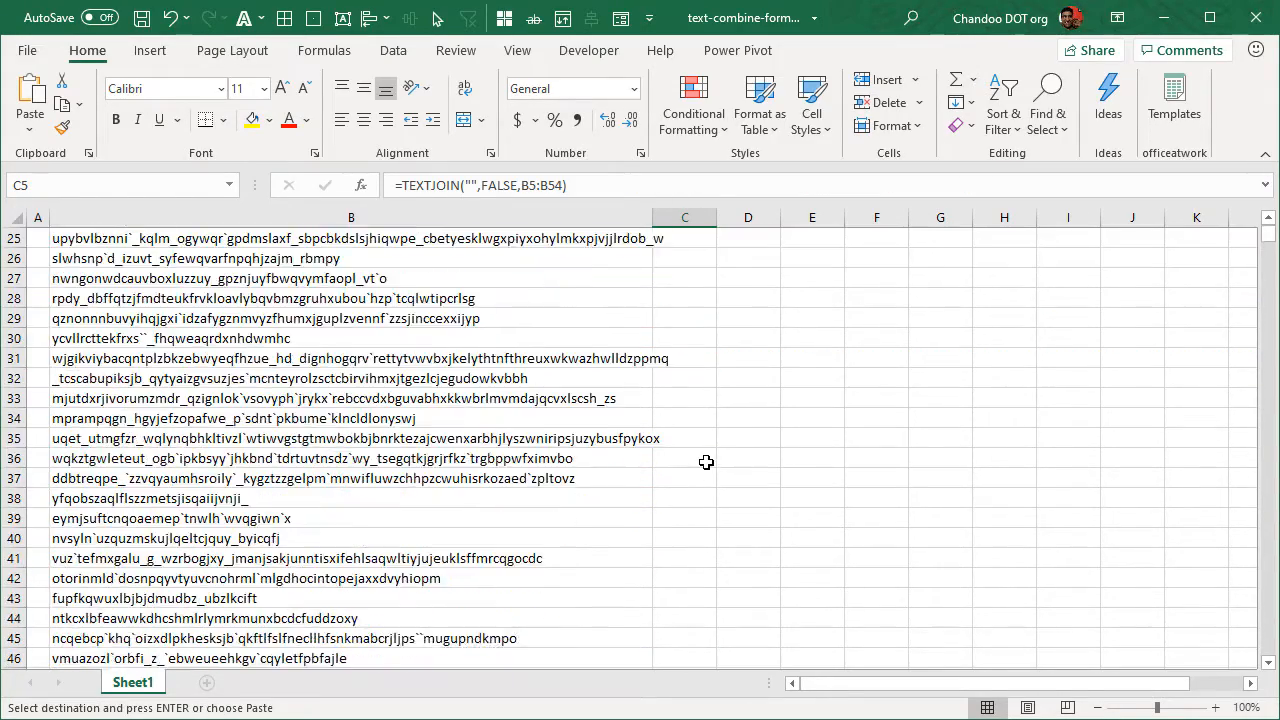
click(685, 478)
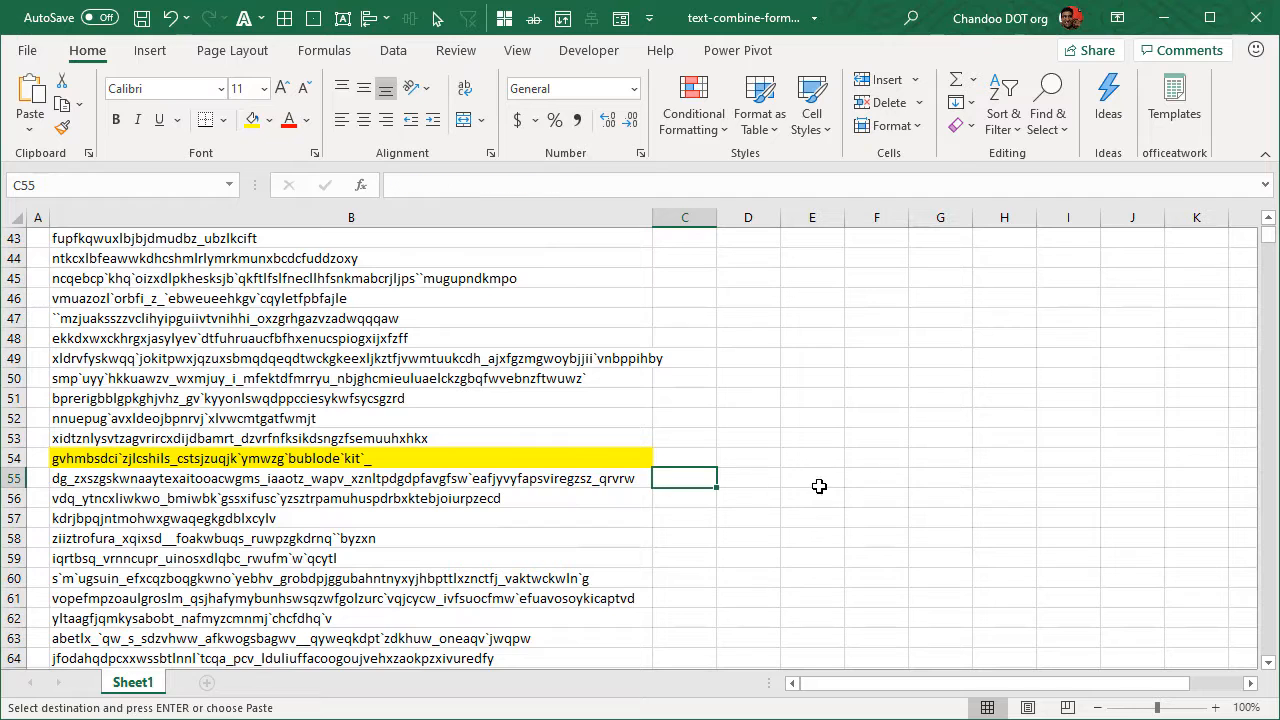
key(ctrl+v)
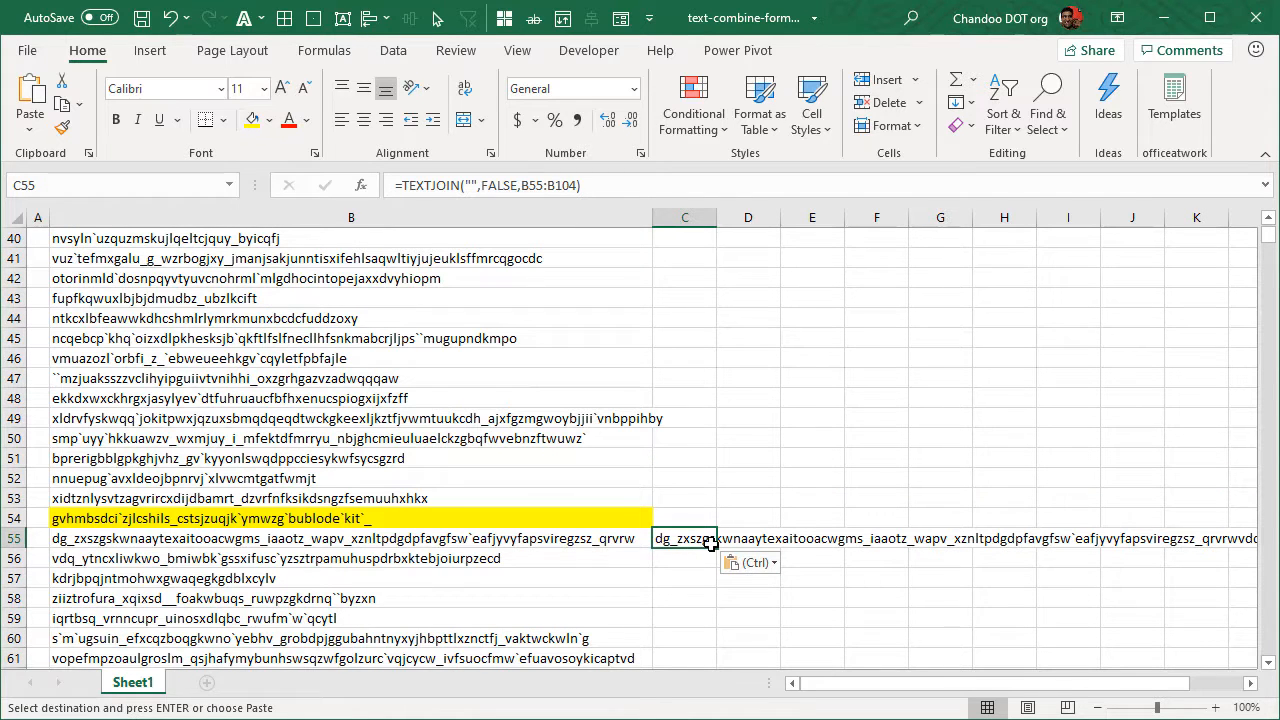
Remove the pasted formula from C55 and select C5:C54 as the block to fill down
scroll(down, 3)
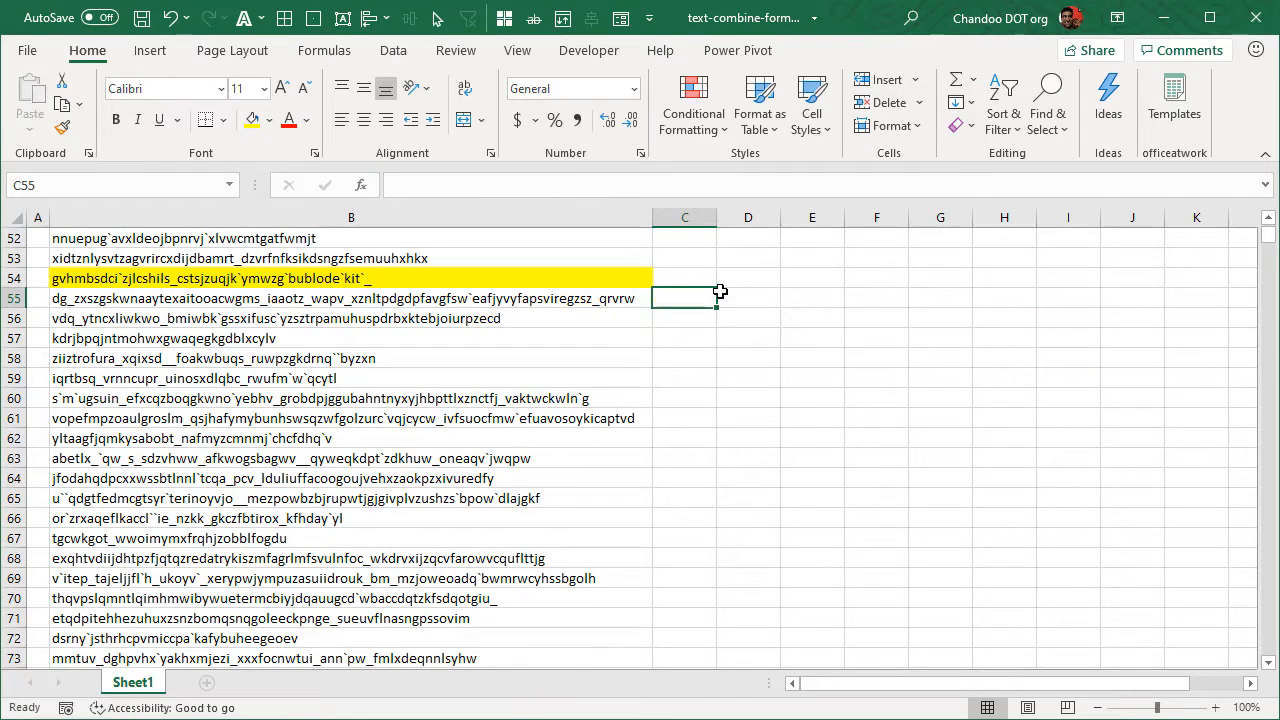
click(684, 278)
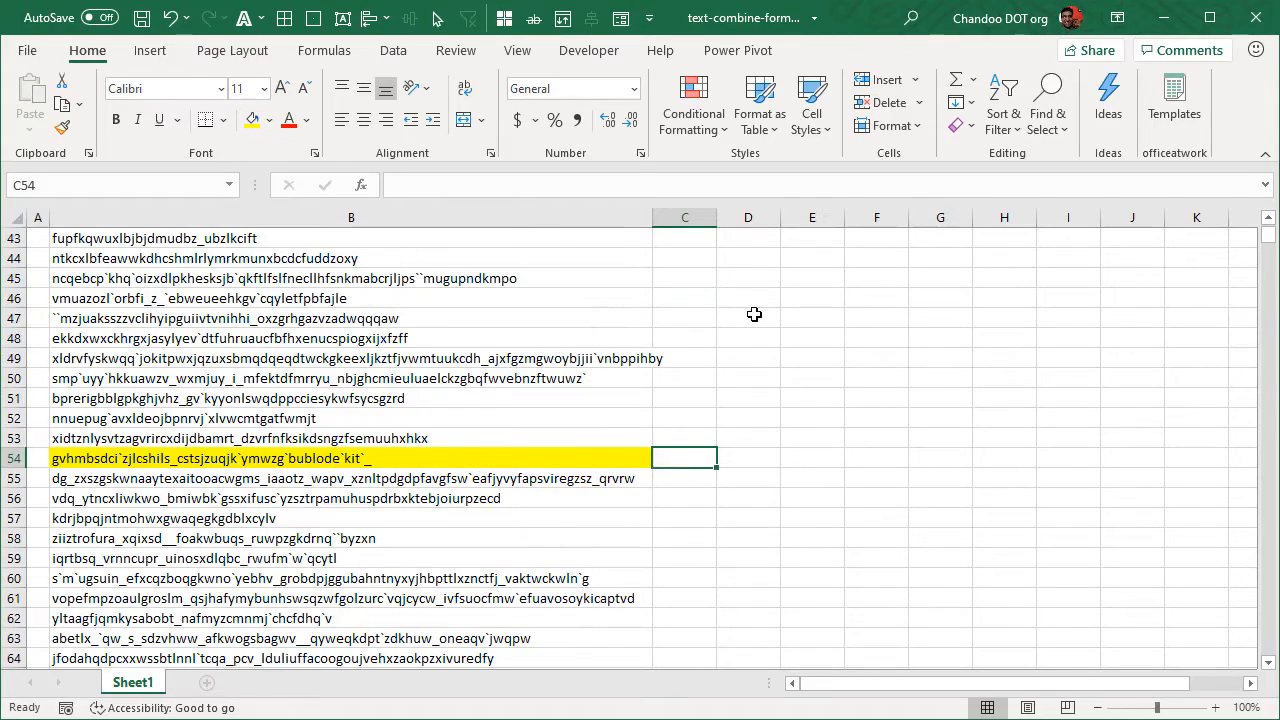
scroll(up, 3)
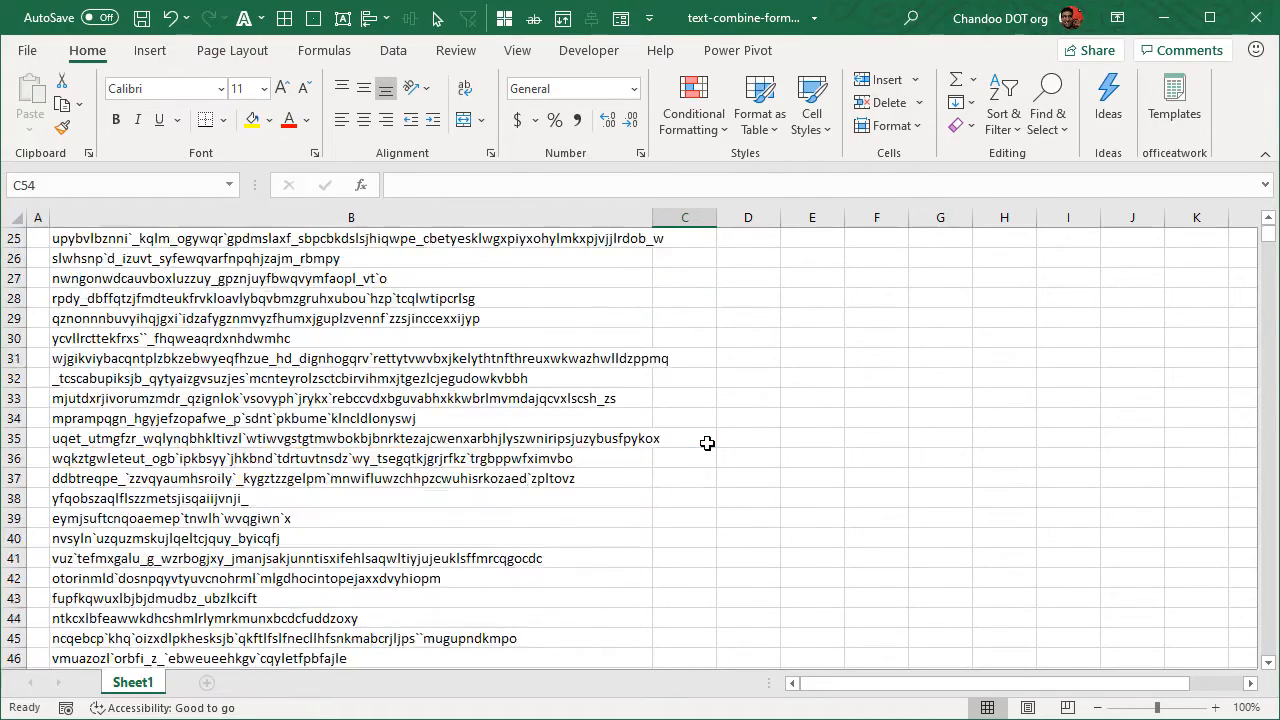
scroll(down, 3)
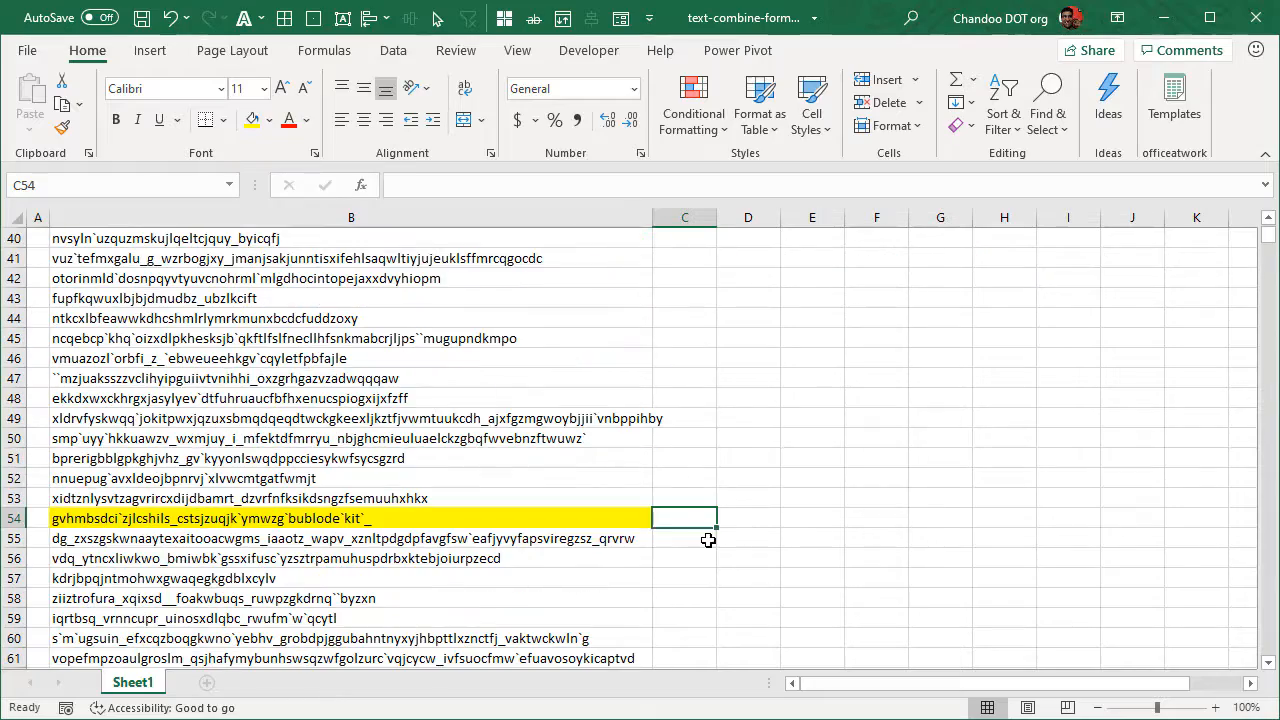
scroll(up, 3)
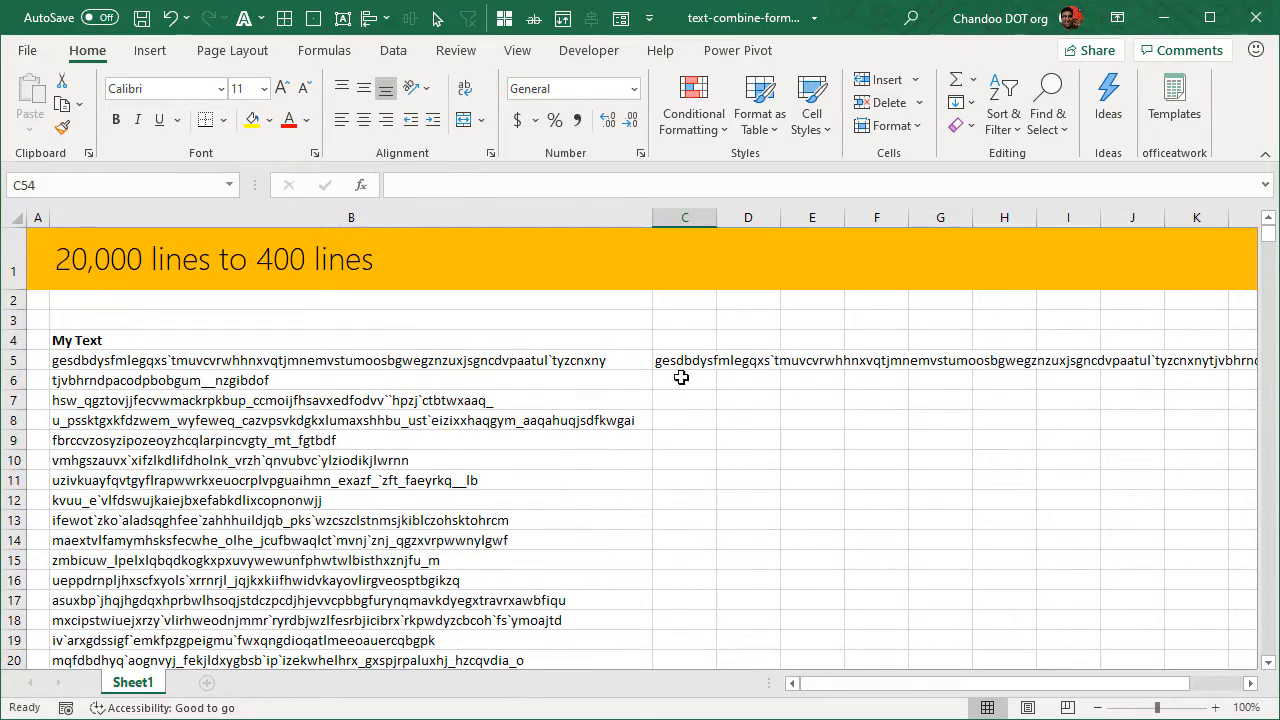
click(684, 217)
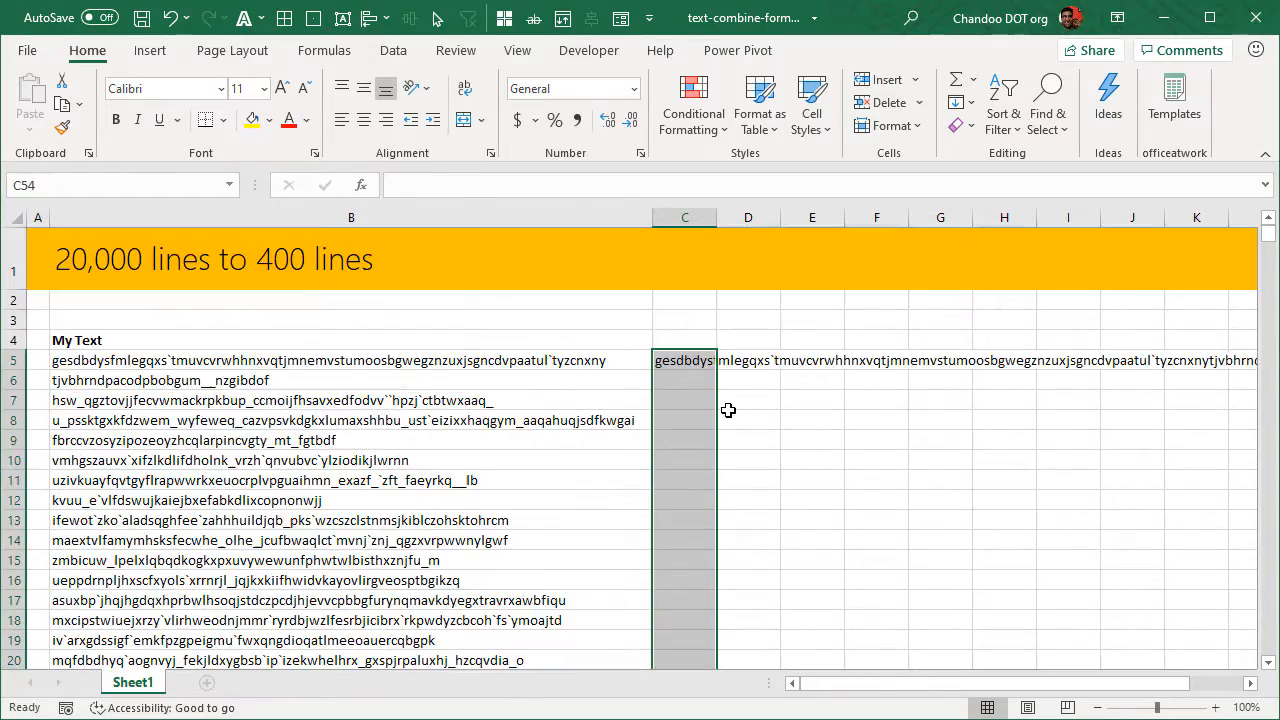
Drag the C5:C54 fill handle down to row 20004, producing 400 joined texts
scroll(down, 3)
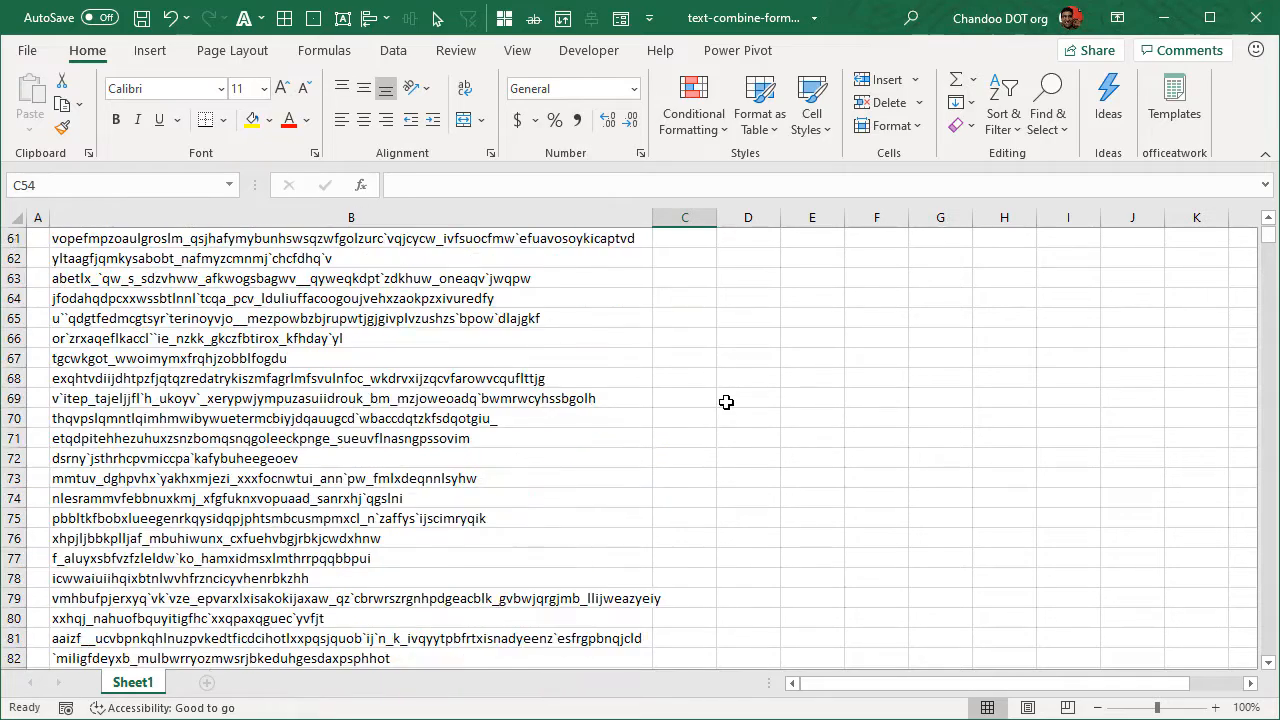
scroll(up, 3)
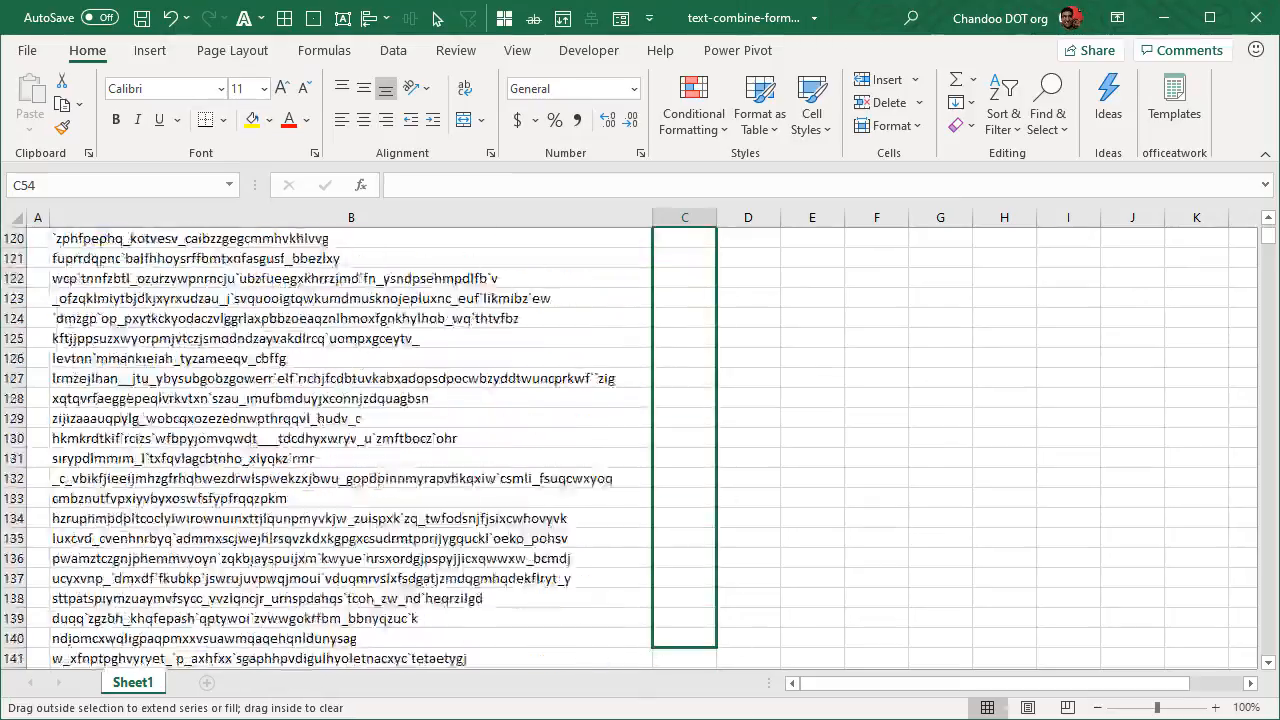
scroll(down, 3)
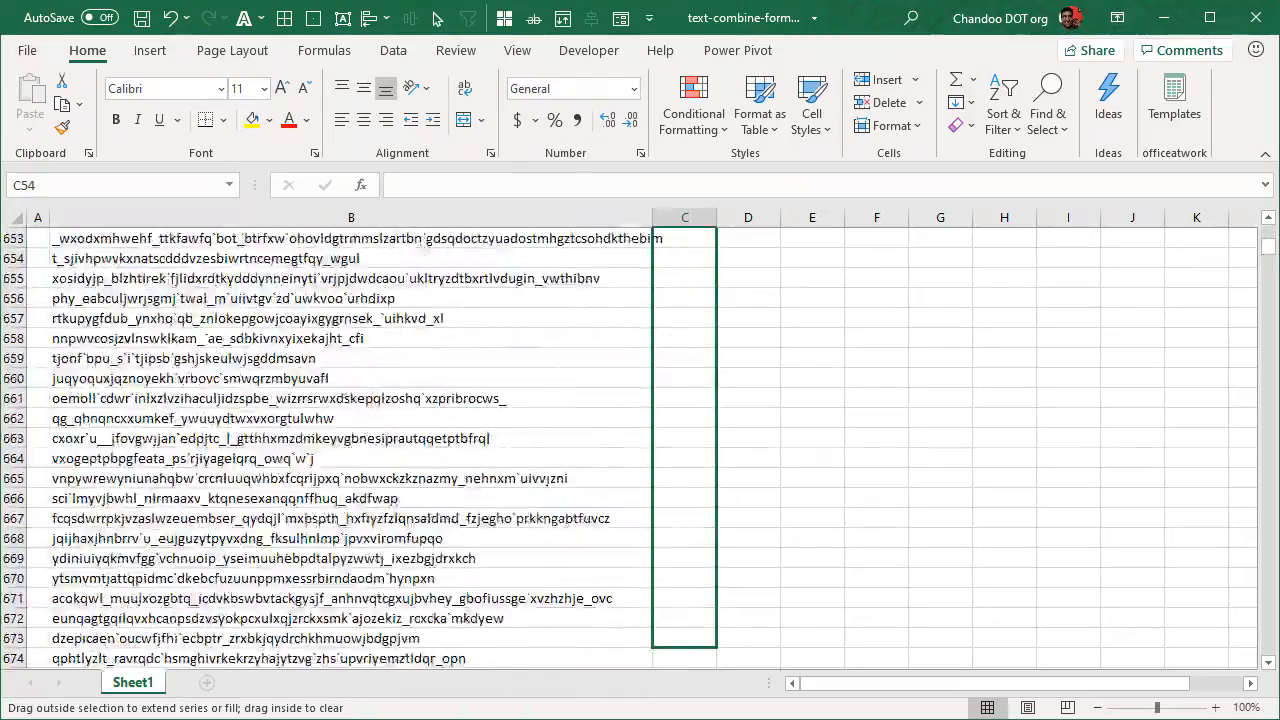
scroll(down, 3)
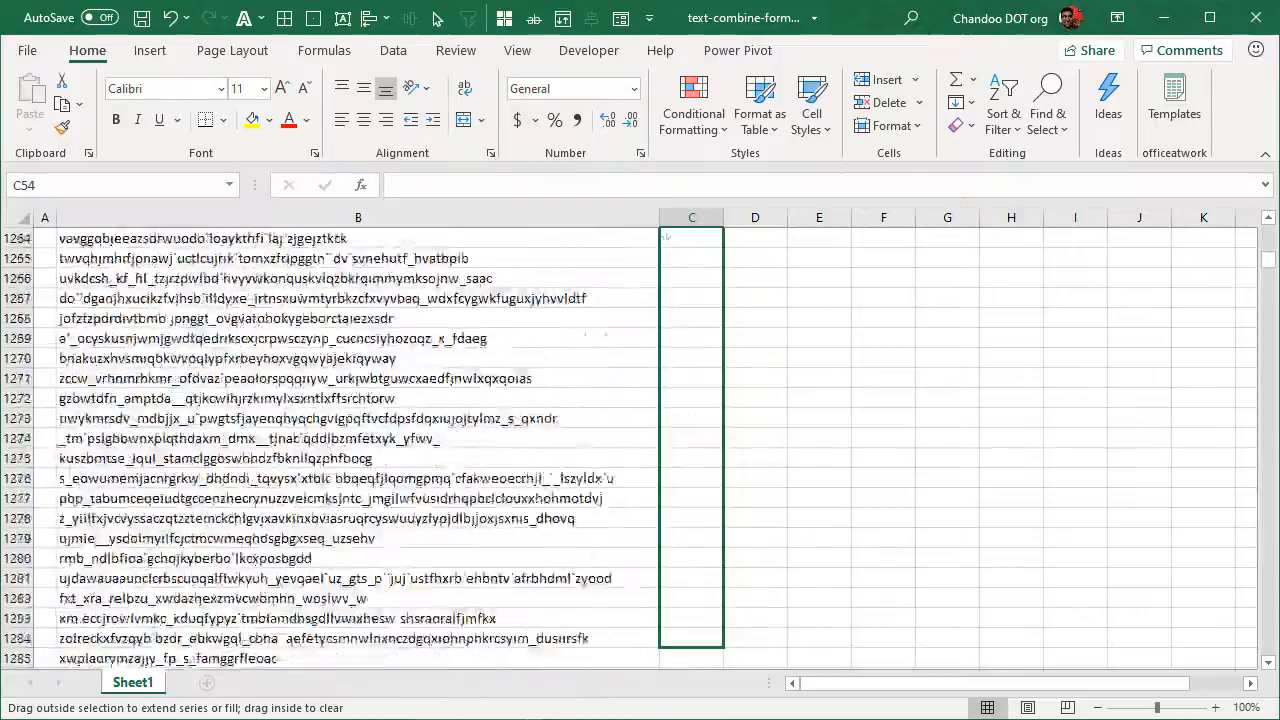
scroll(down, 3)
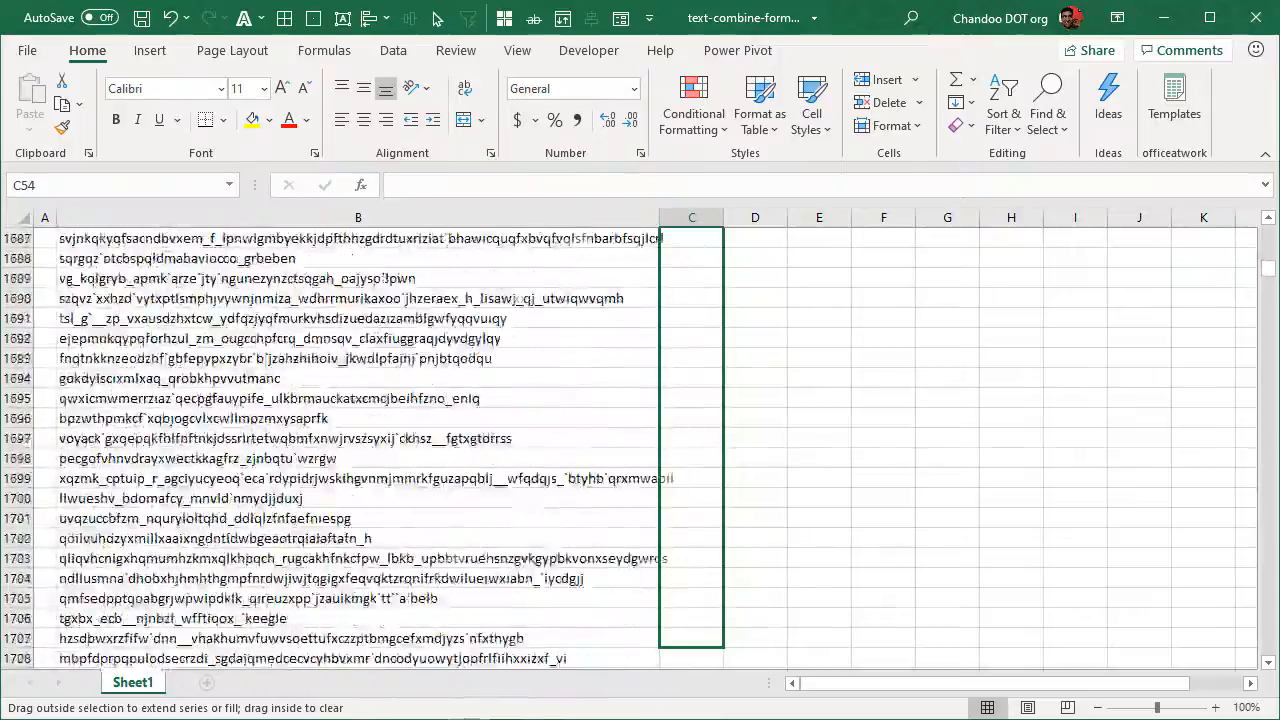
scroll(down, 3)
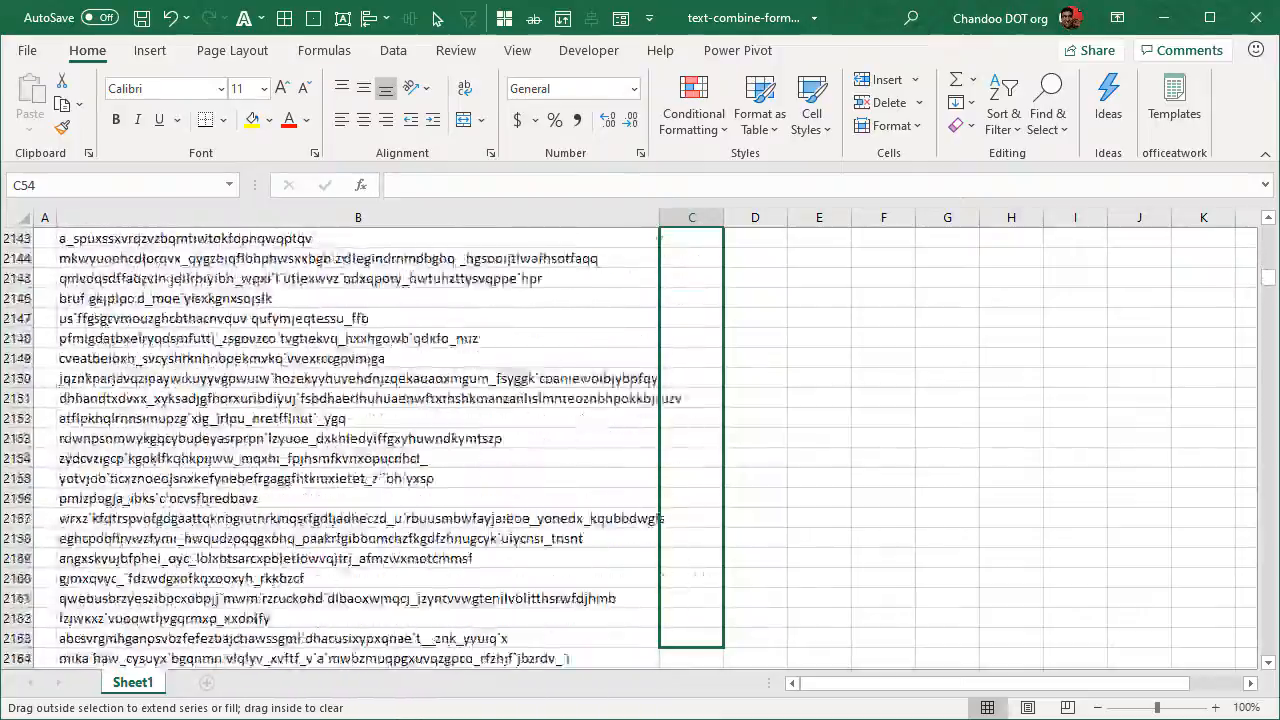
scroll(down, 3)
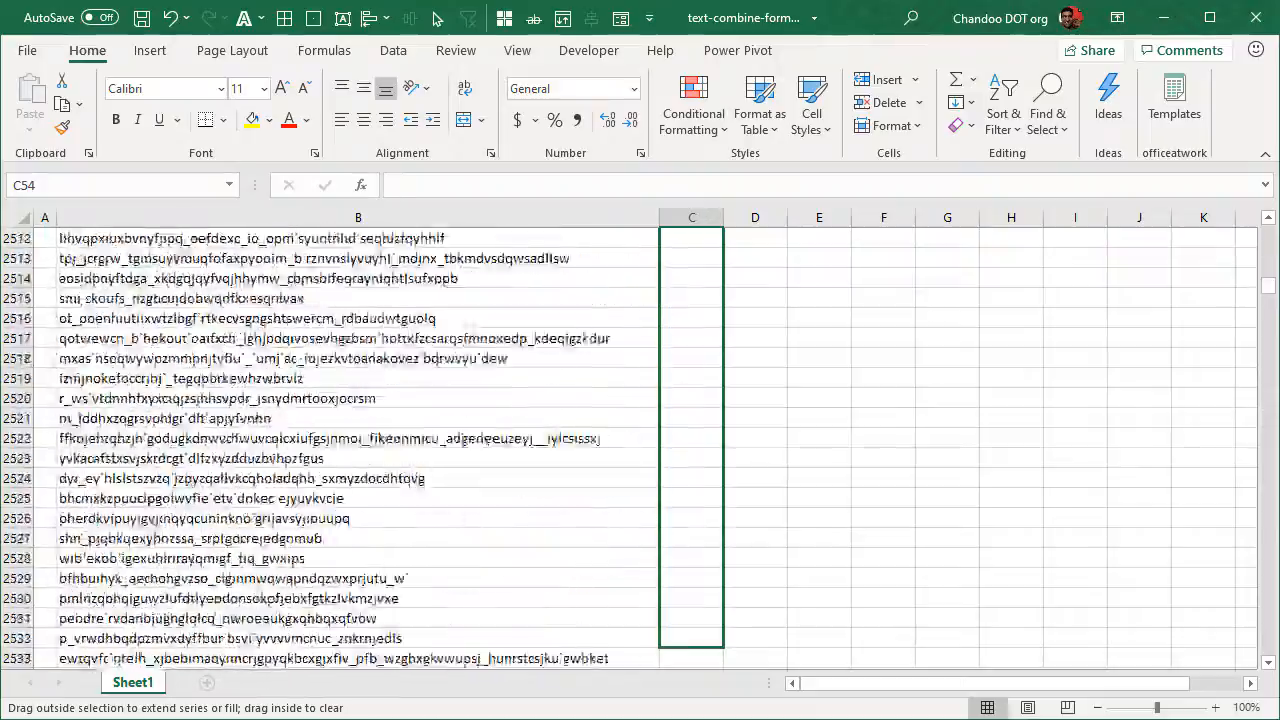
scroll(down, 3)
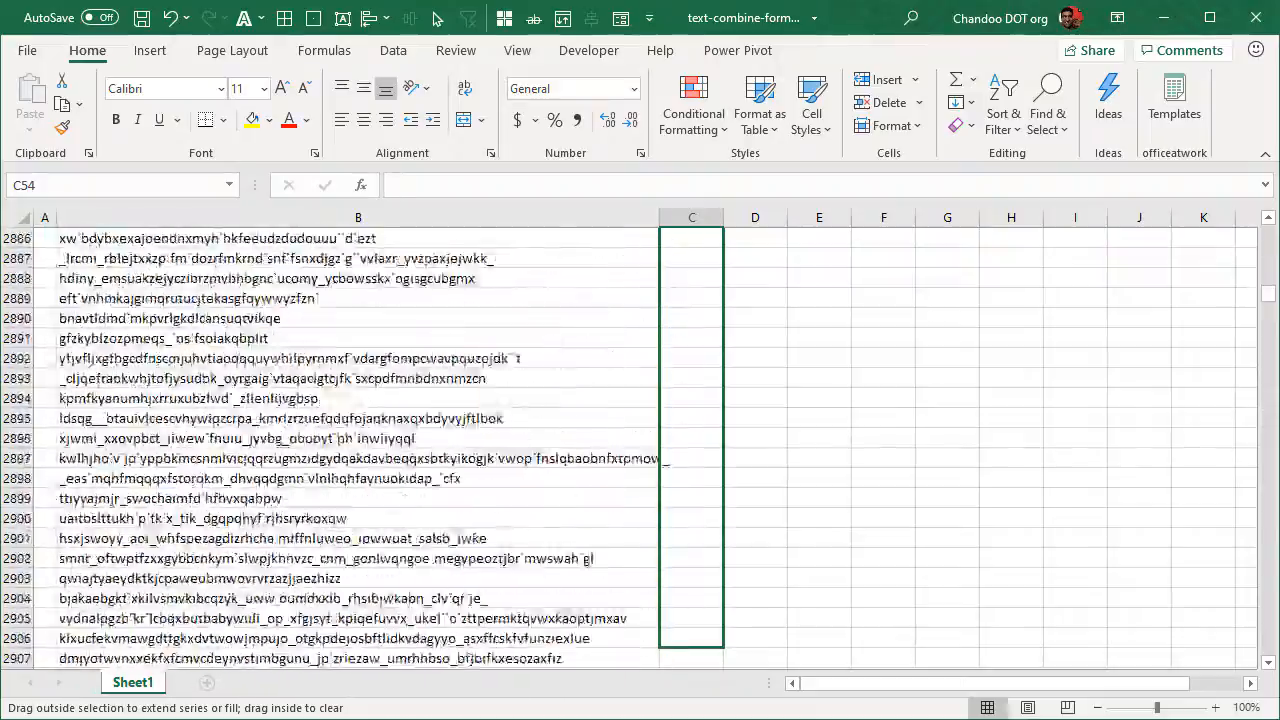
scroll(down, 3)
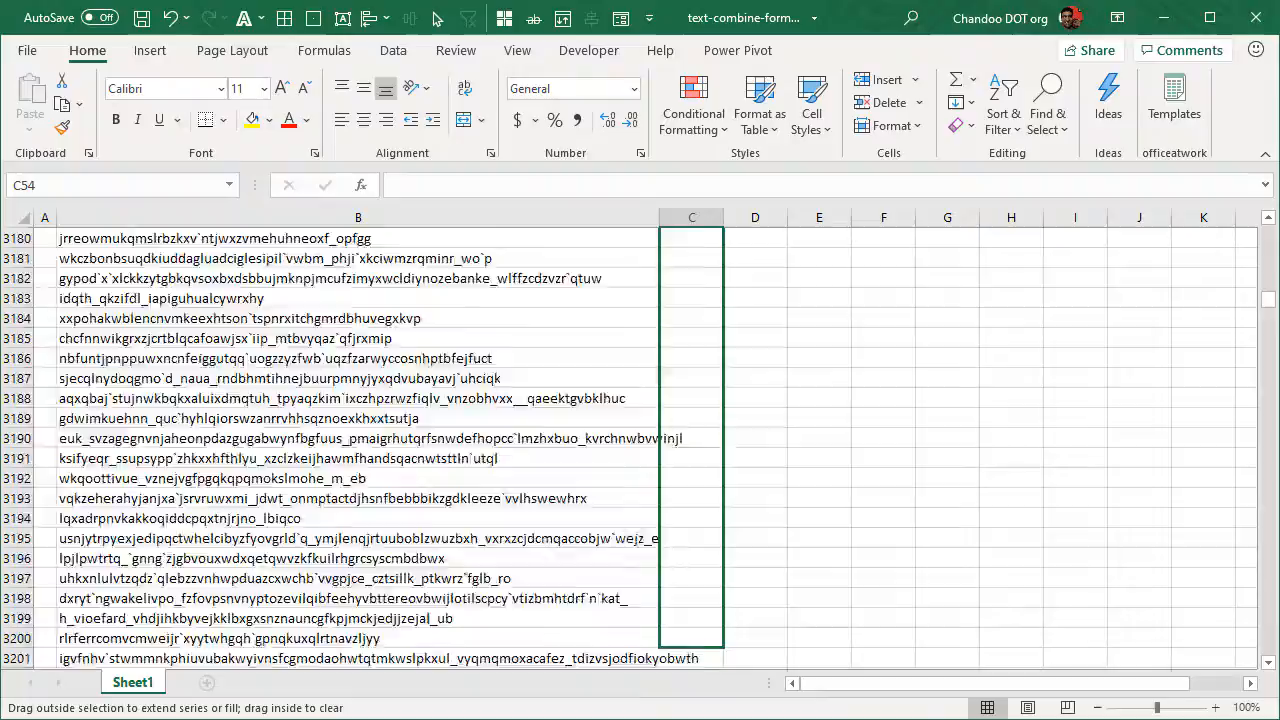
scroll(down, 3)
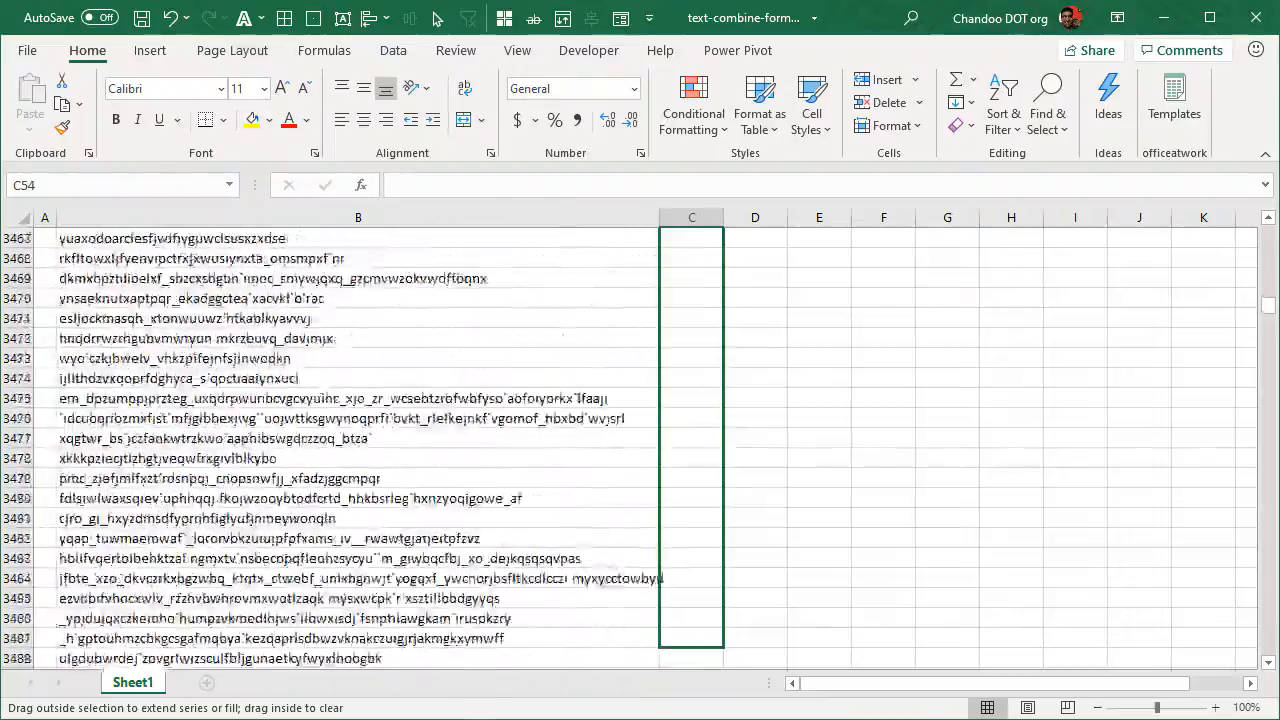
scroll(down, 3)
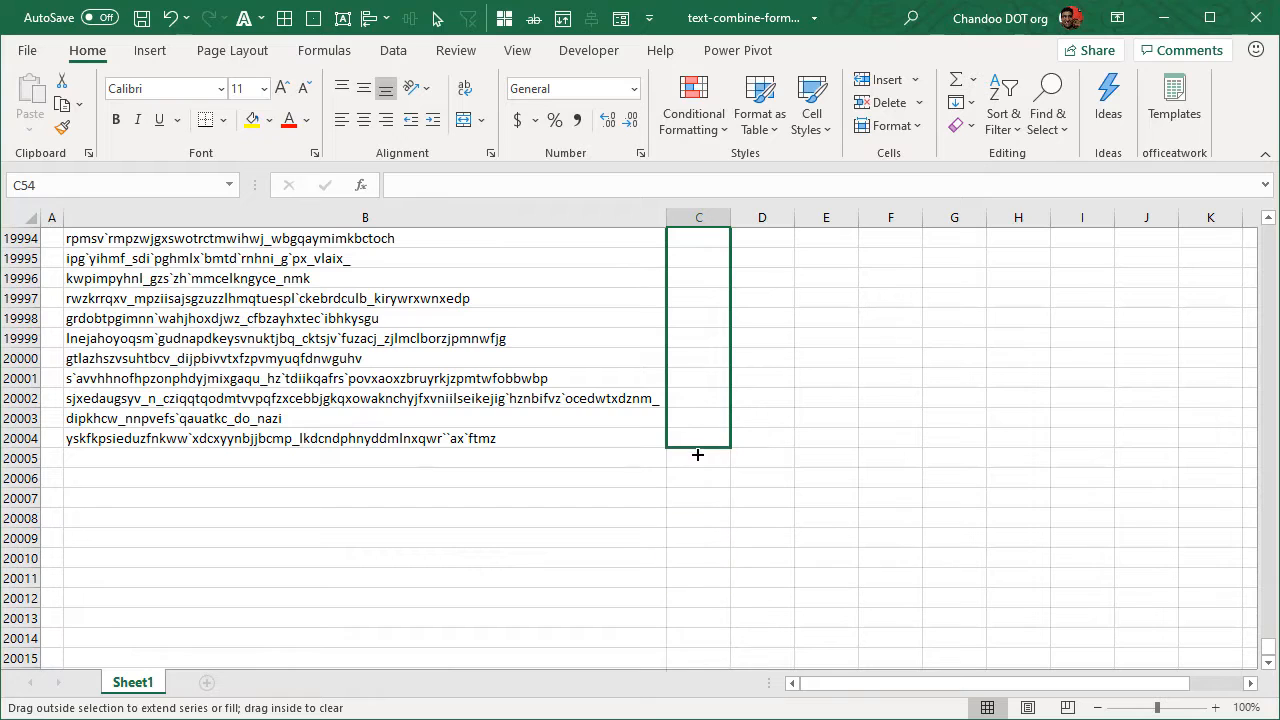
drag(697, 238, 697, 445)
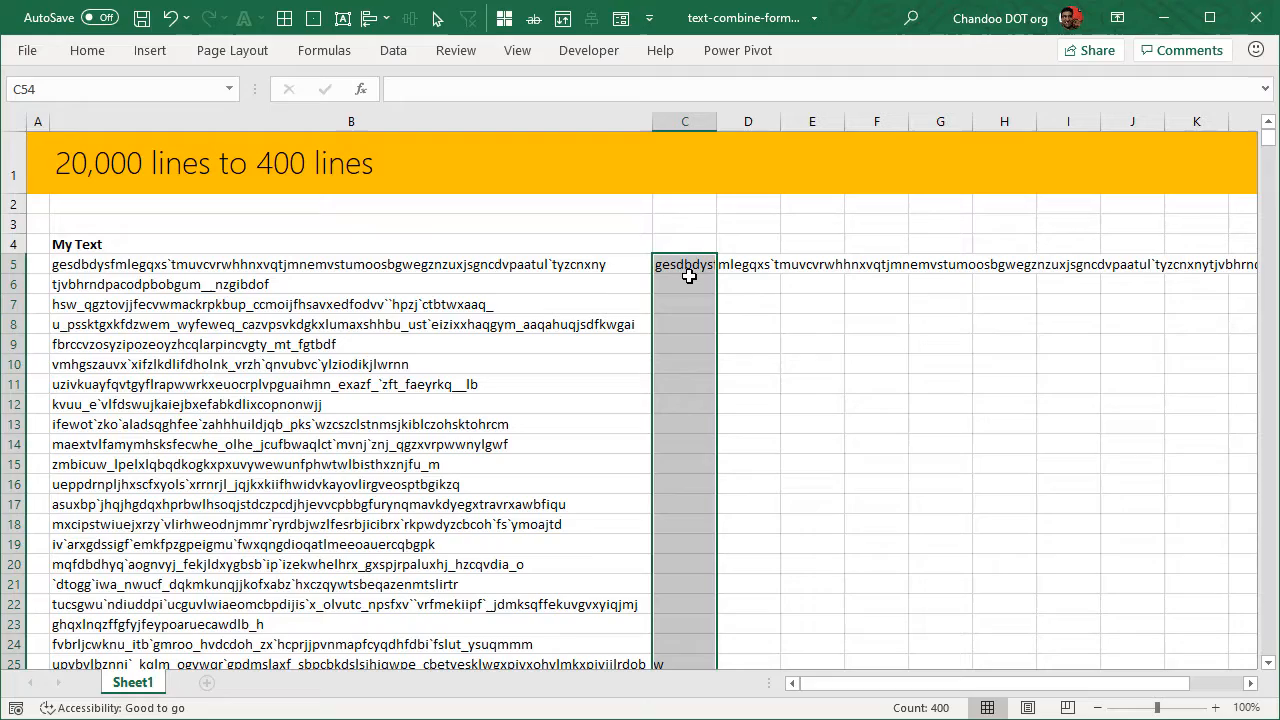
Scroll through column C confirming C55 and C105 each join their own 50-line blocks
scroll(down, 3)
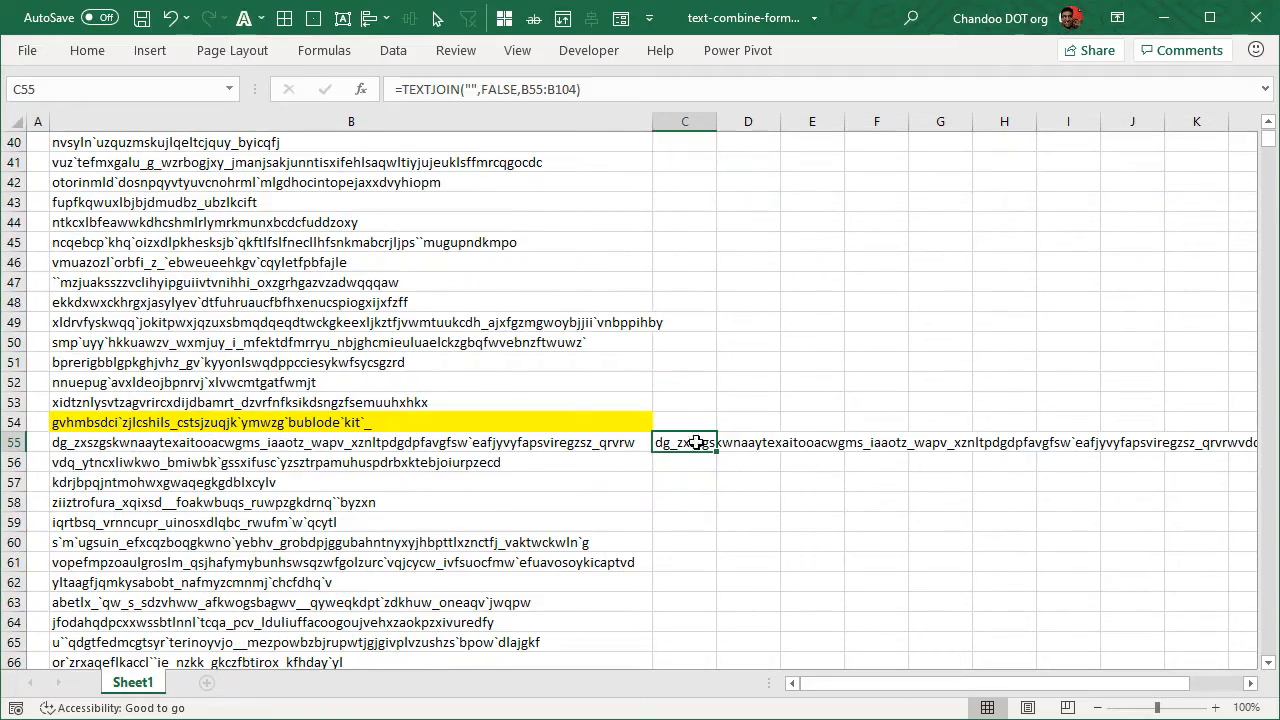
scroll(down, 3)
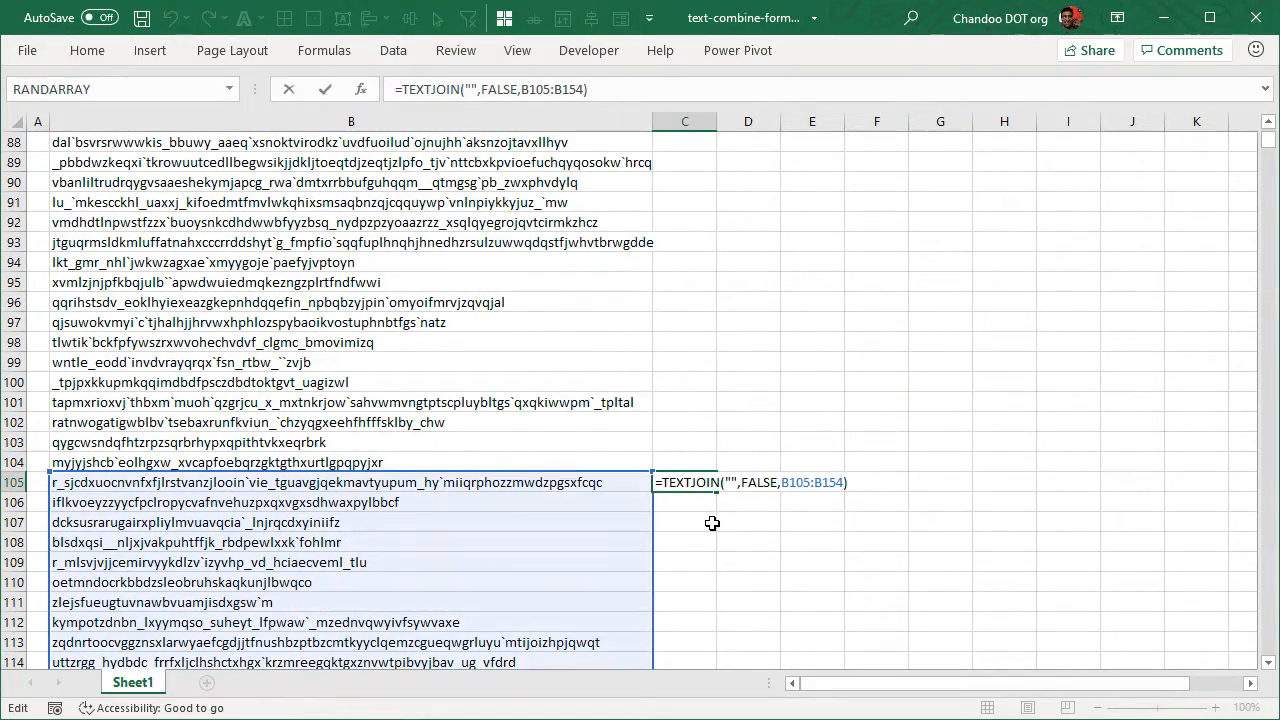
scroll(down, 3)
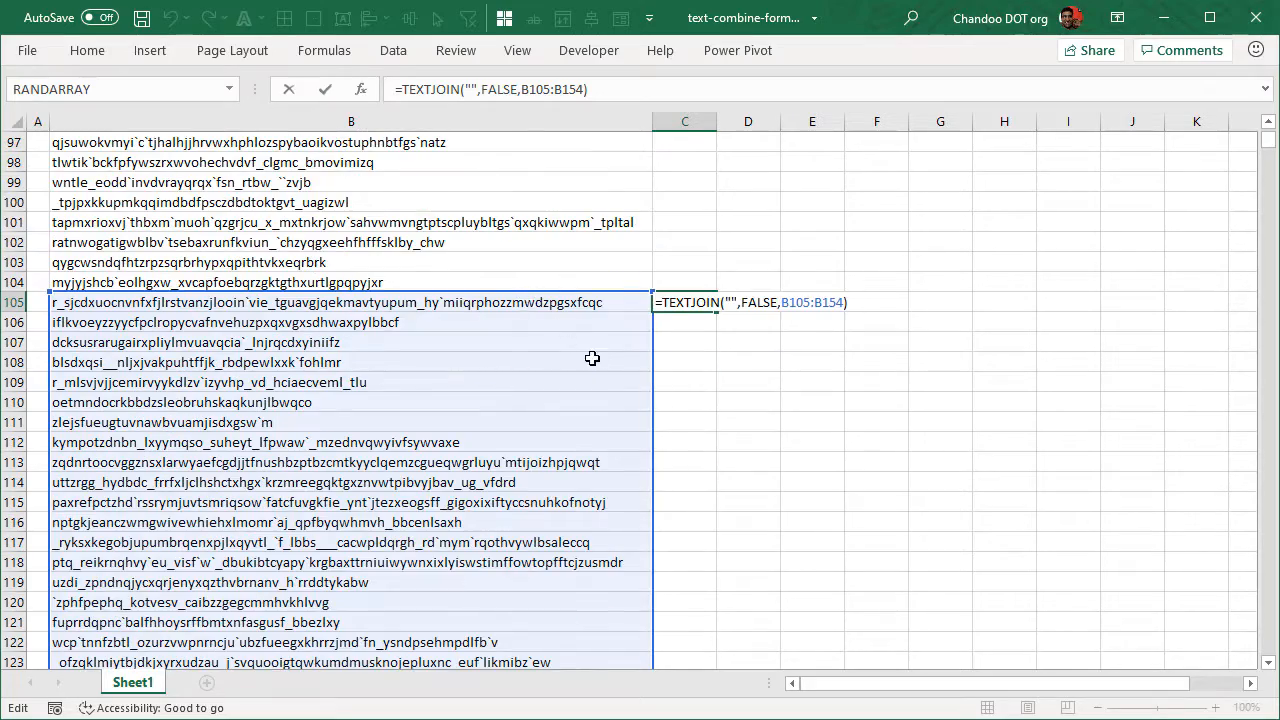
scroll(down, 3)
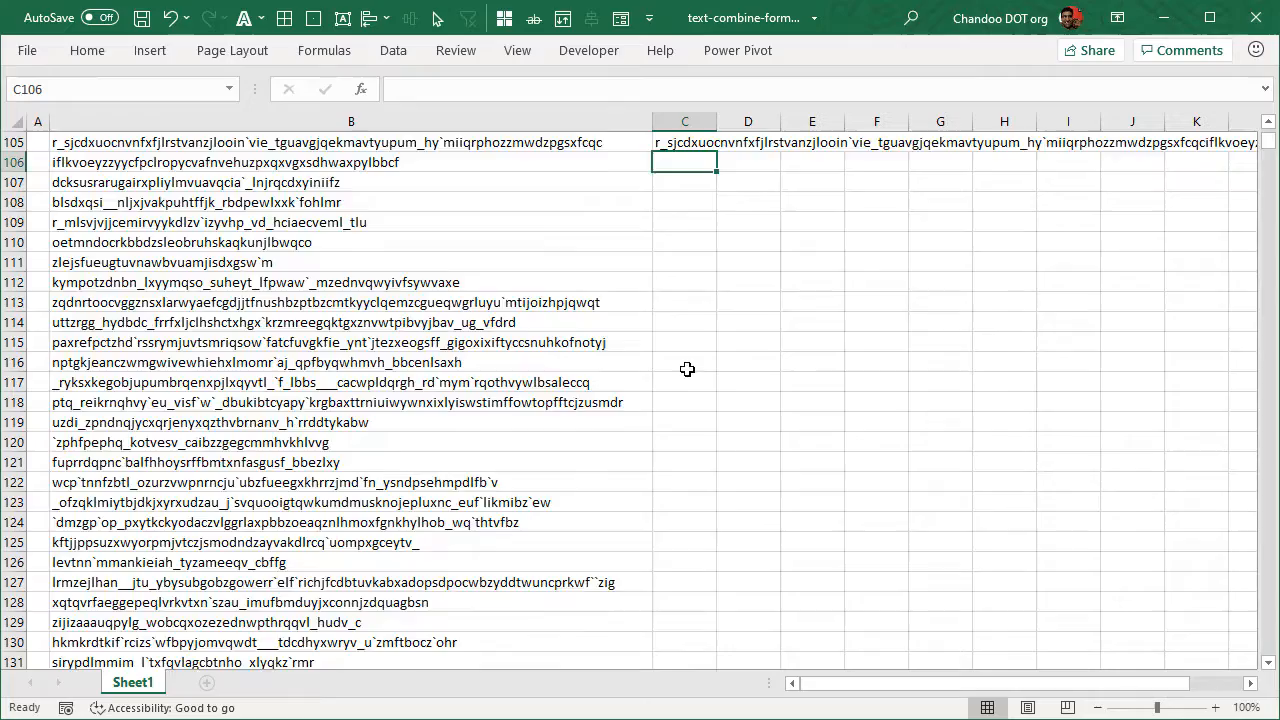
scroll(up, 3)
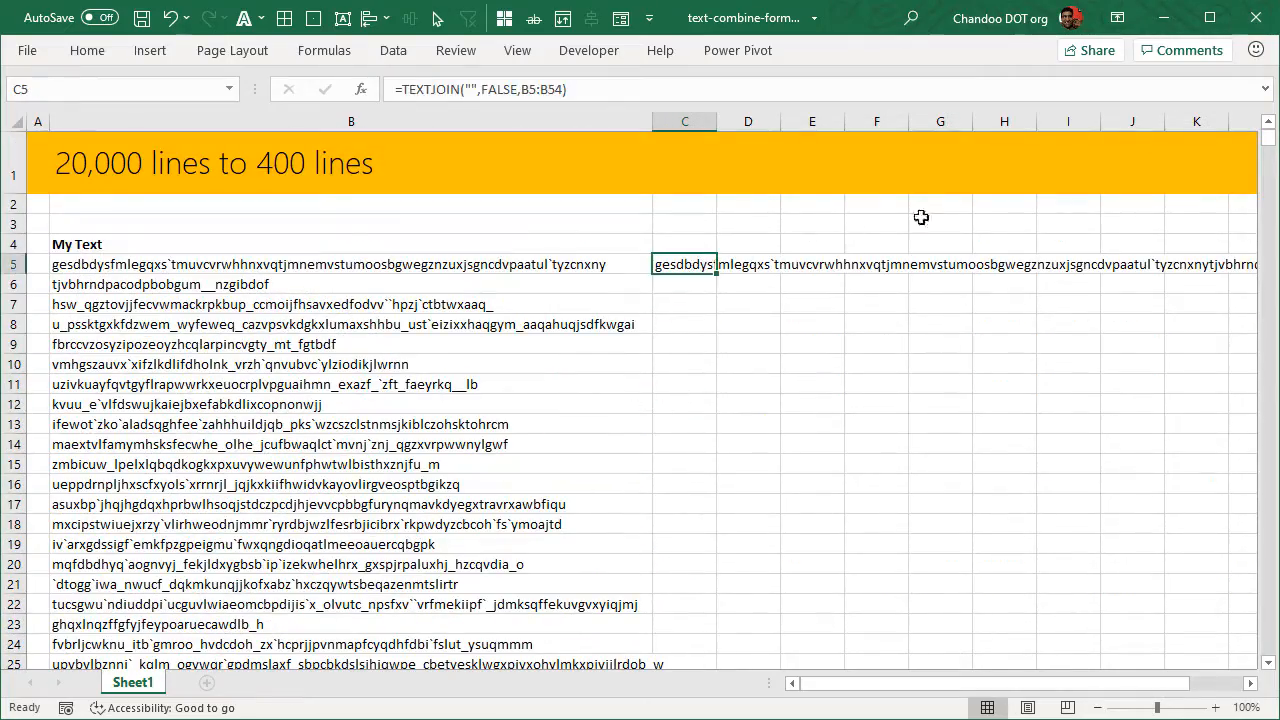
scroll(down, 3)
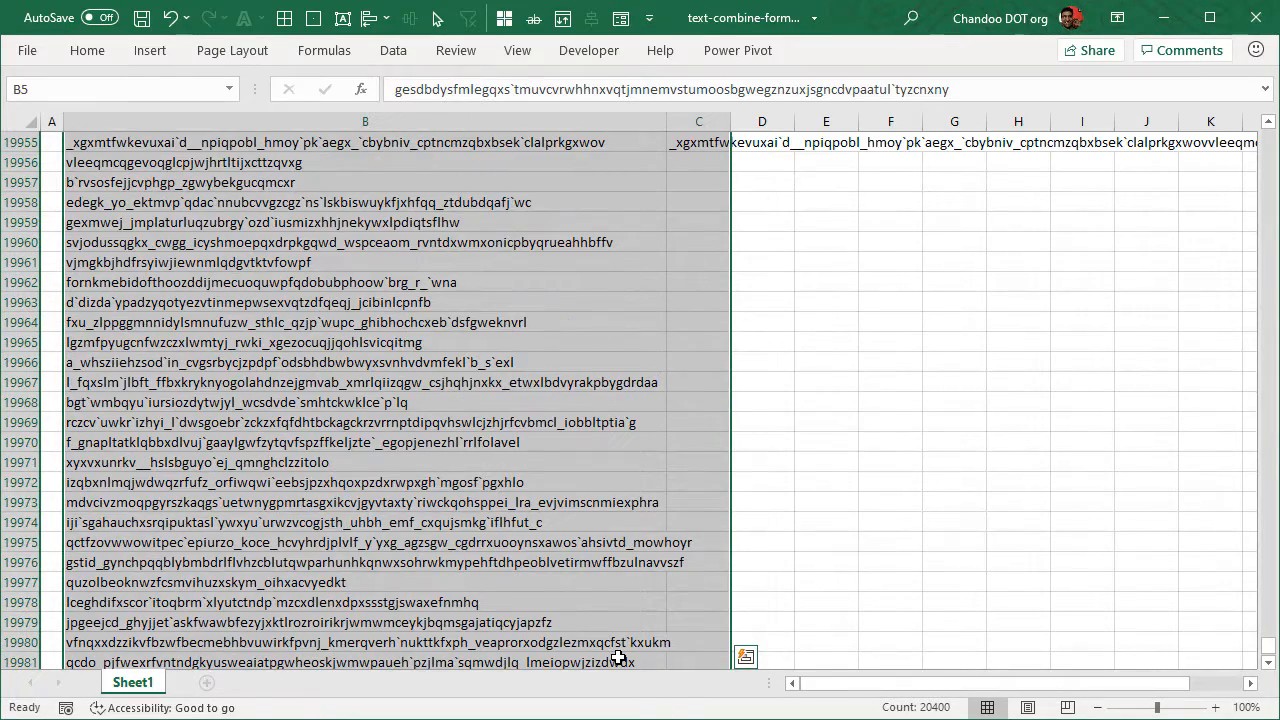
Dismiss the analysis suggestions and paste the copied range back as values only
click(745, 657)
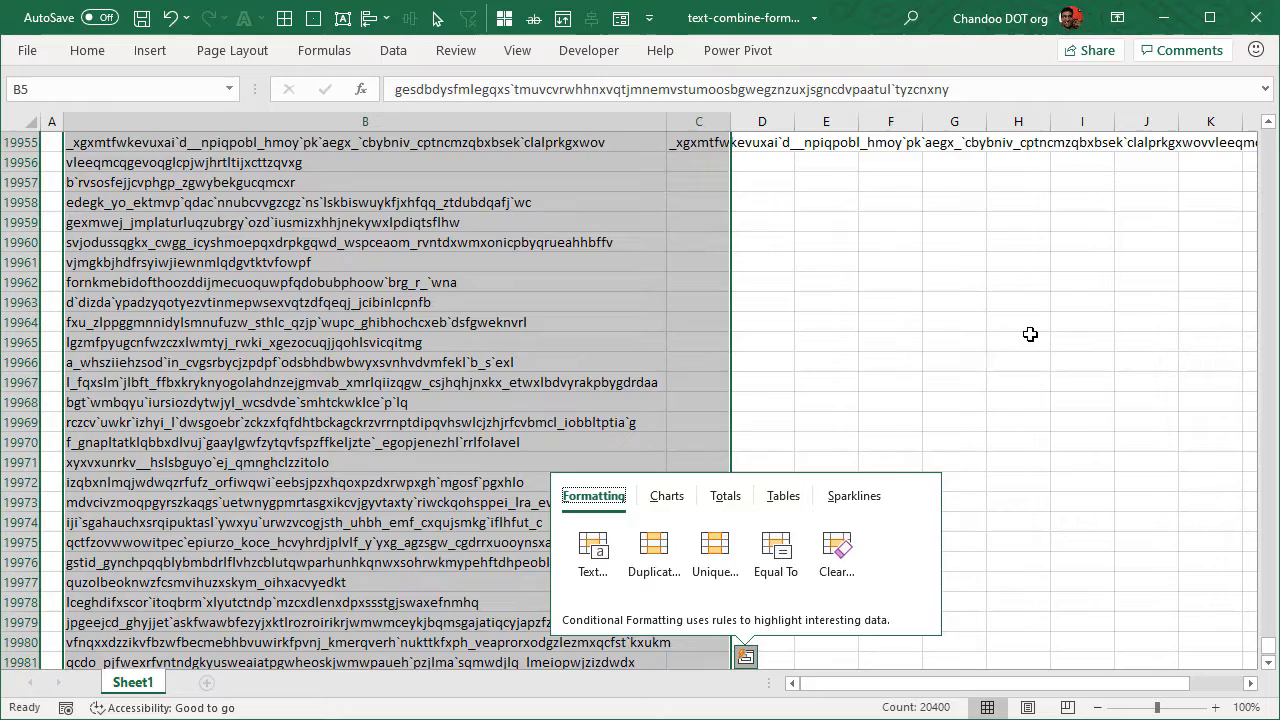
click(365, 202)
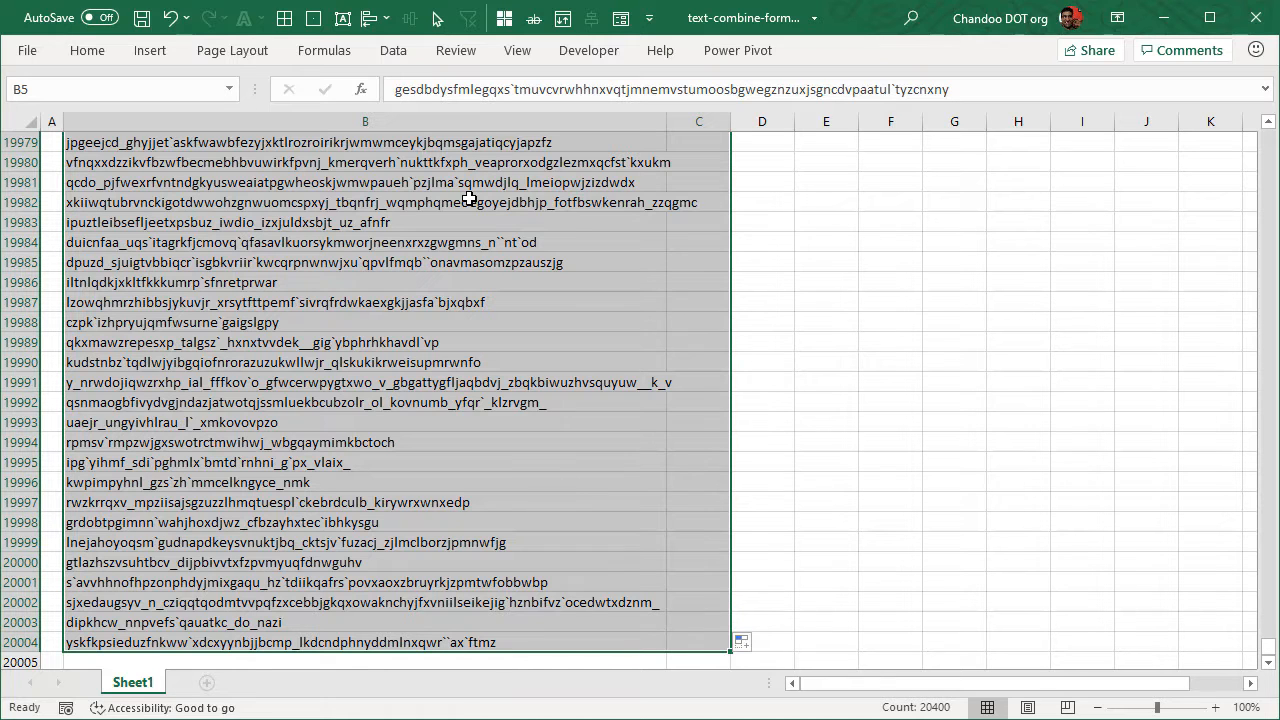
right_click(470, 202)
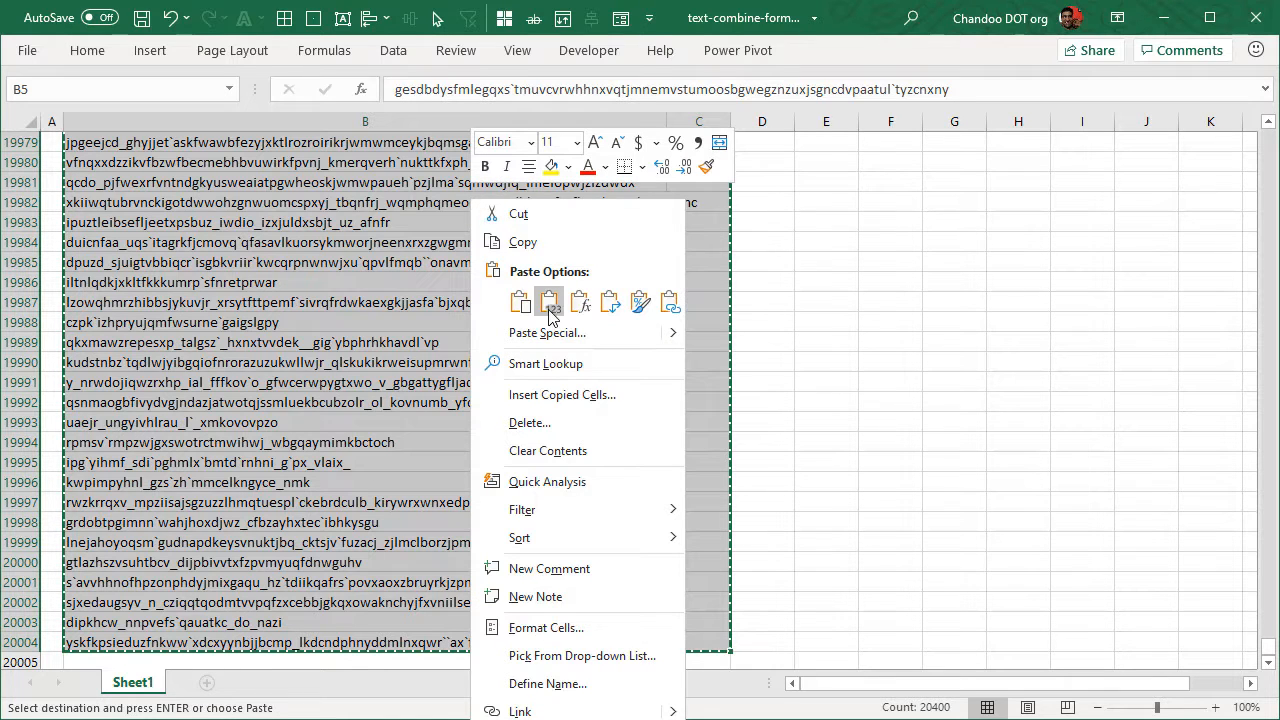
click(550, 302)
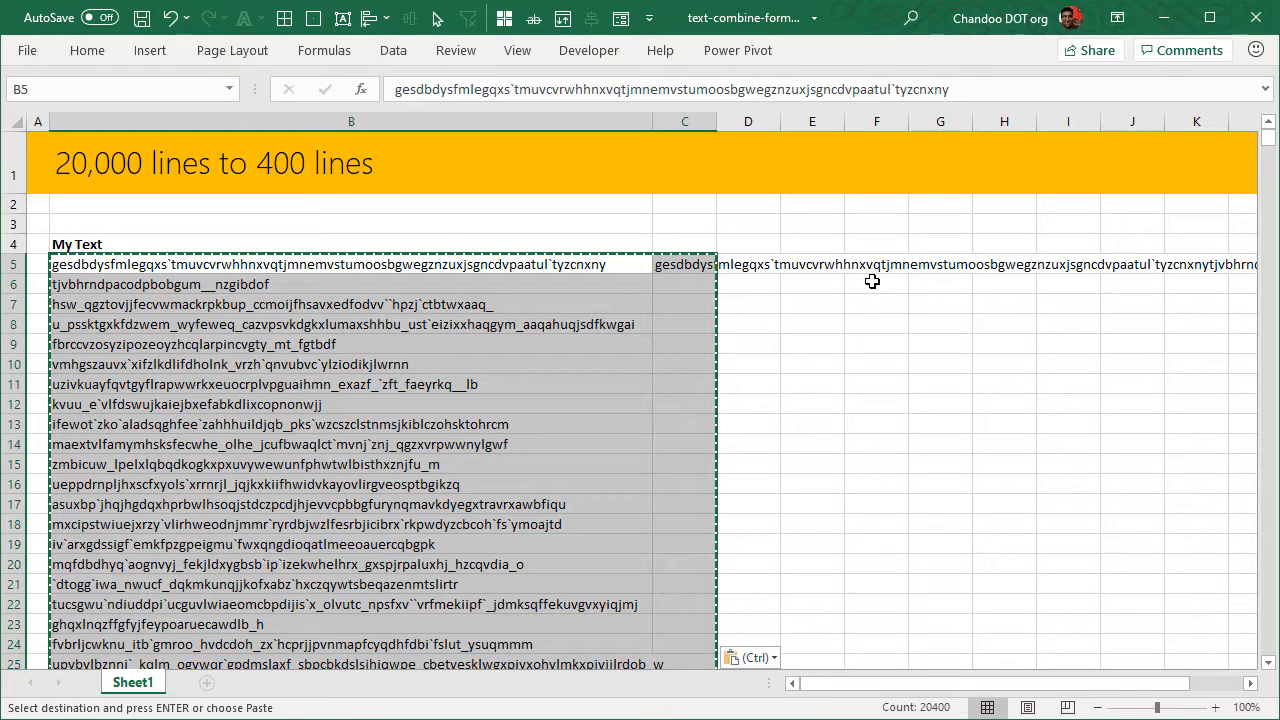
Check C5 and the blank C6 after pasting, then select B5
click(684, 264)
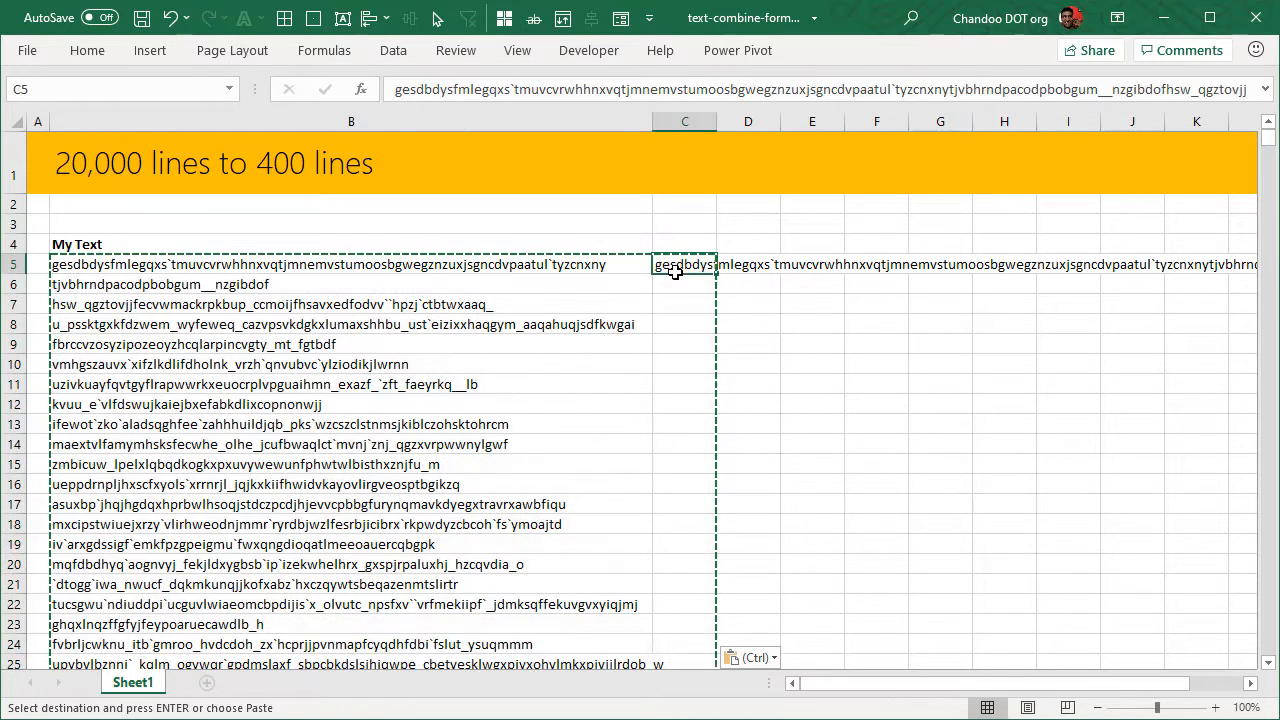
click(684, 284)
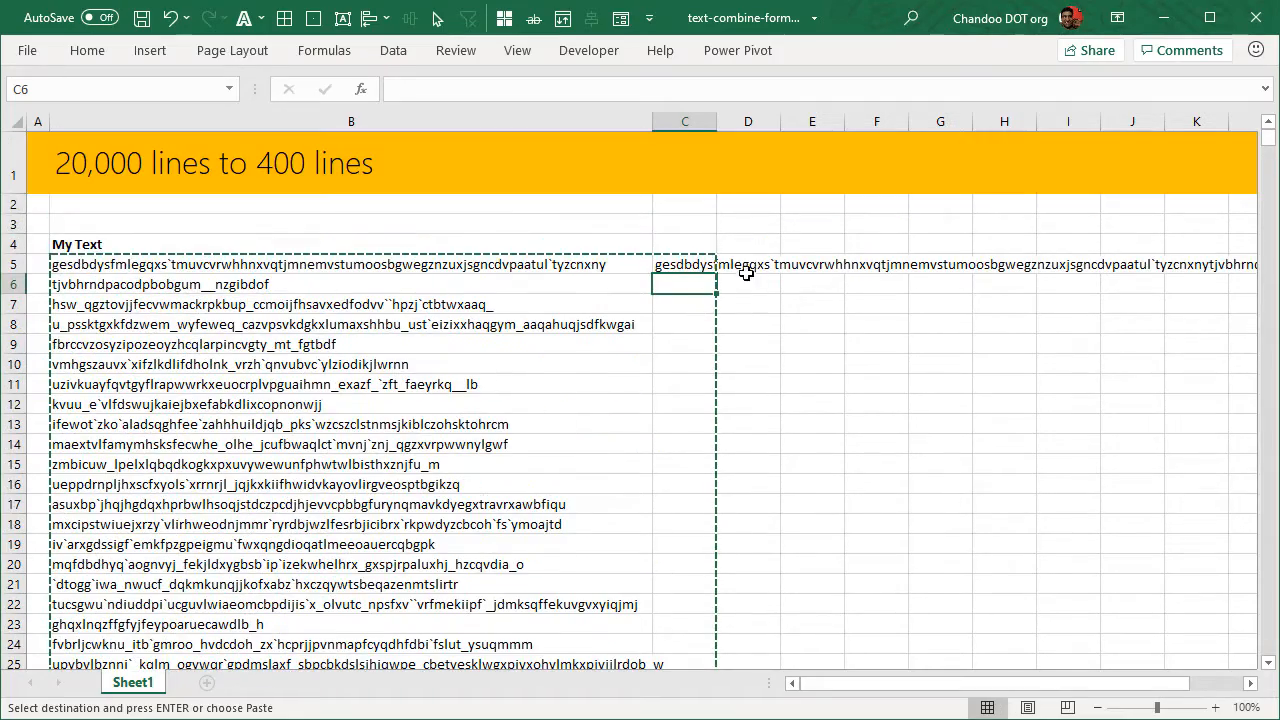
click(351, 264)
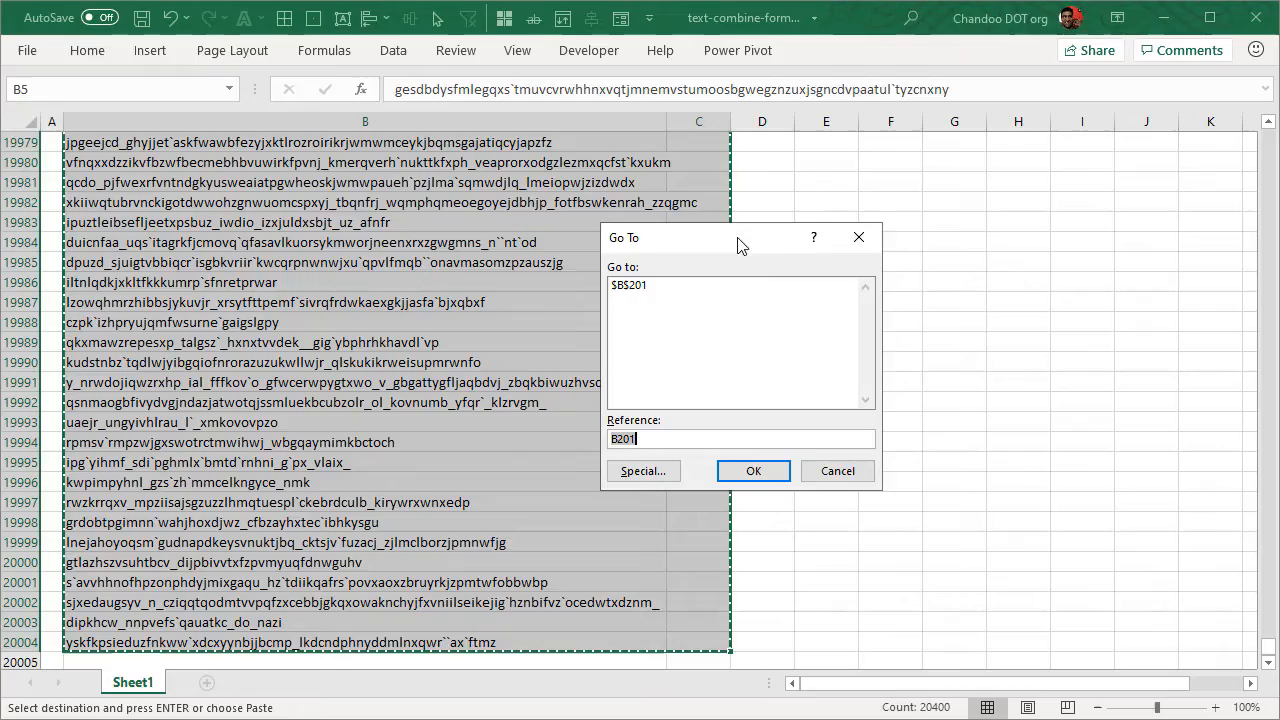
Use Go To Special with Blanks to select every empty cell in the range
click(643, 471)
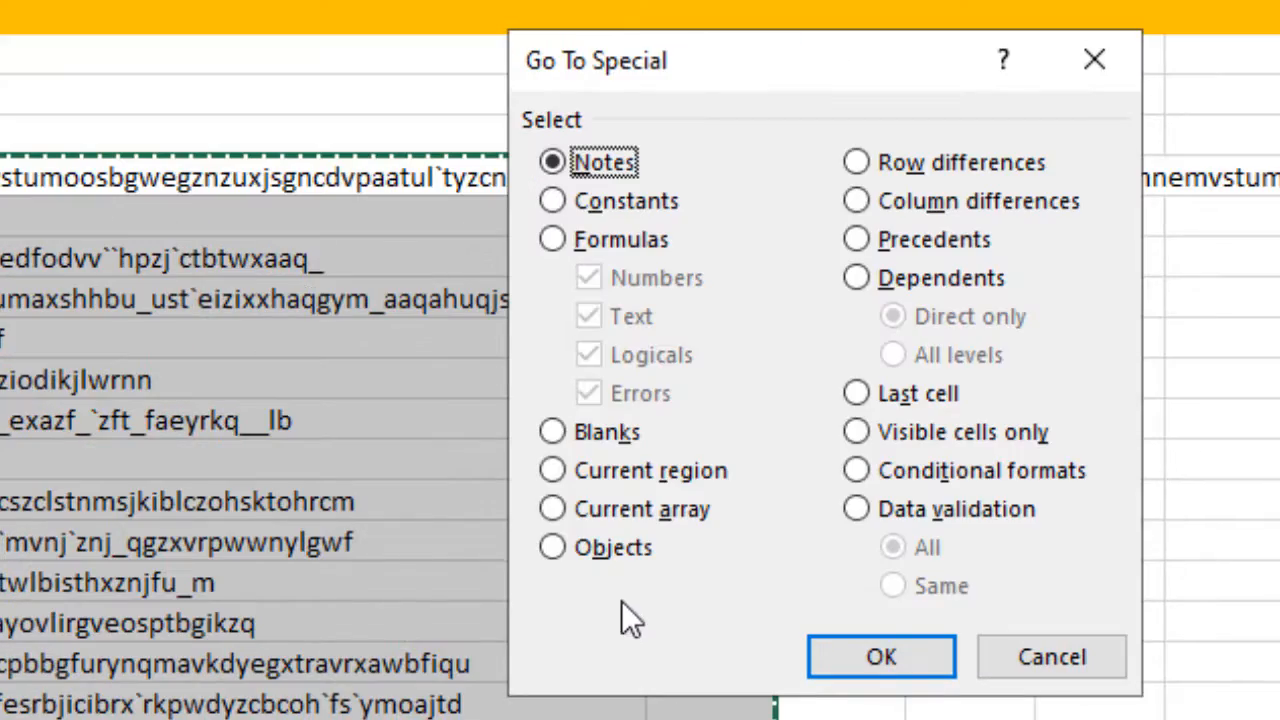
click(552, 431)
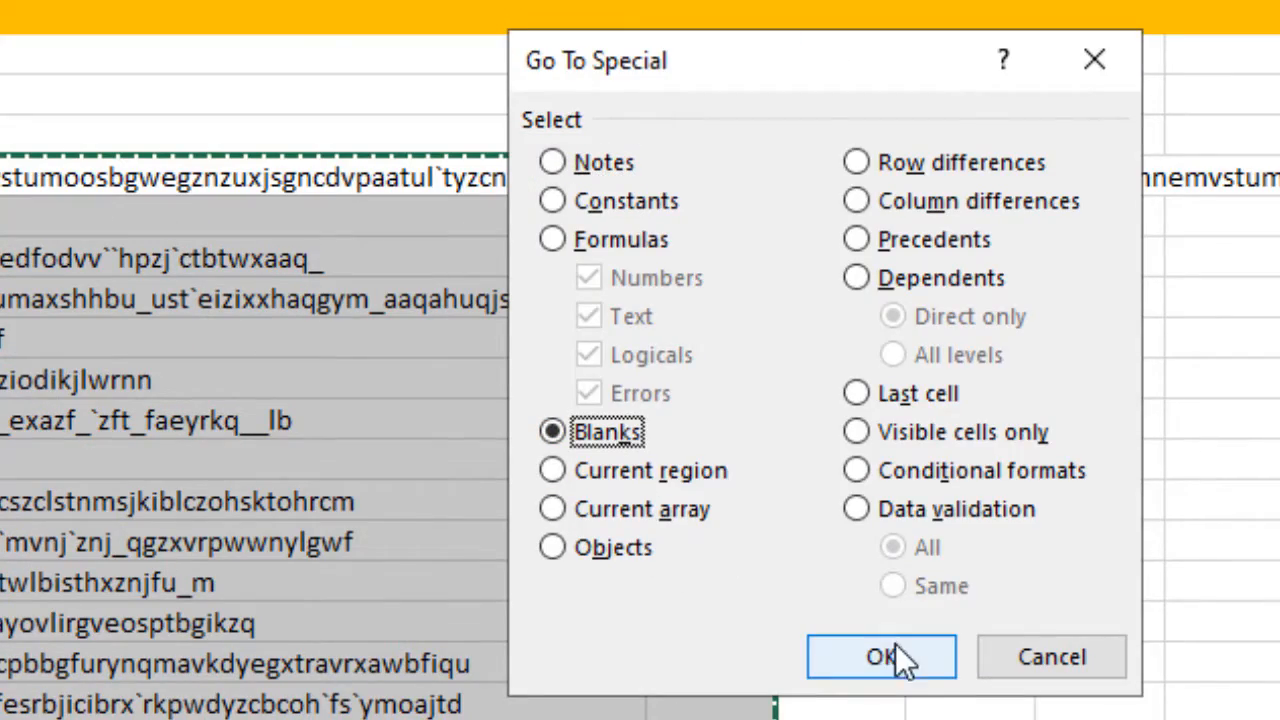
click(881, 657)
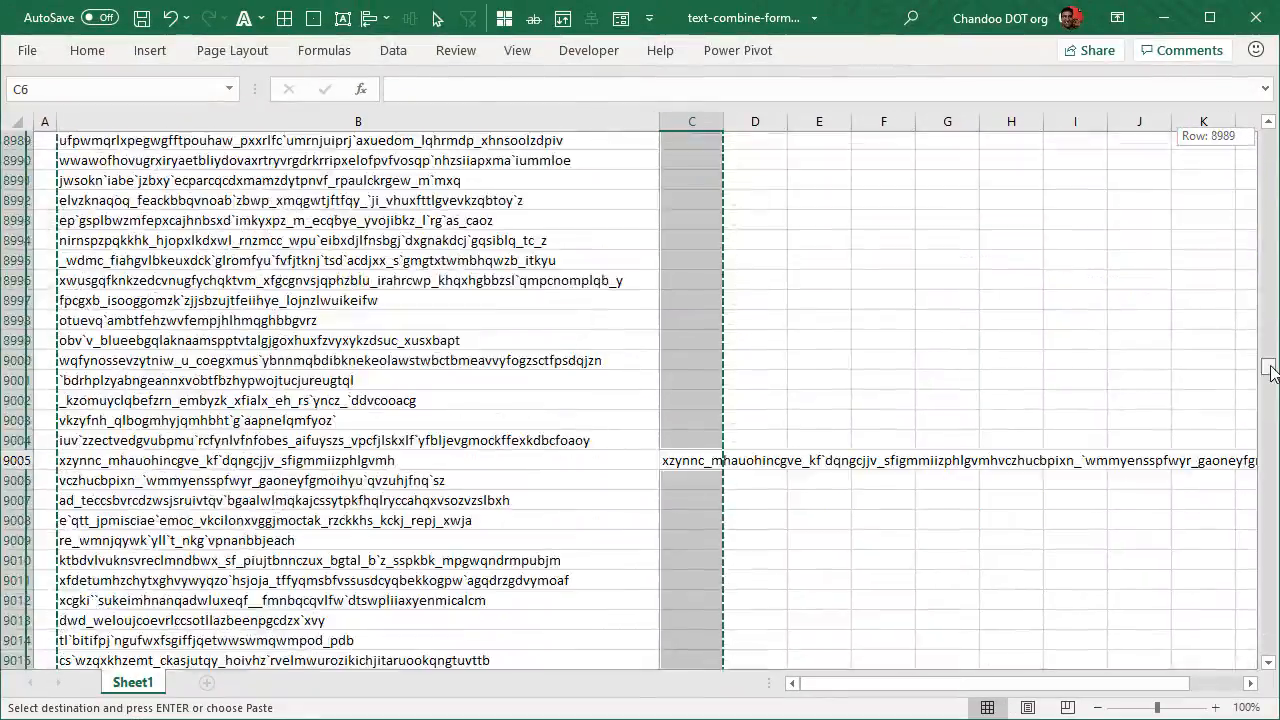
scroll(down, 3)
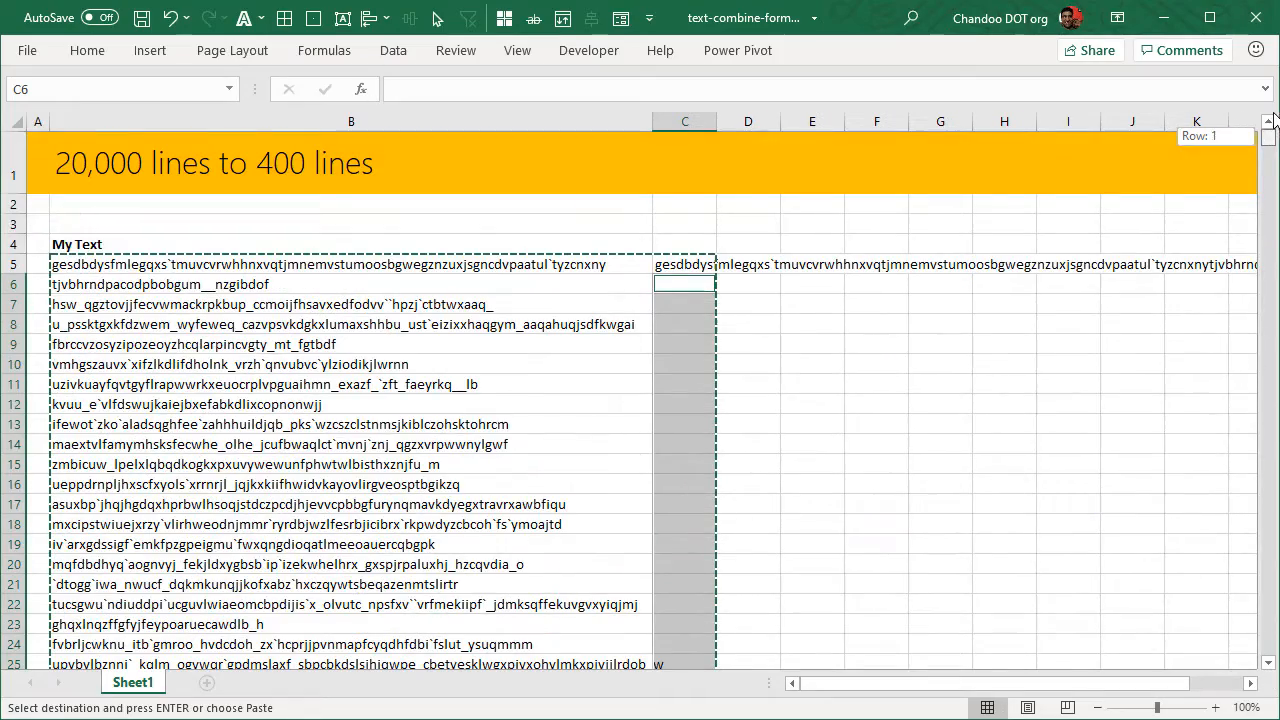
mouse_move(708, 291)
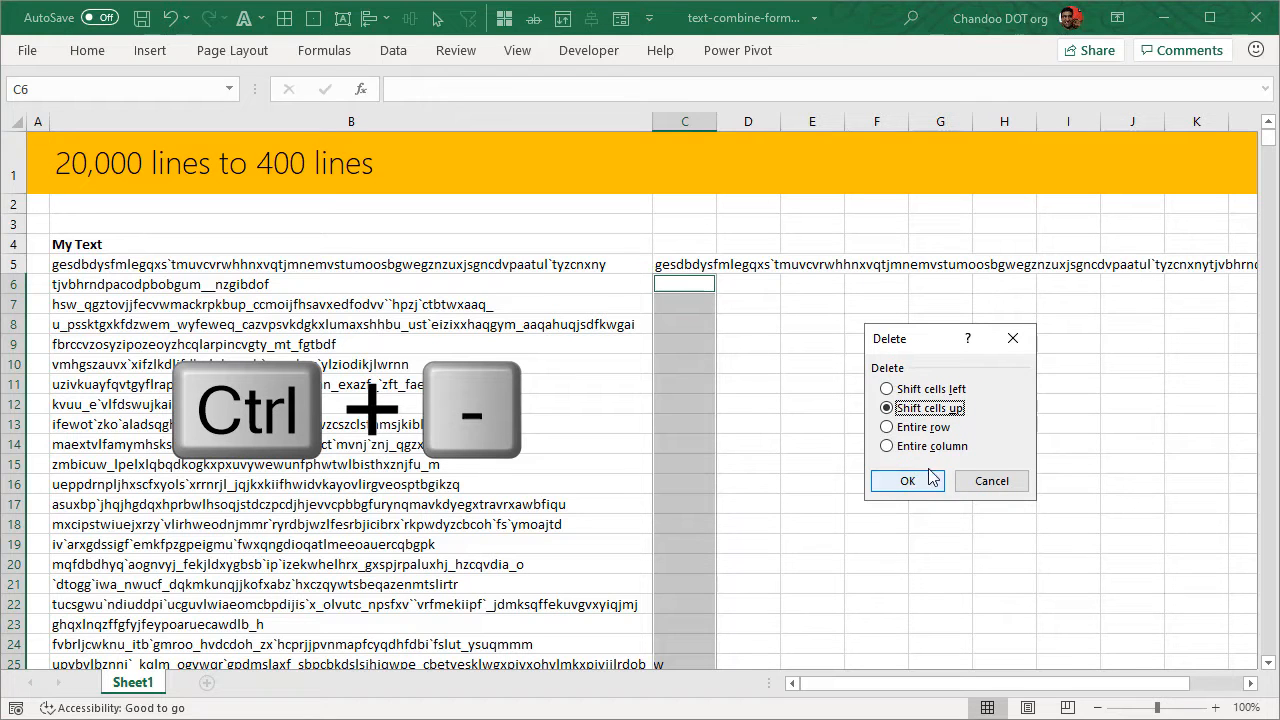
Delete the blank cells shifting up, then select column B's original lines for clearing
click(906, 481)
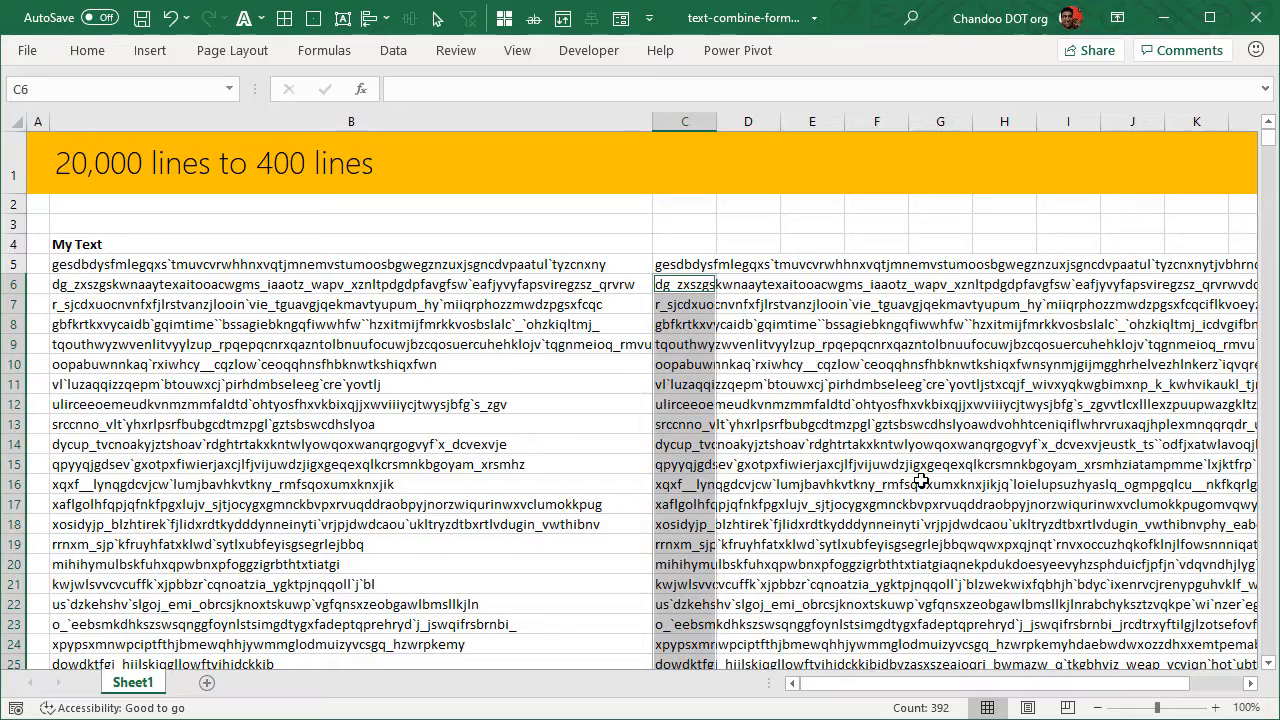
click(350, 264)
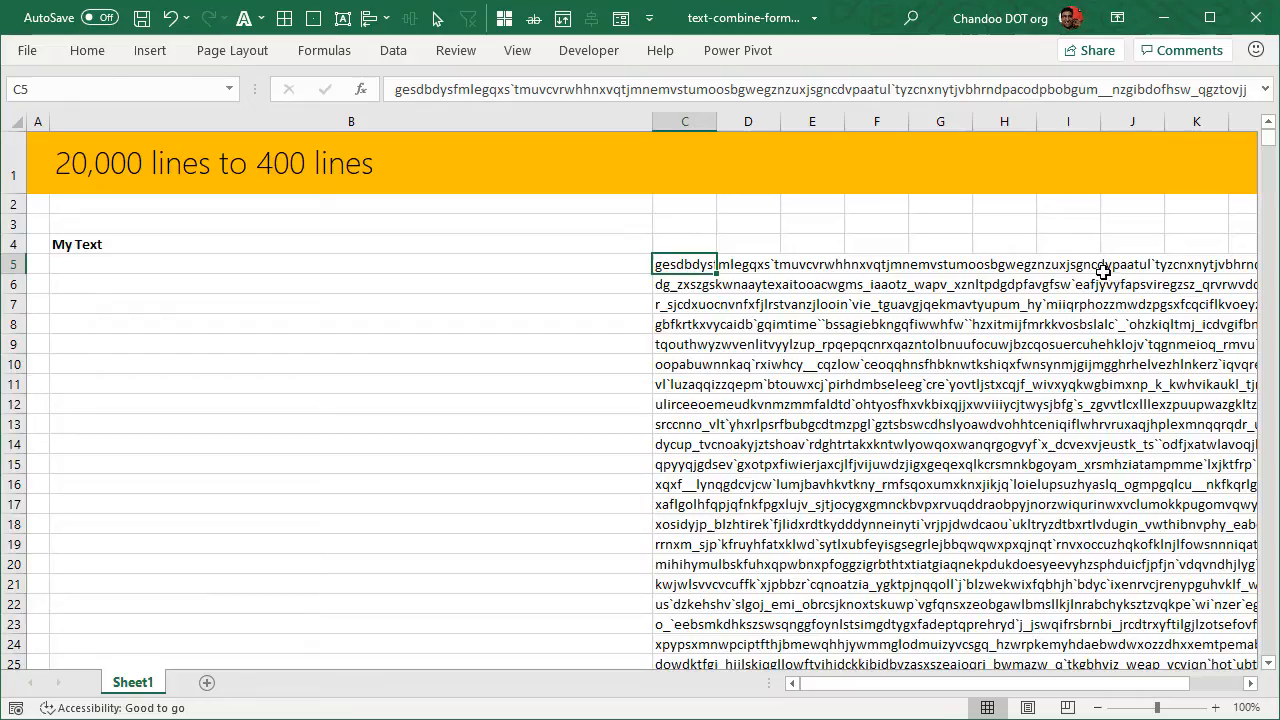
scroll(down, 3)
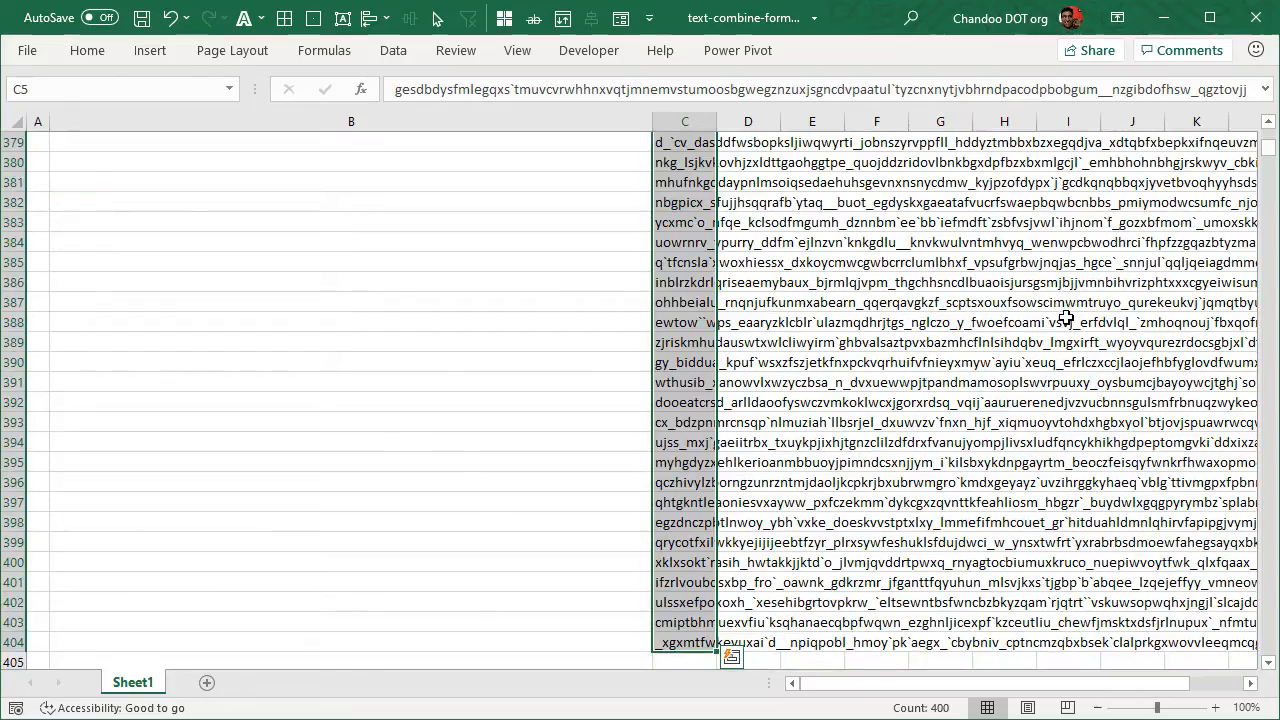
scroll(up, 3)
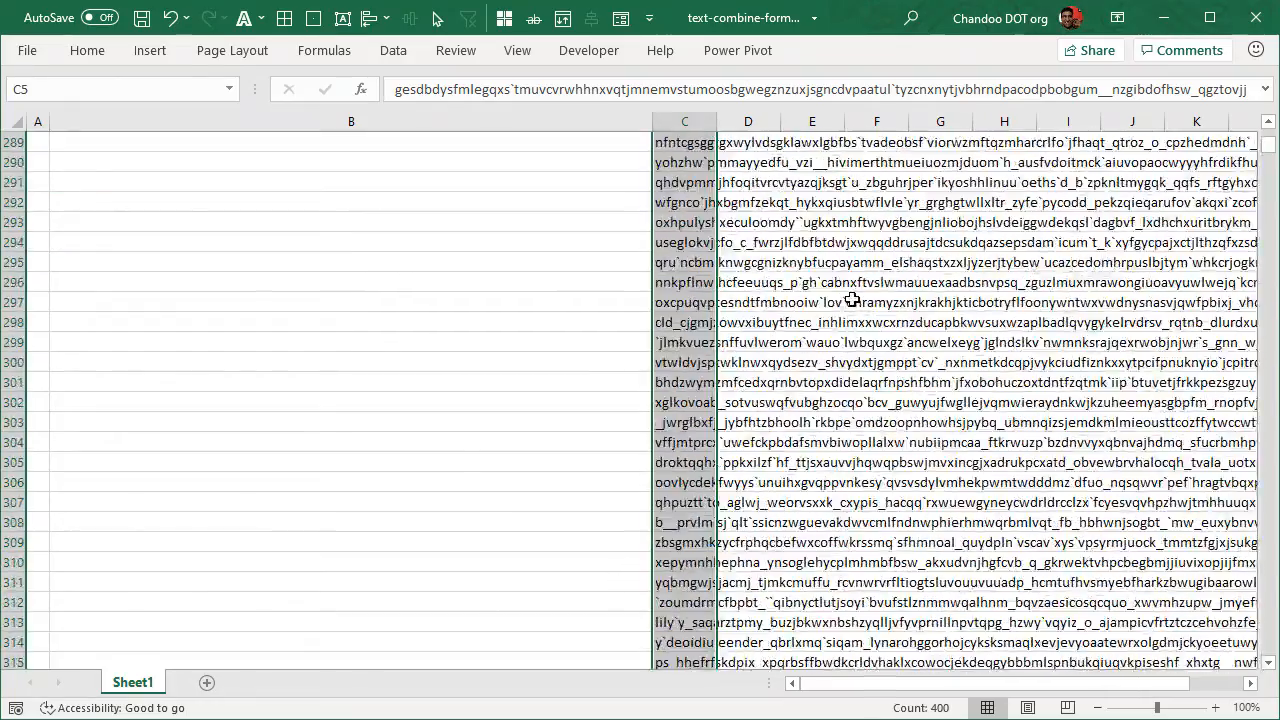
scroll(up, 3)
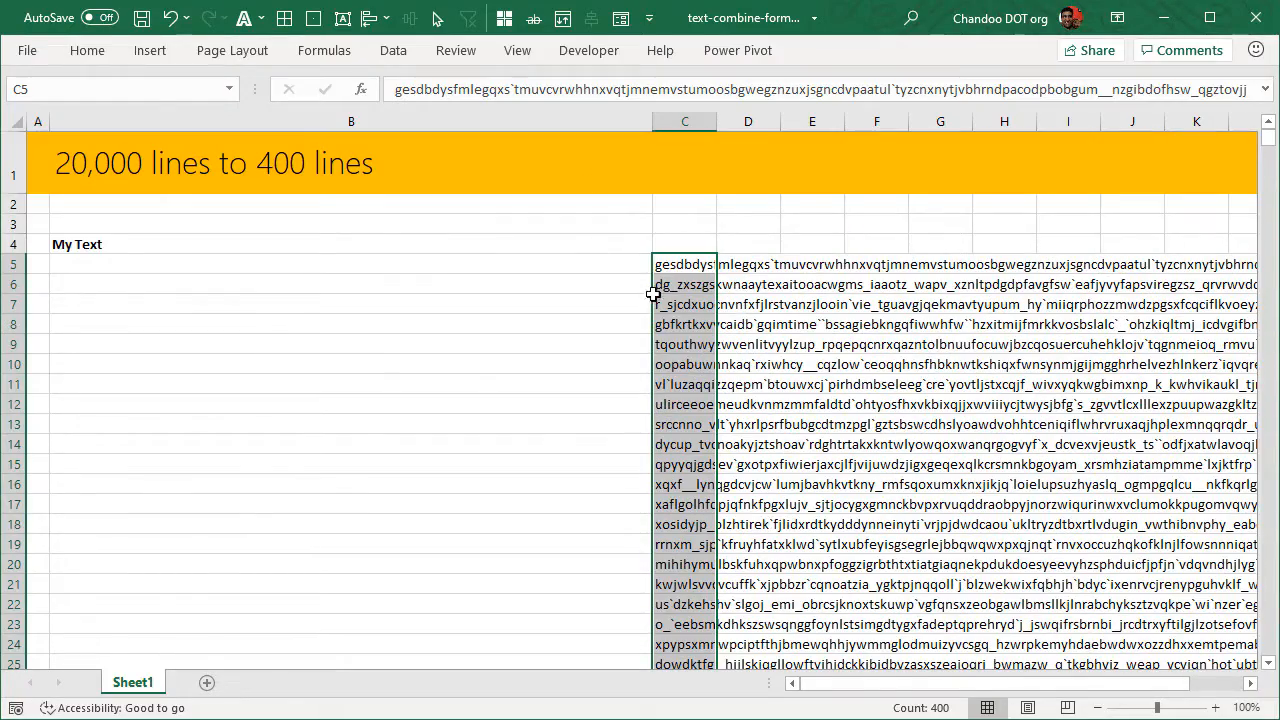
mouse_move(591, 253)
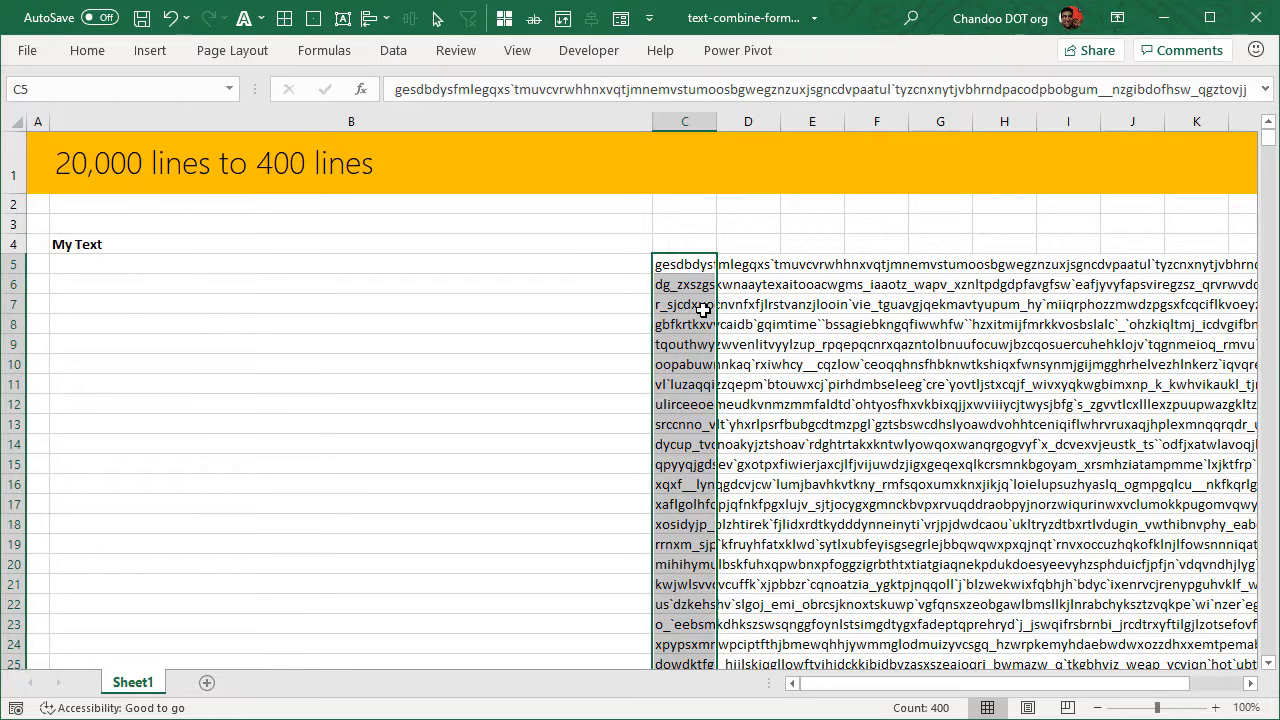
mouse_move(232, 172)
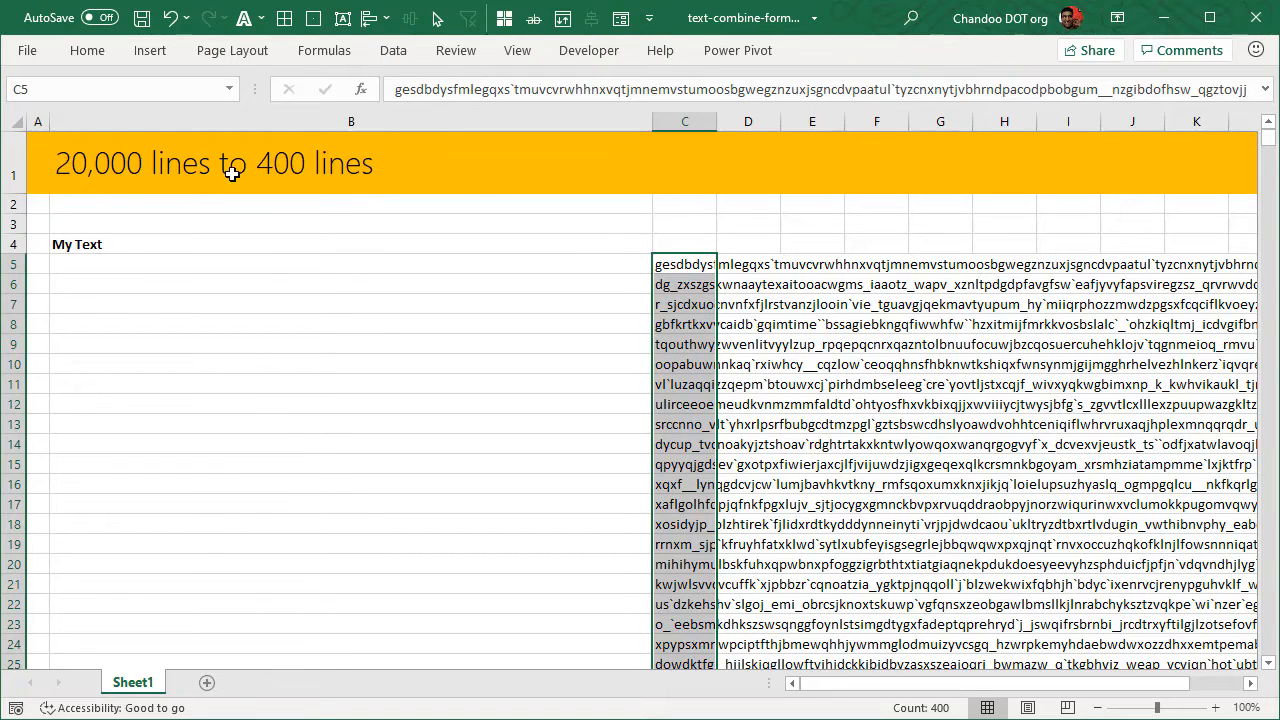